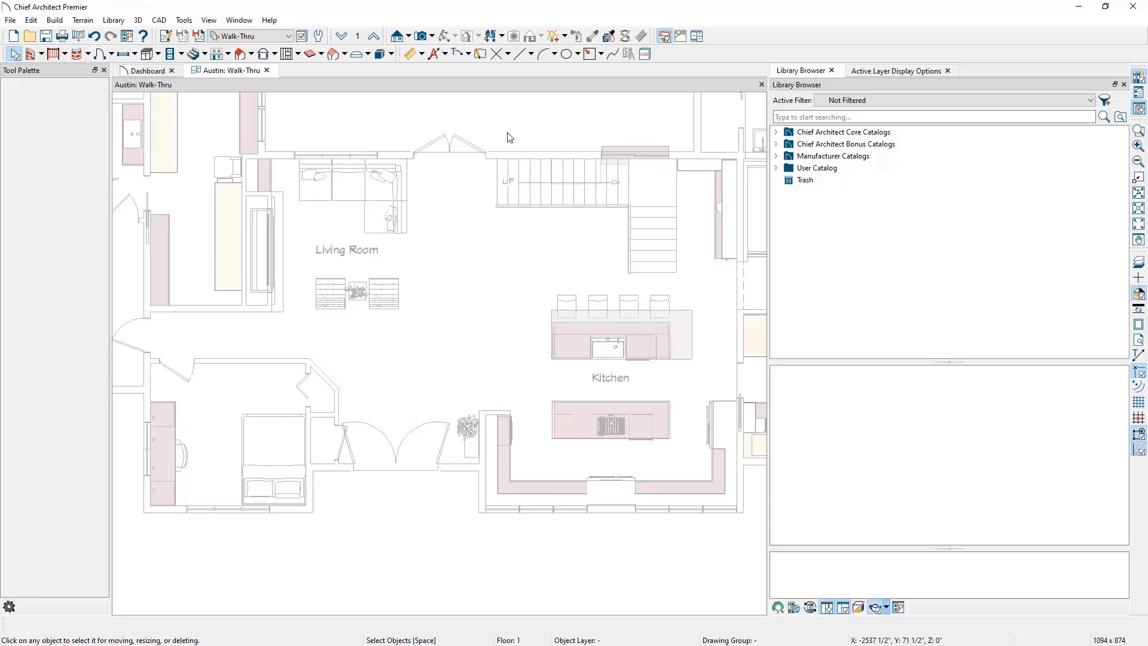
Step: Draw a curved walkthrough path from below the front doors toward the stairs
left_click(396, 550)
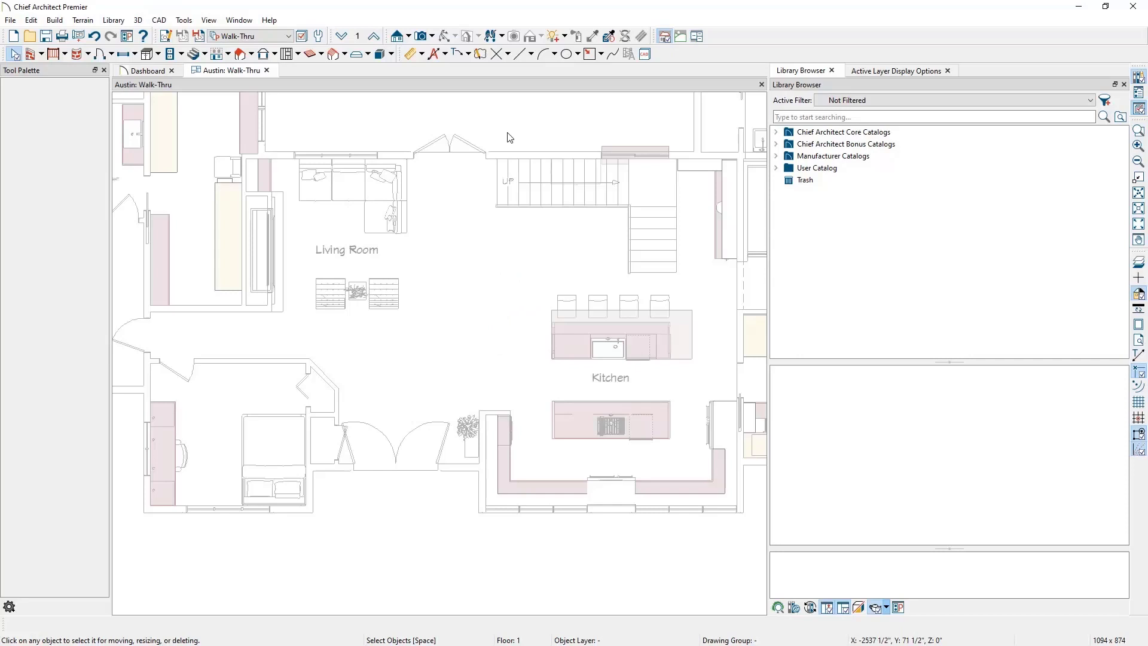
left_click(490, 36)
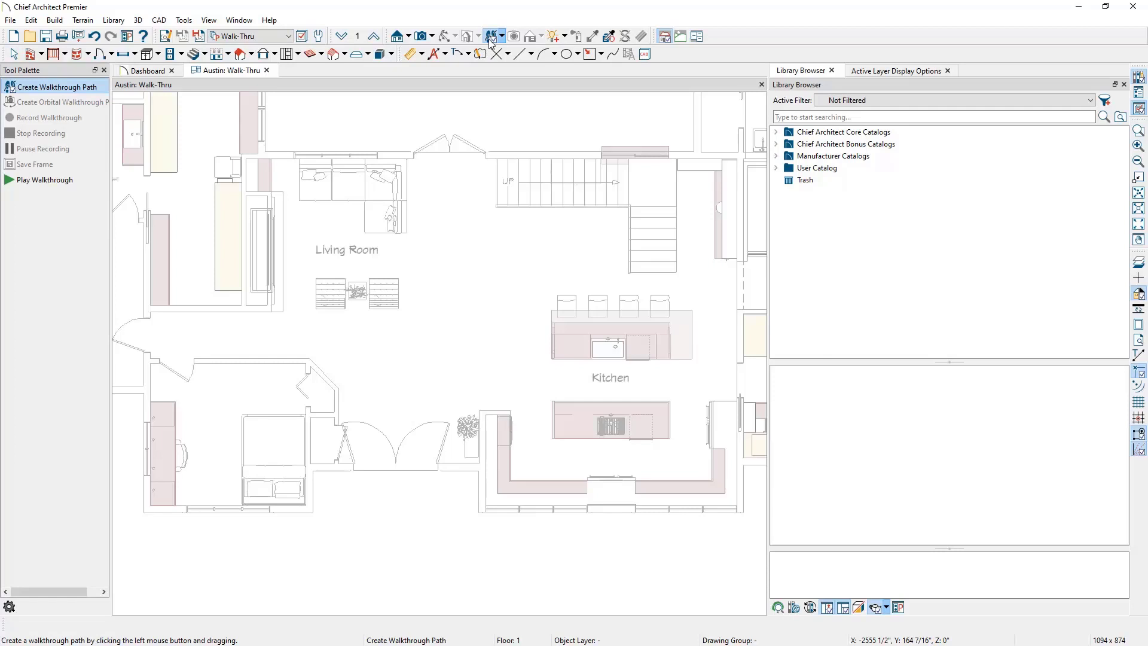
left_click(138, 20)
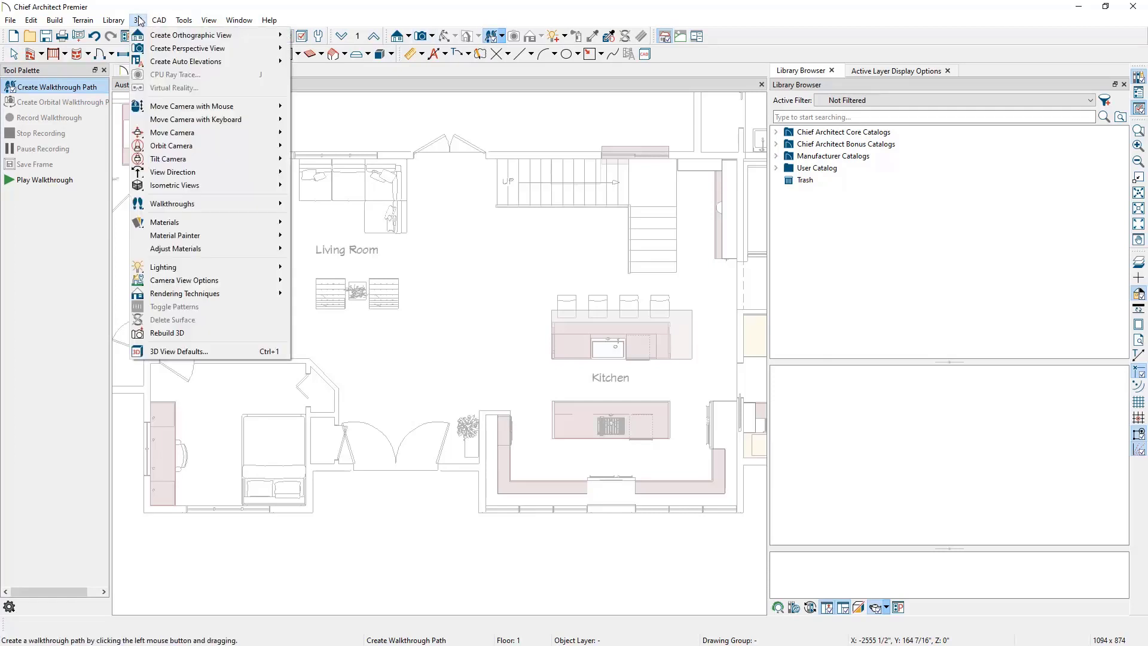
mouse_move(229, 203)
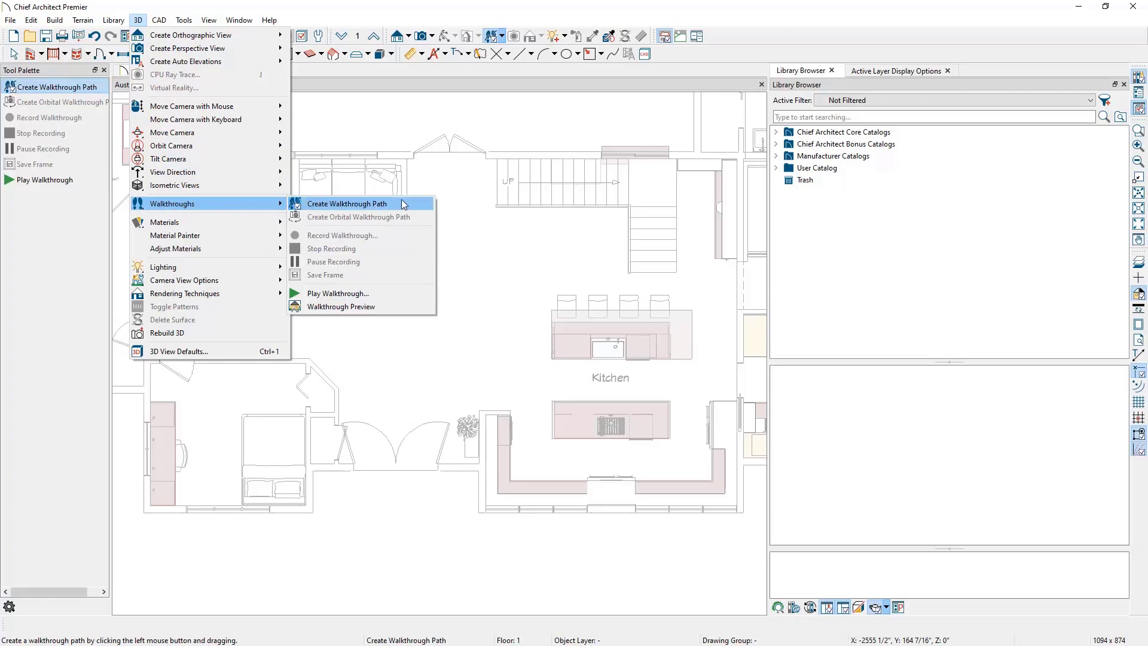
left_click(347, 204)
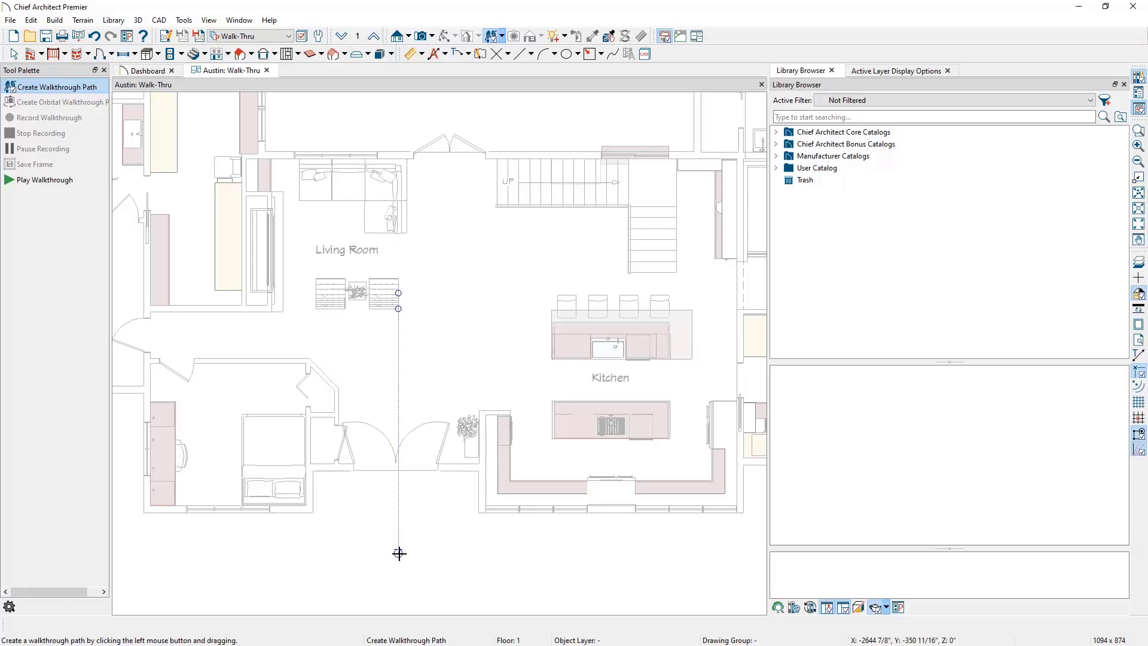
left_click(398, 463)
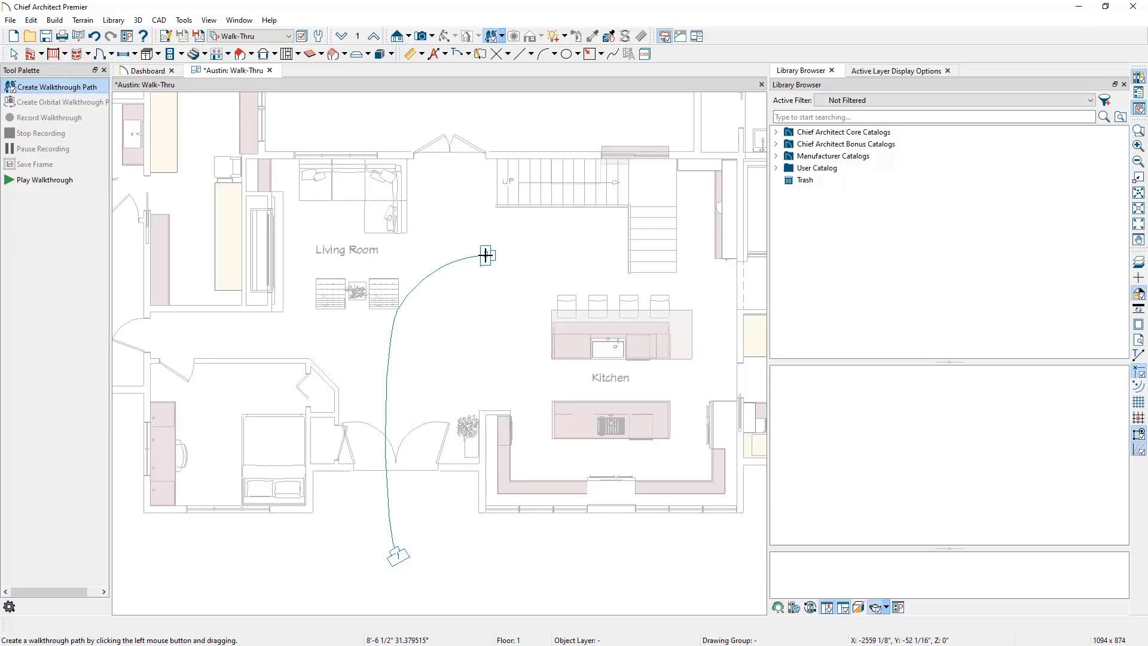
left_click(485, 255)
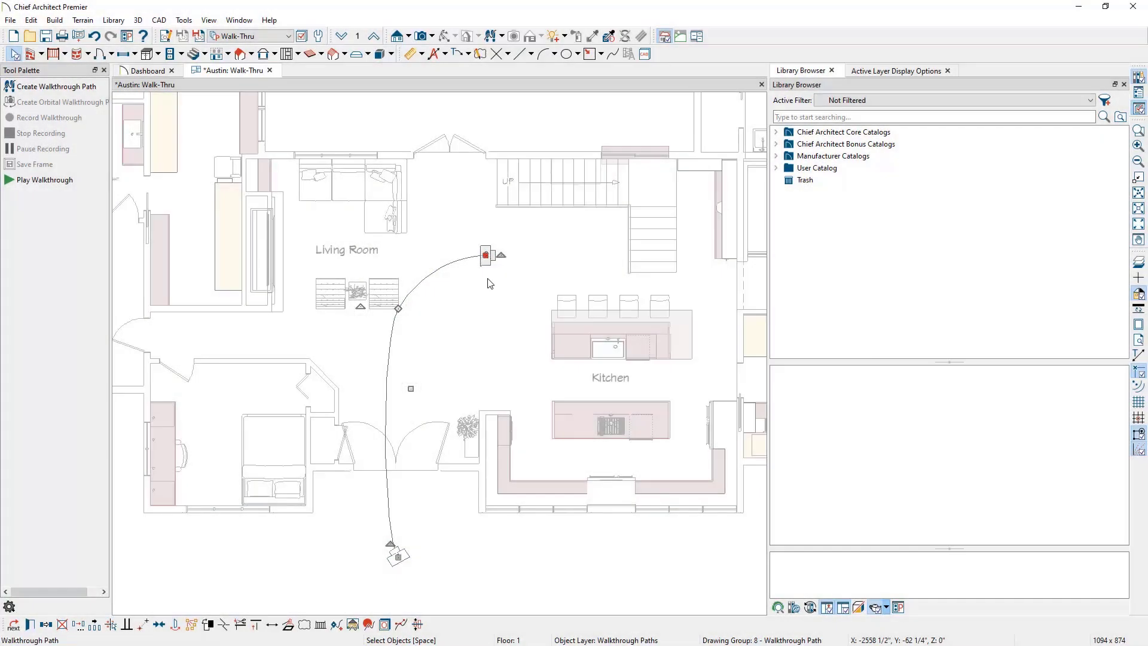
mouse_move(473, 330)
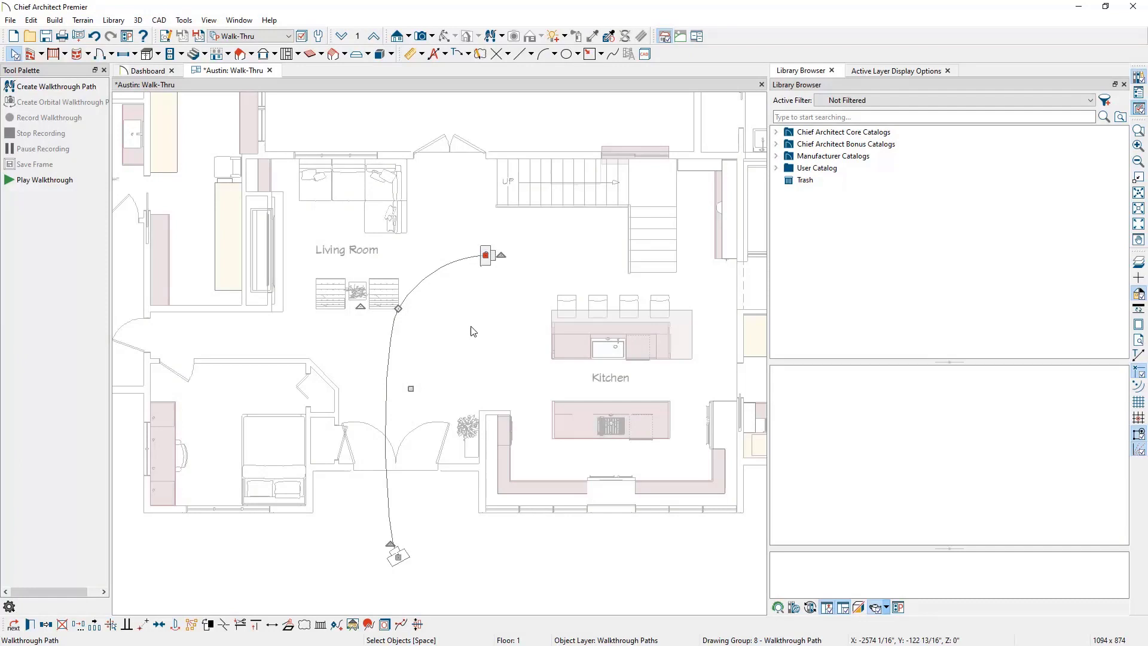
mouse_move(437, 544)
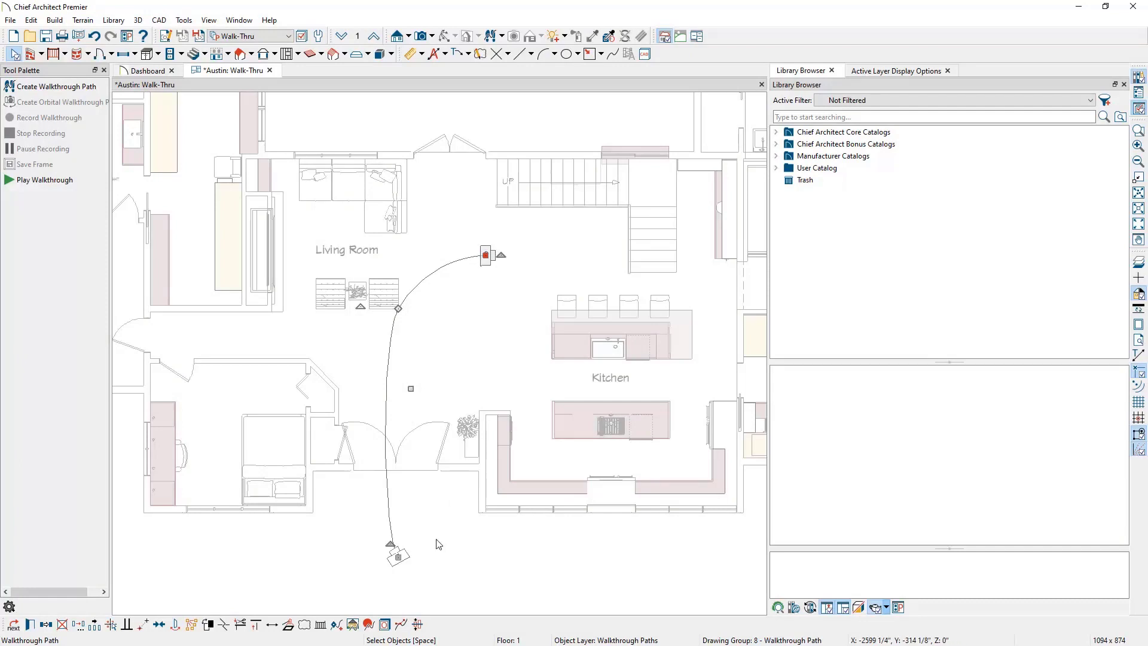
mouse_move(400, 624)
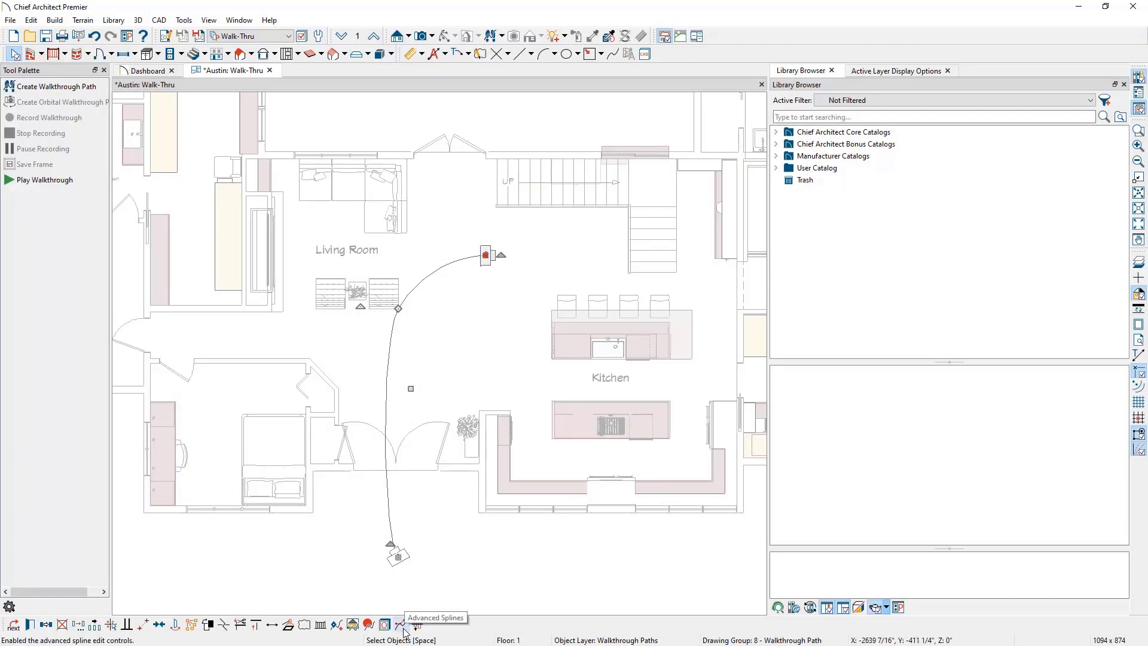
Step: Enable Advanced Splines so the path runs straight through the doors, then curves right
left_click(400, 624)
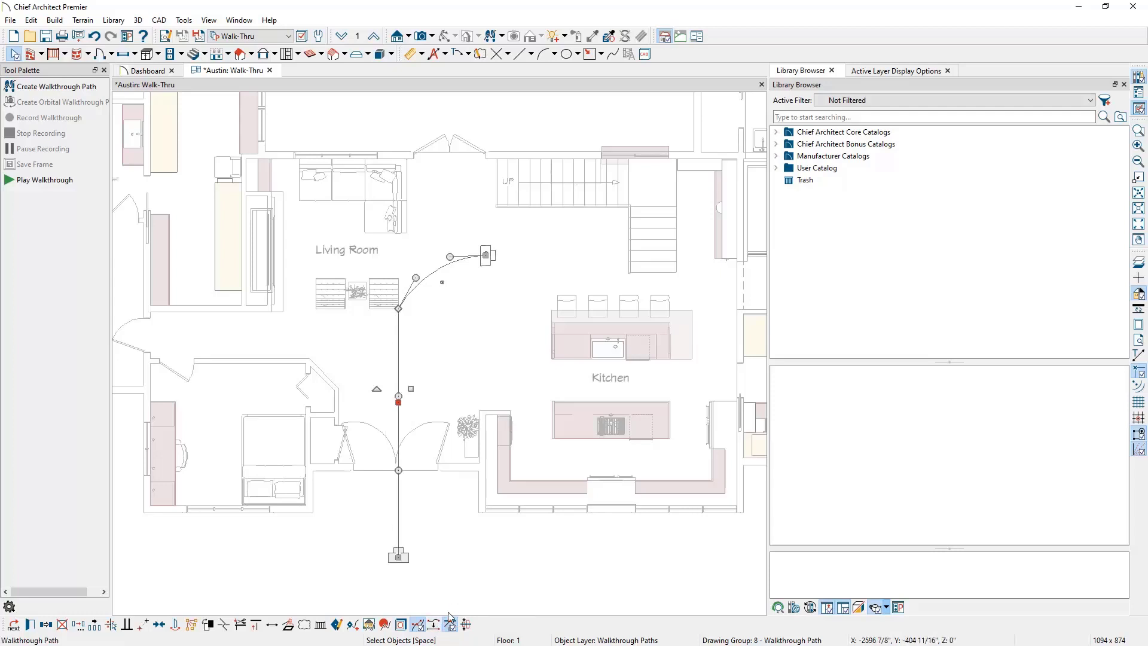
mouse_move(449, 624)
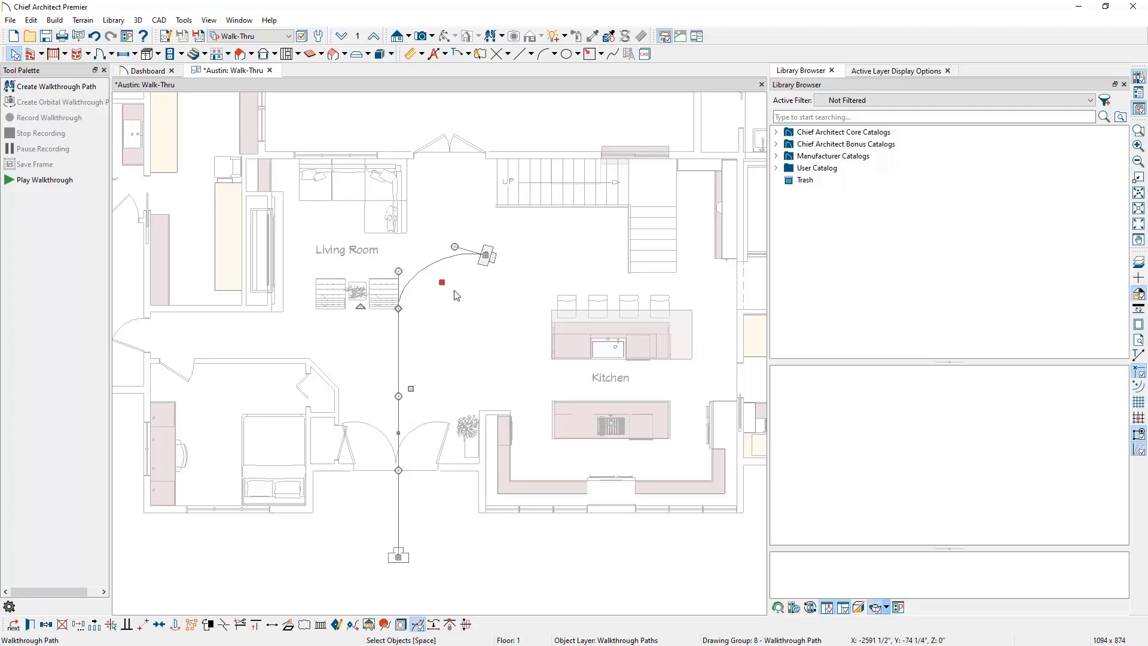
mouse_move(471, 330)
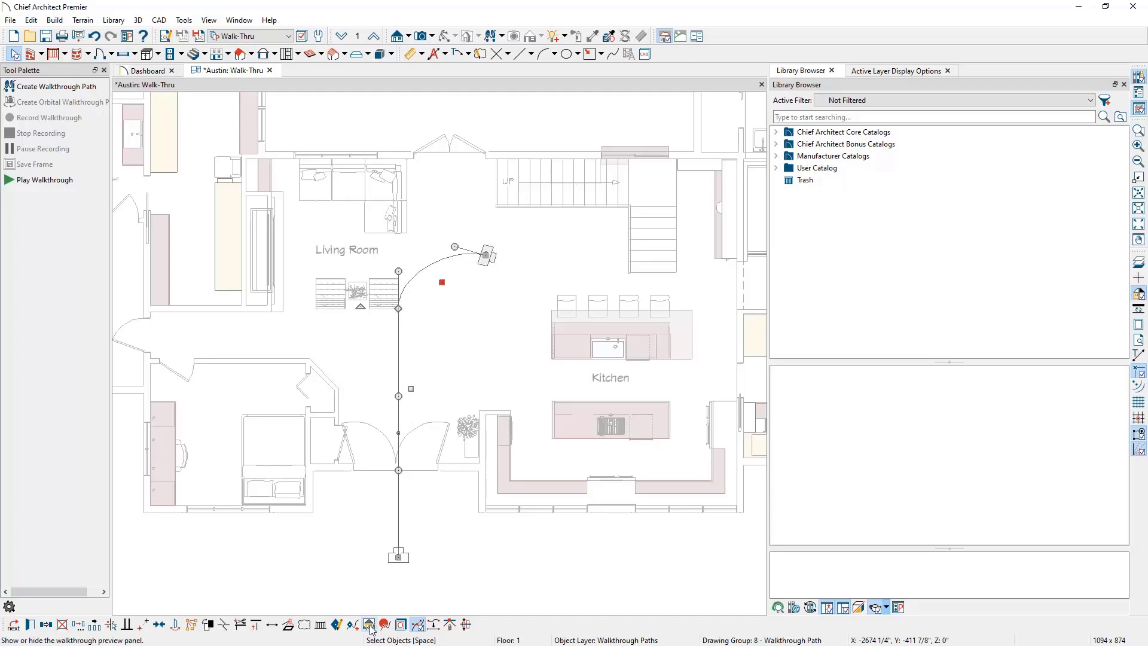
mouse_move(368, 624)
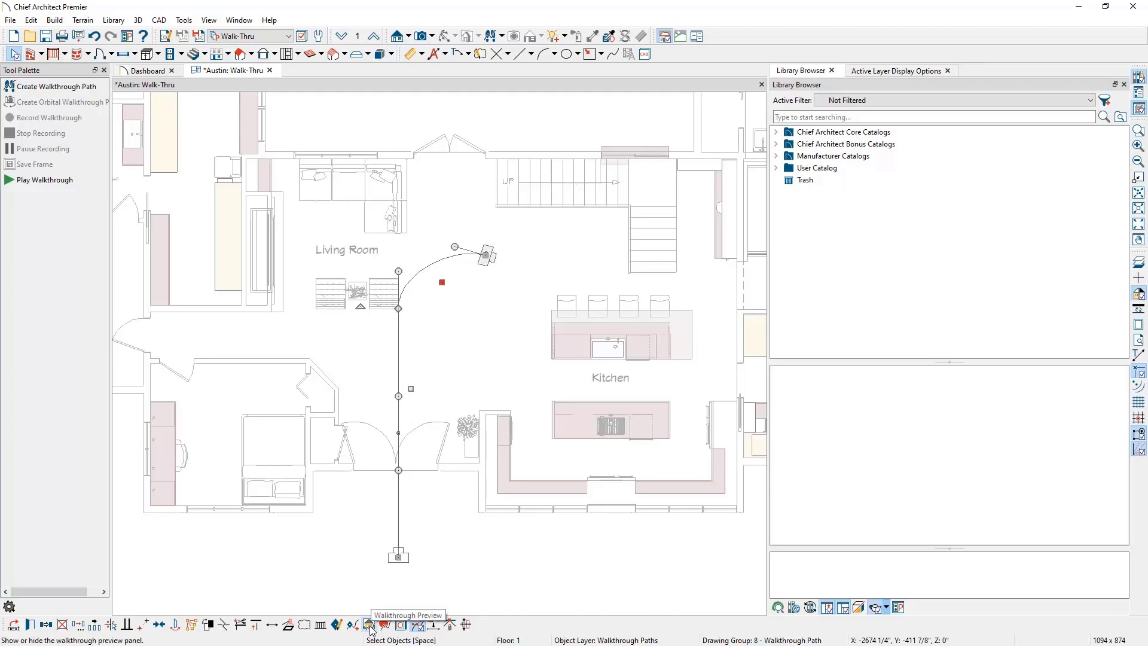
Step: Dock the walkthrough preview beside the plan and aim Key Frame 2 at 329.5°, -1.5° tilt
left_click(370, 624)
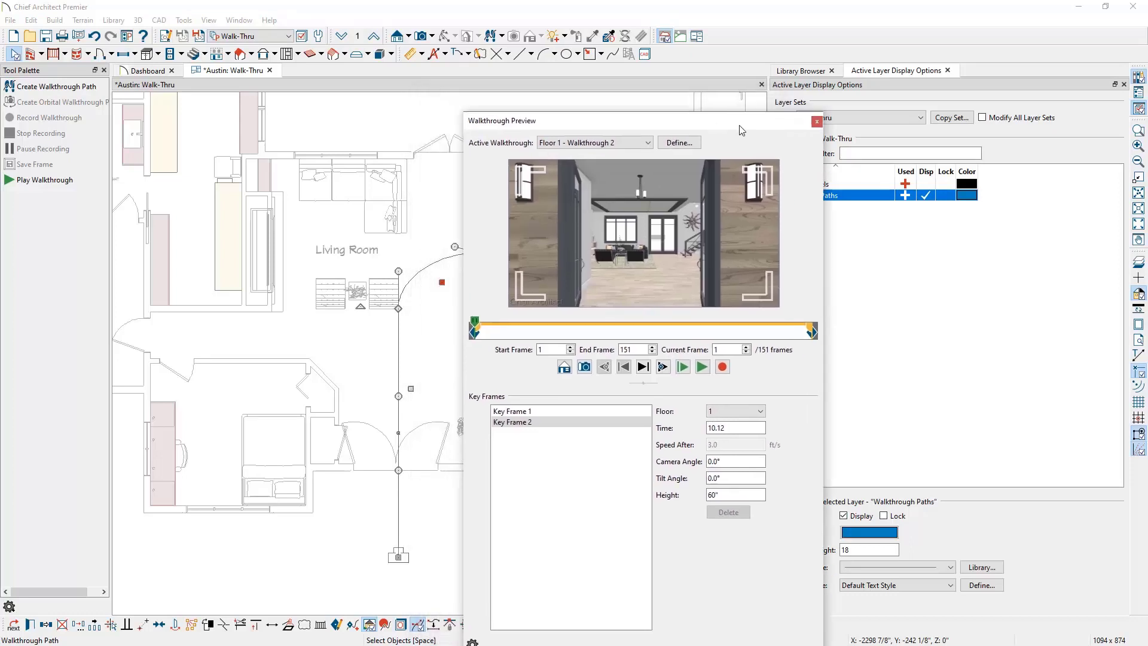
left_click(815, 120)
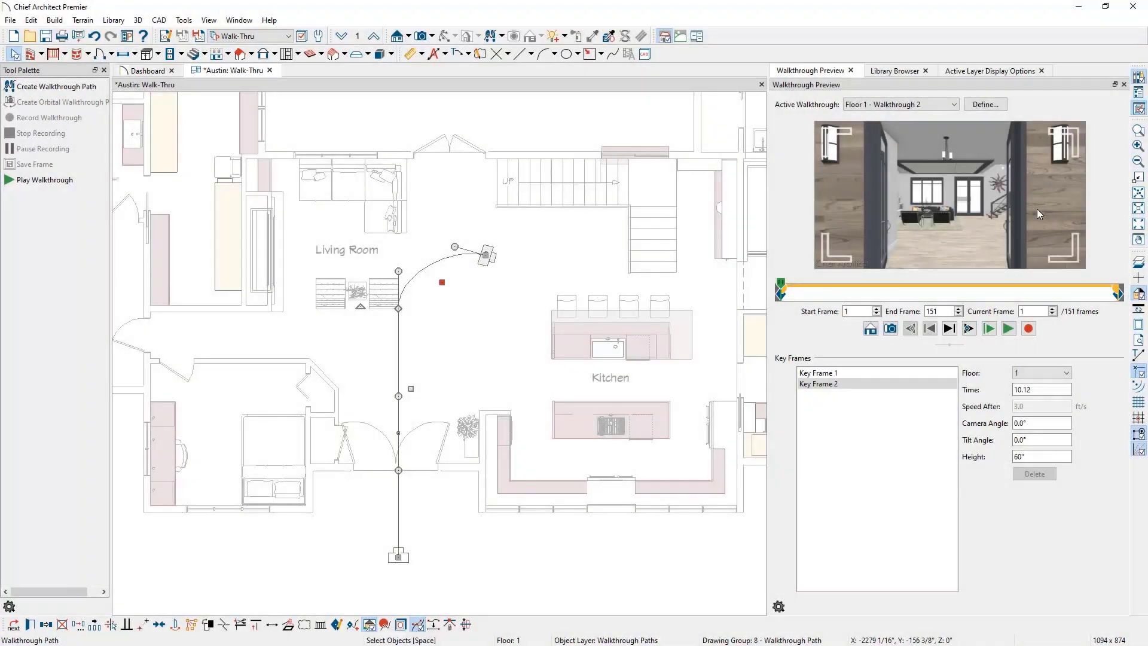
left_click(819, 372)
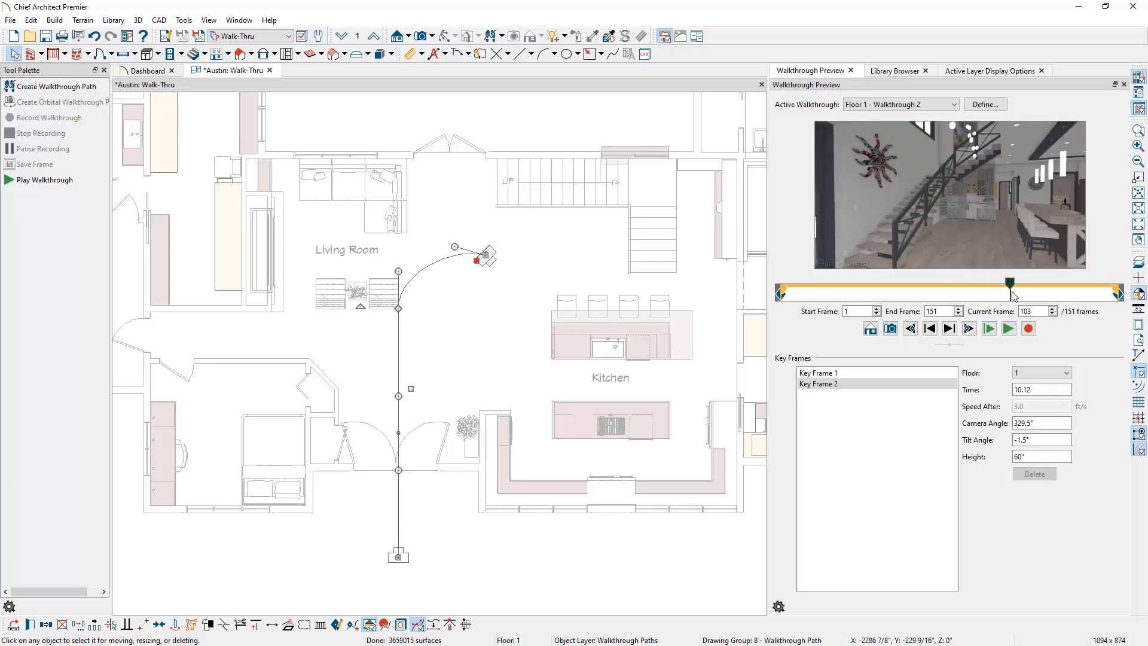
Step: Step the preview forward, back, to the last frame and back to the start
left_click(948, 328)
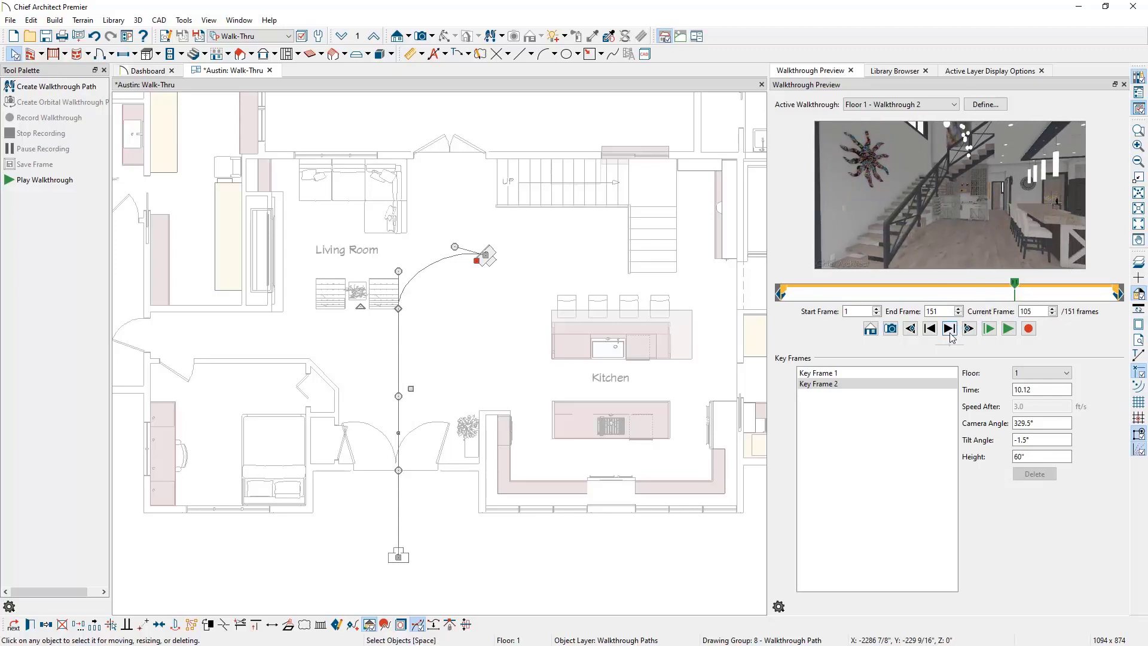
left_click(949, 328)
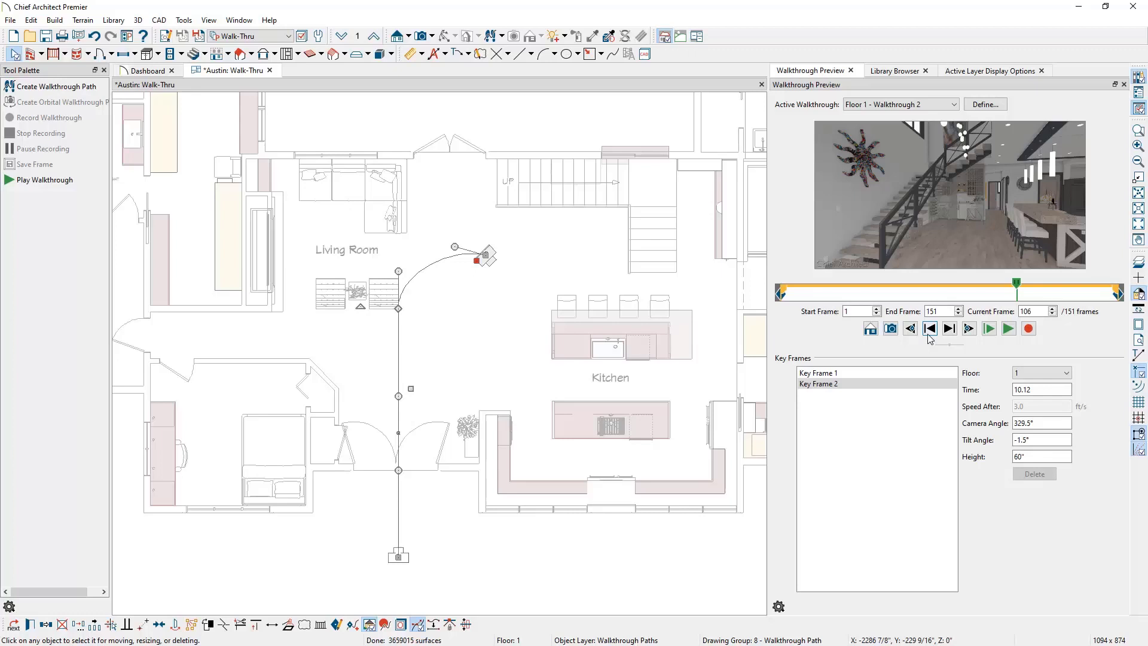
left_click(929, 328)
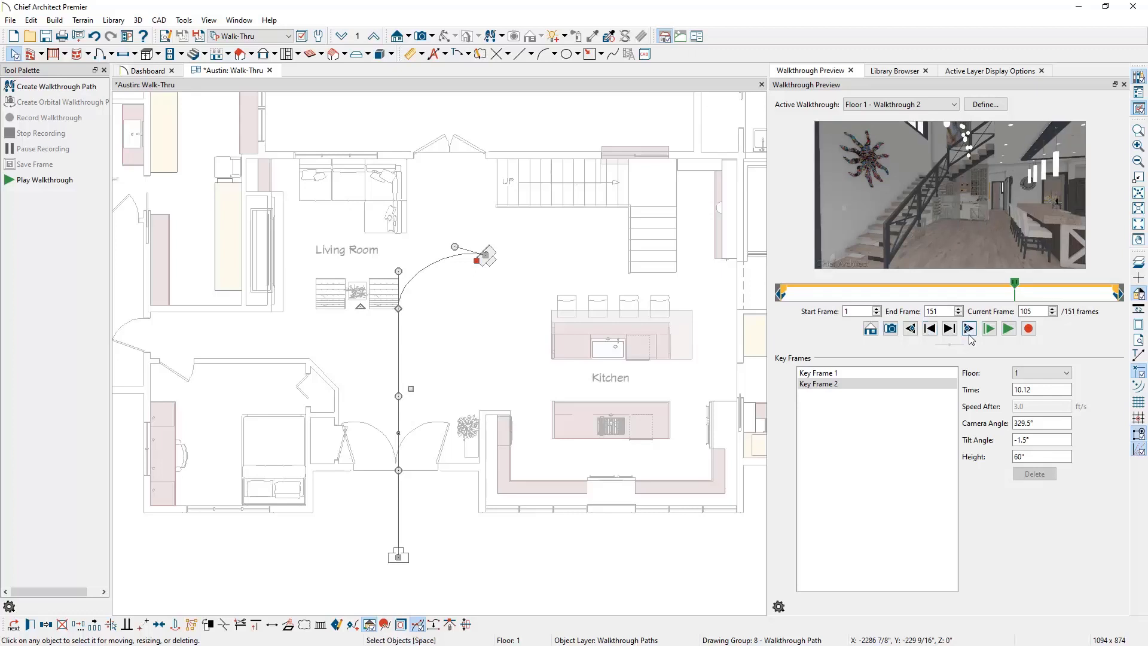
left_click(968, 328)
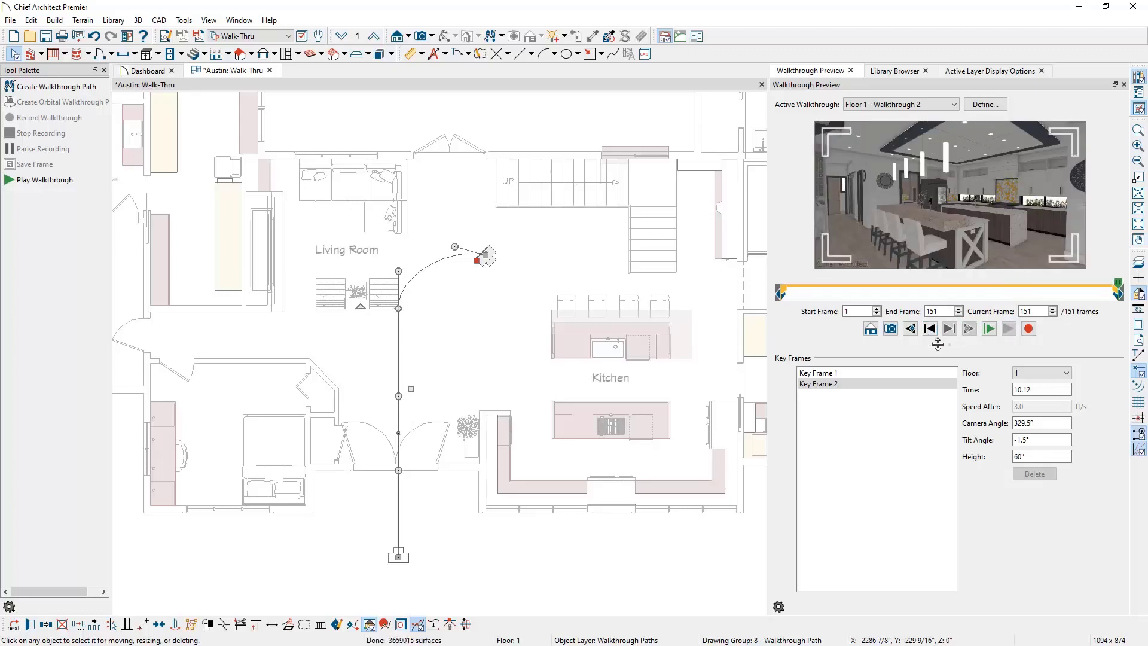
left_click(929, 328)
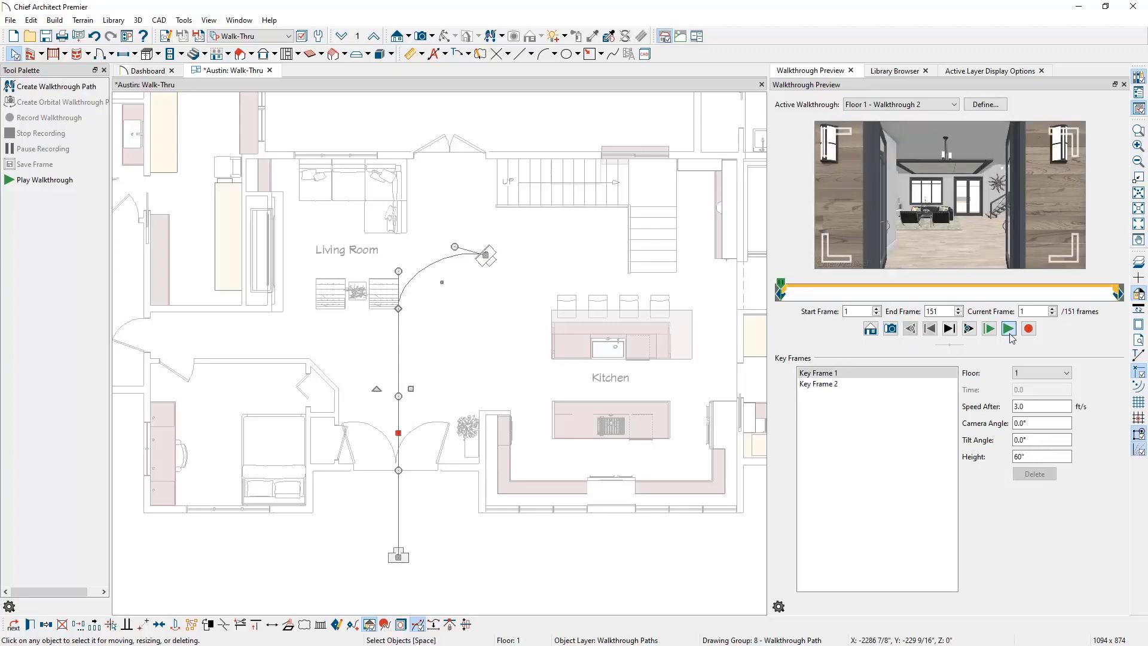
Step: Play, stop and replay the walkthrough preview from entry to kitchen
left_click(988, 328)
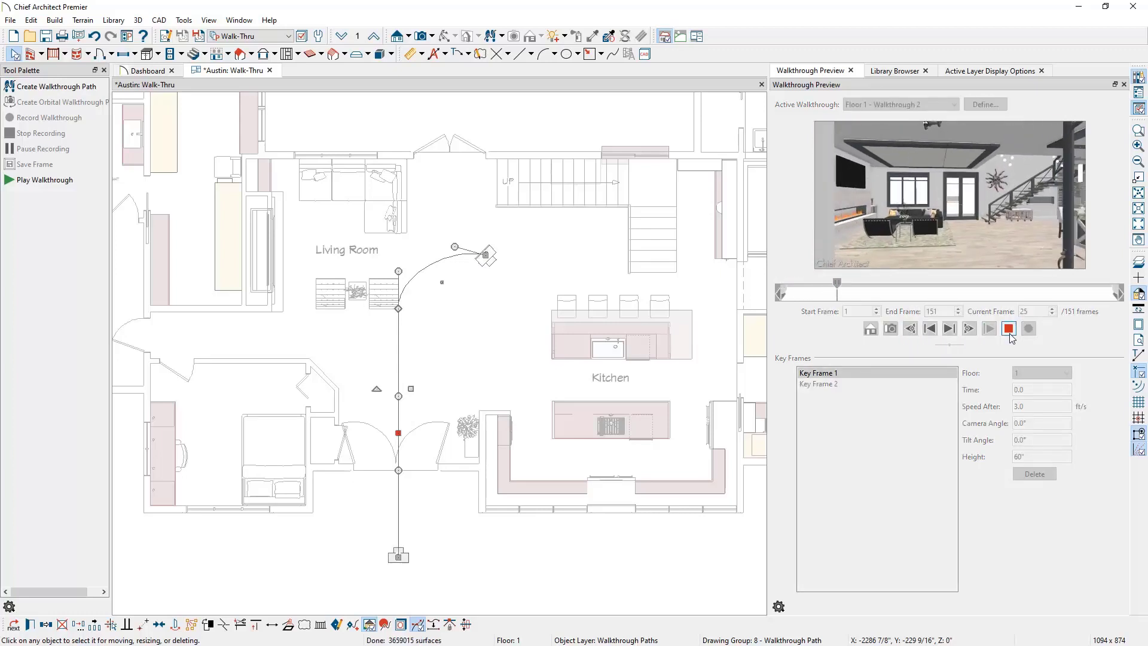
left_click(987, 328)
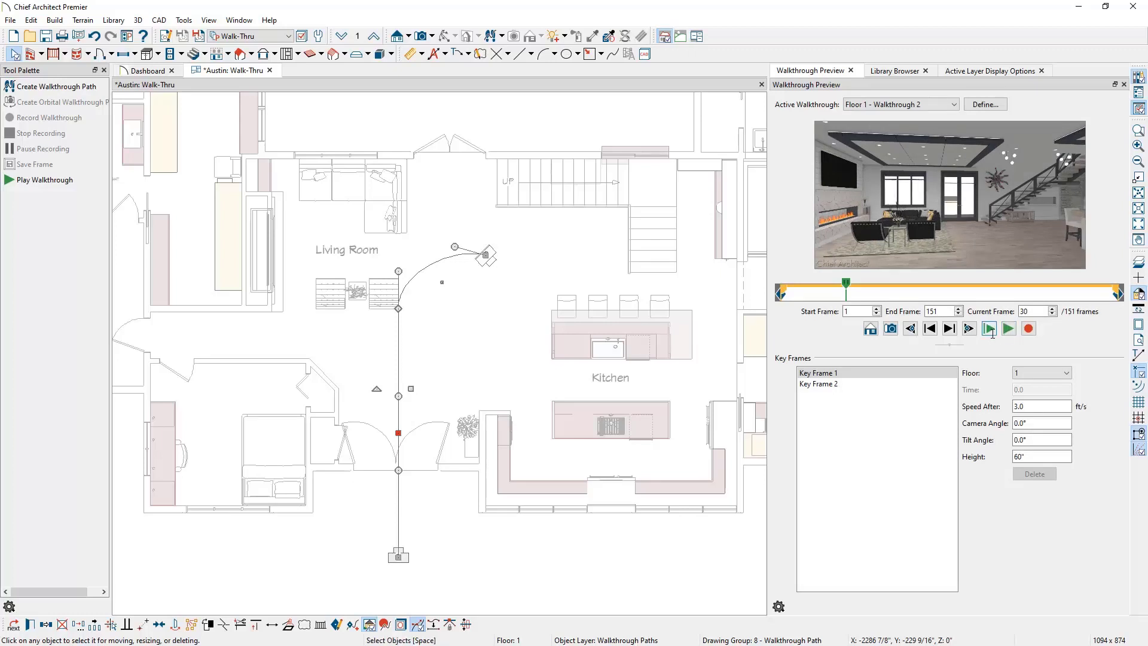
left_click(988, 328)
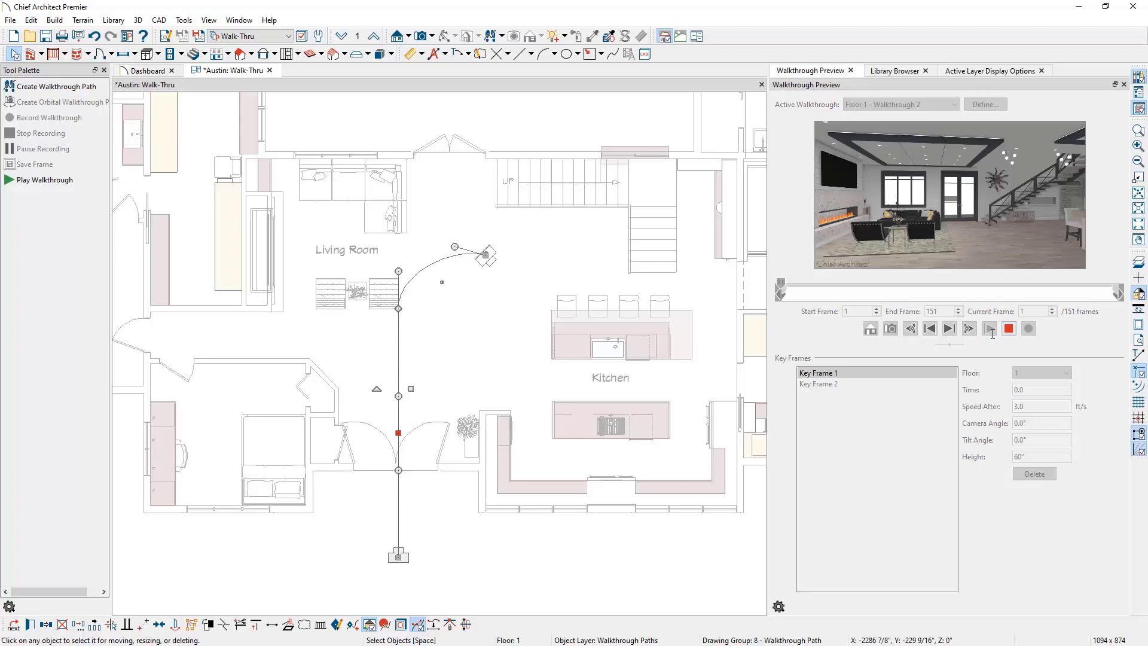
left_click(969, 328)
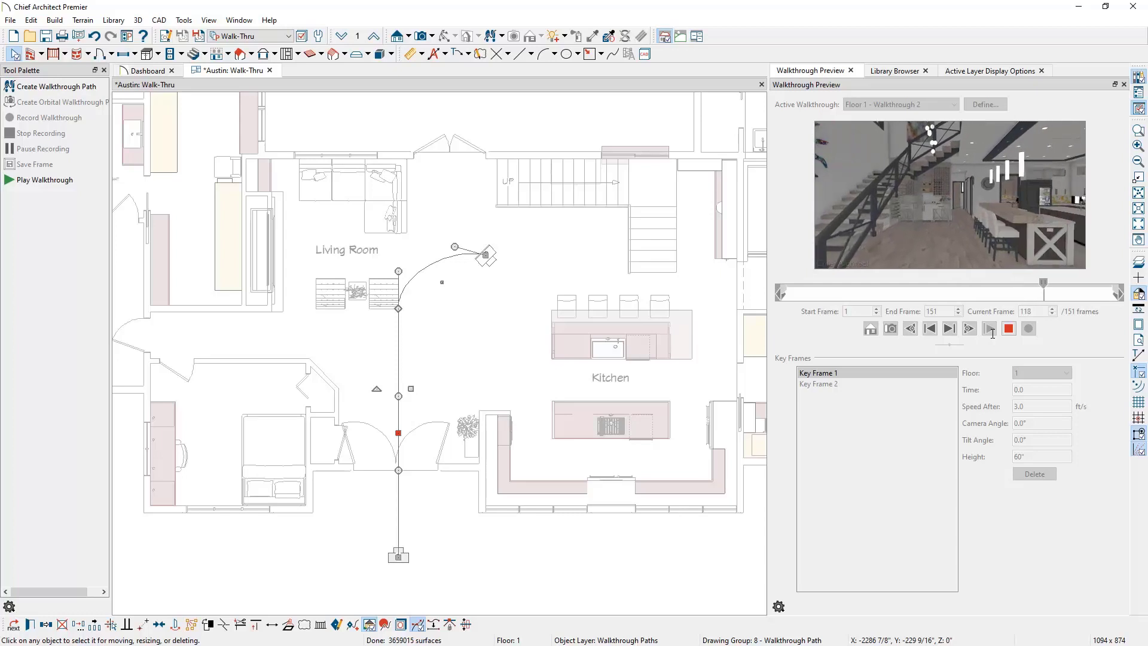
left_click(990, 328)
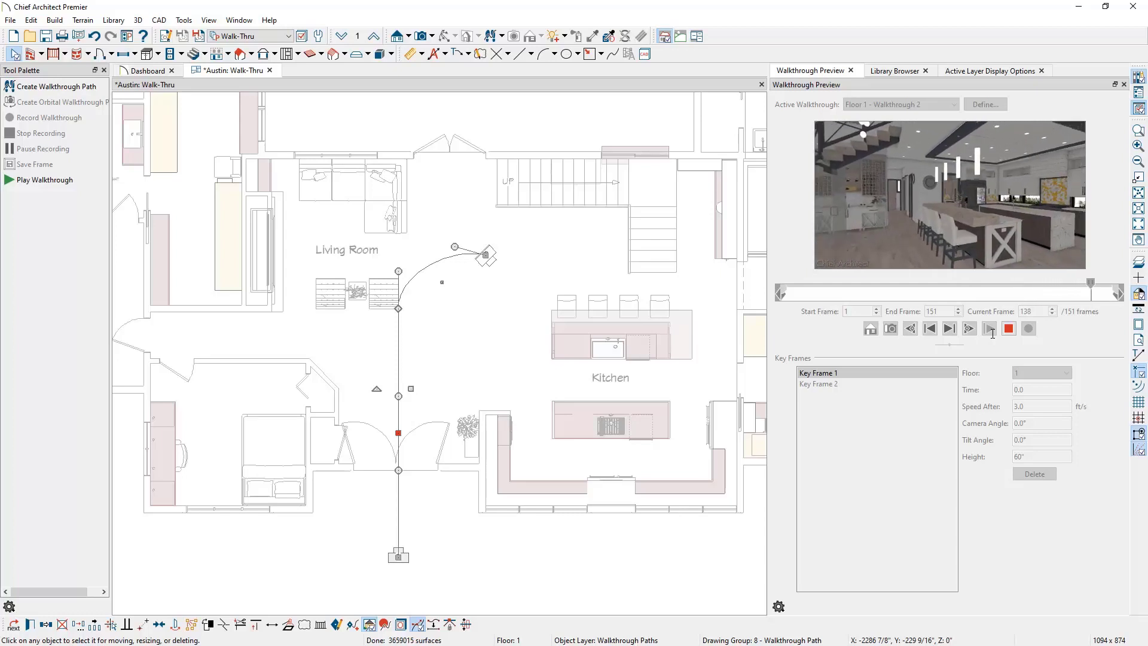
left_click(967, 328)
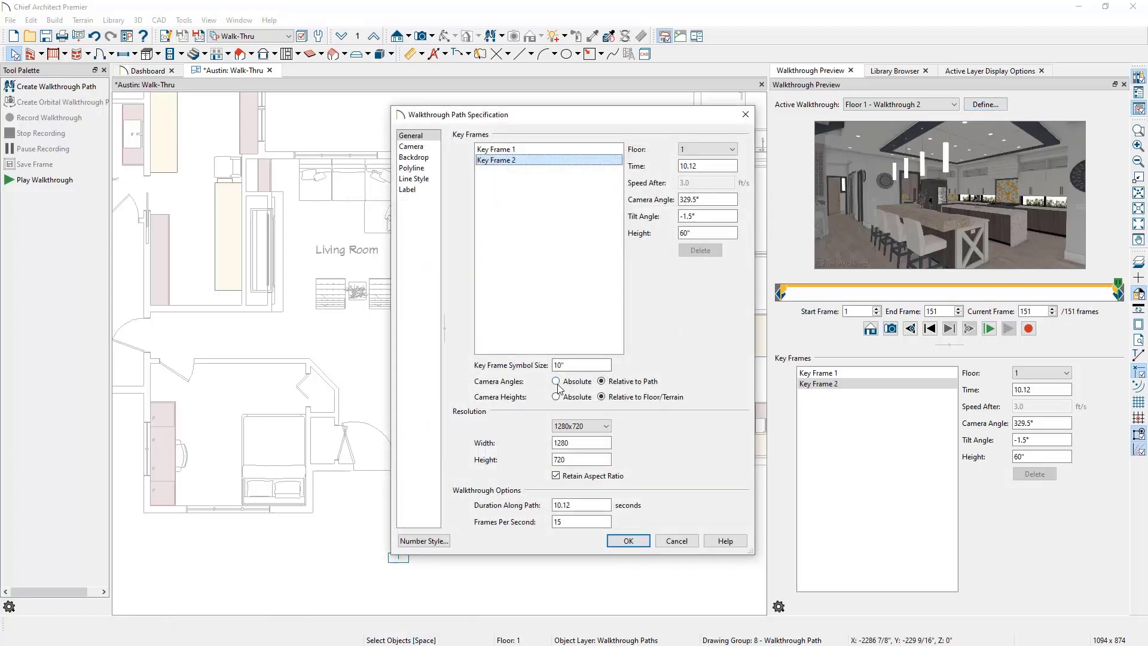
left_click(557, 382)
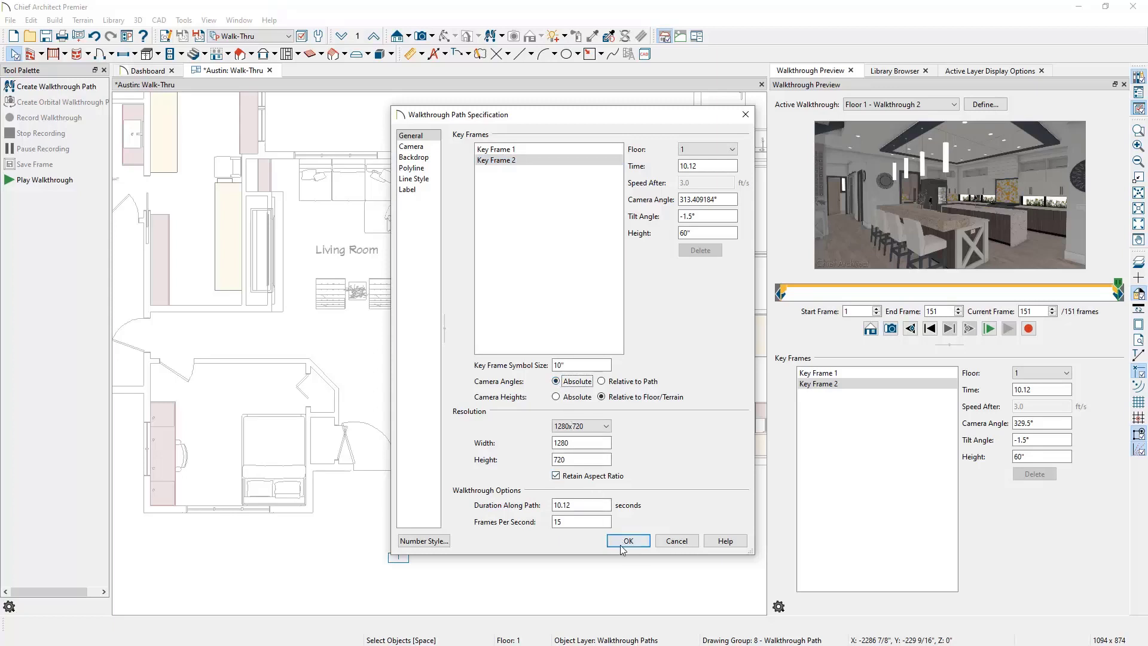
left_click(627, 540)
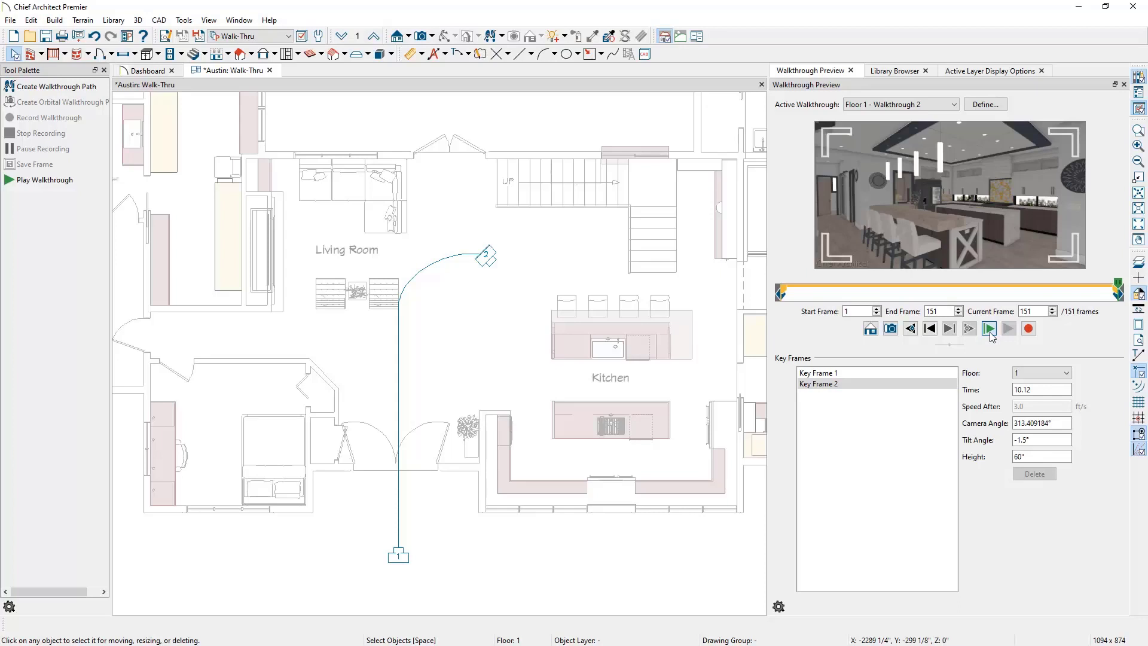
left_click(987, 328)
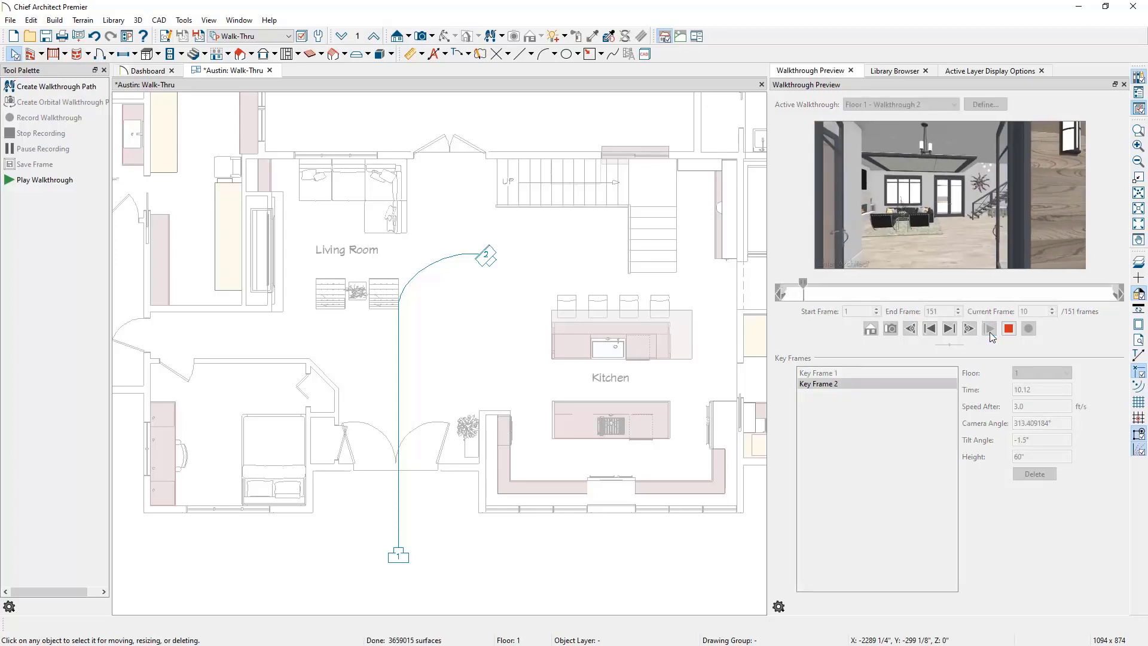
left_click(969, 327)
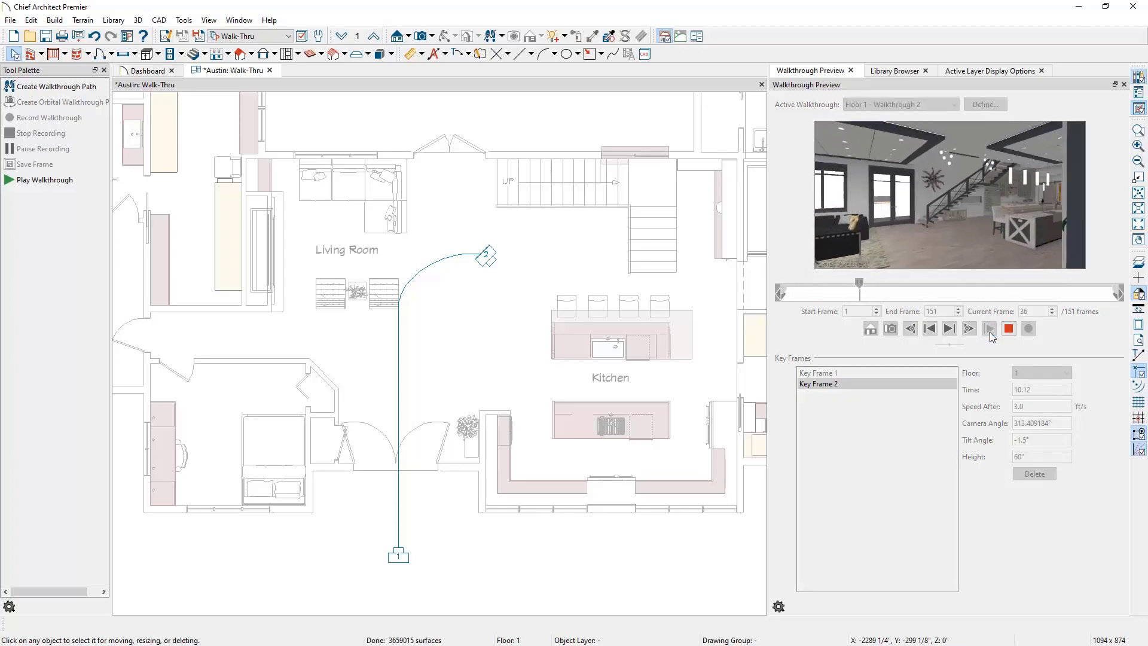
left_click(989, 328)
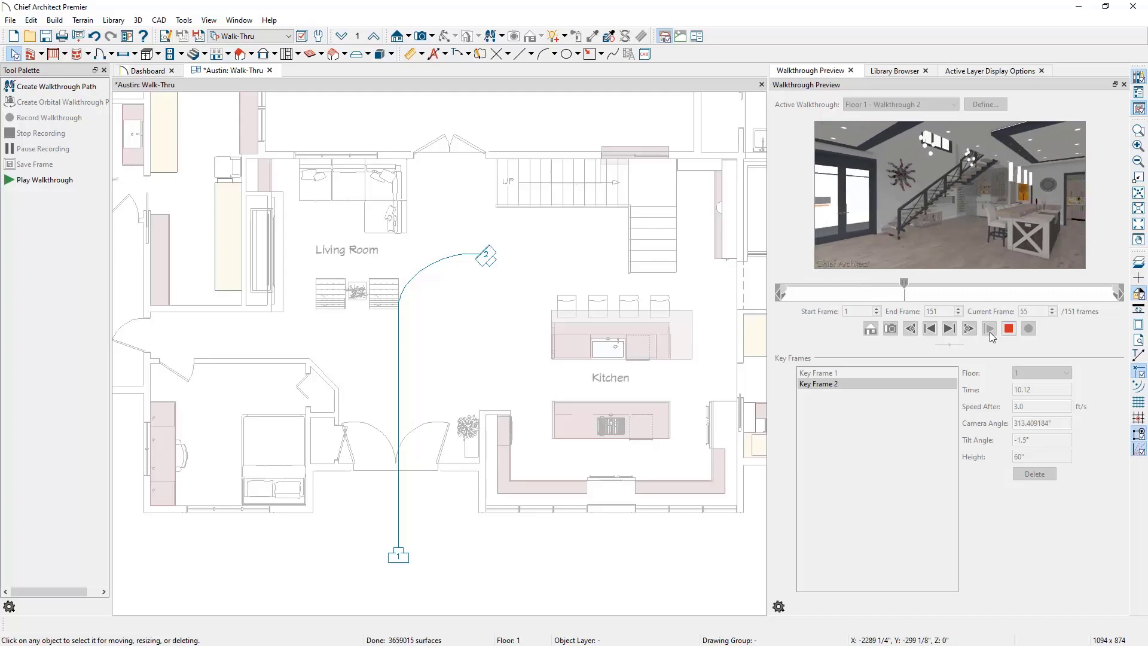
left_click(968, 329)
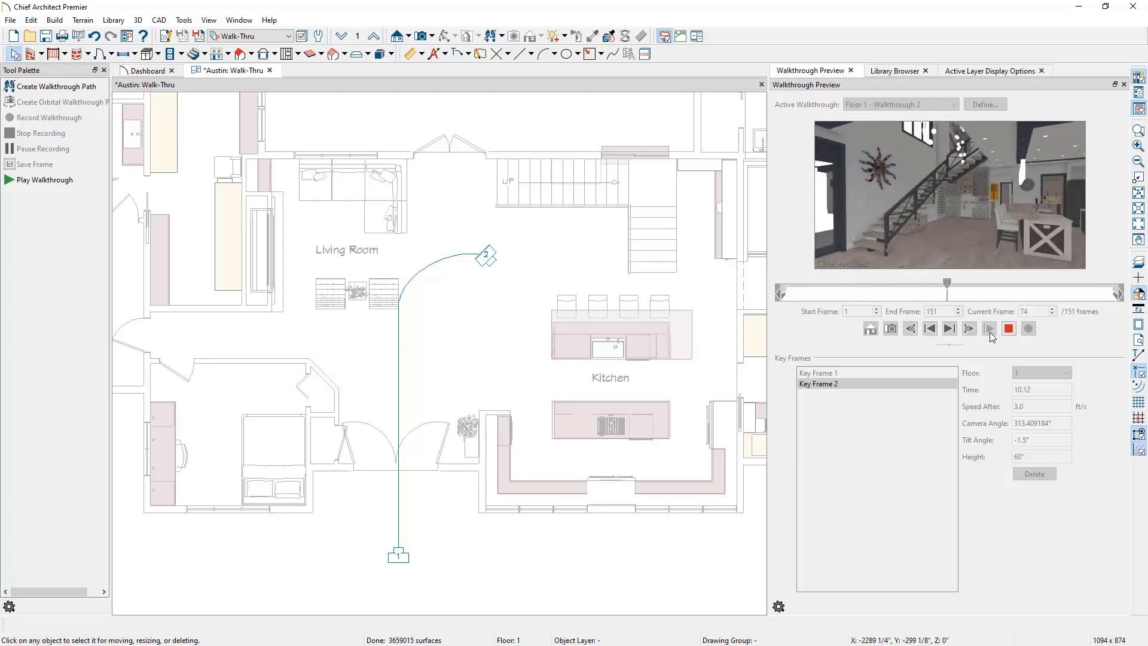
left_click(968, 329)
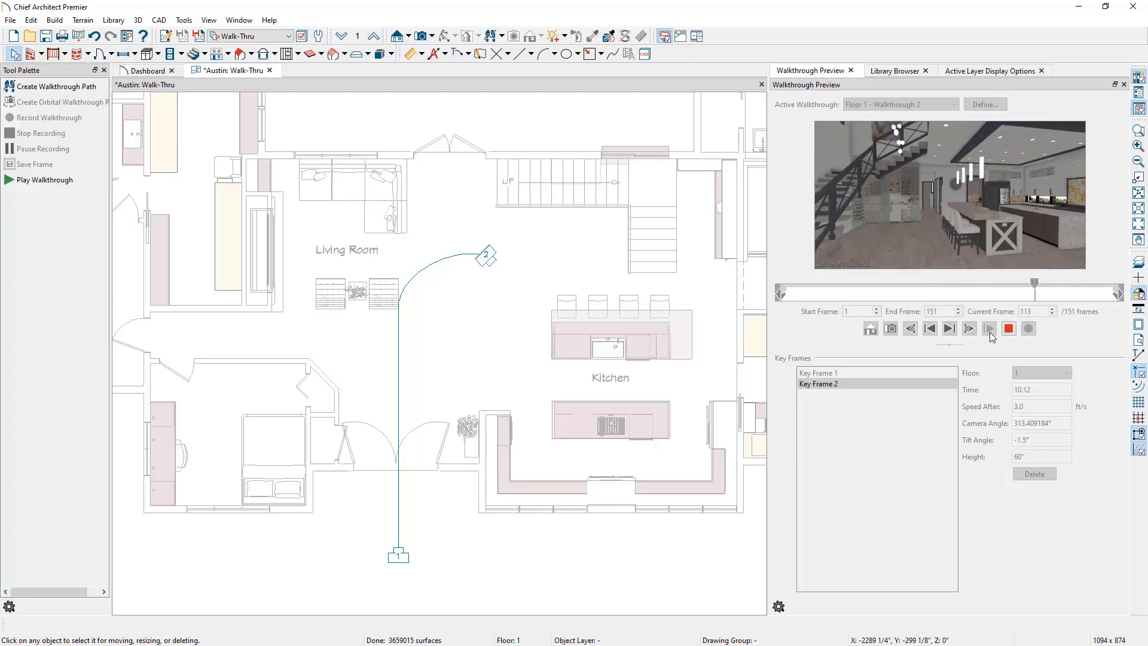
left_click(969, 328)
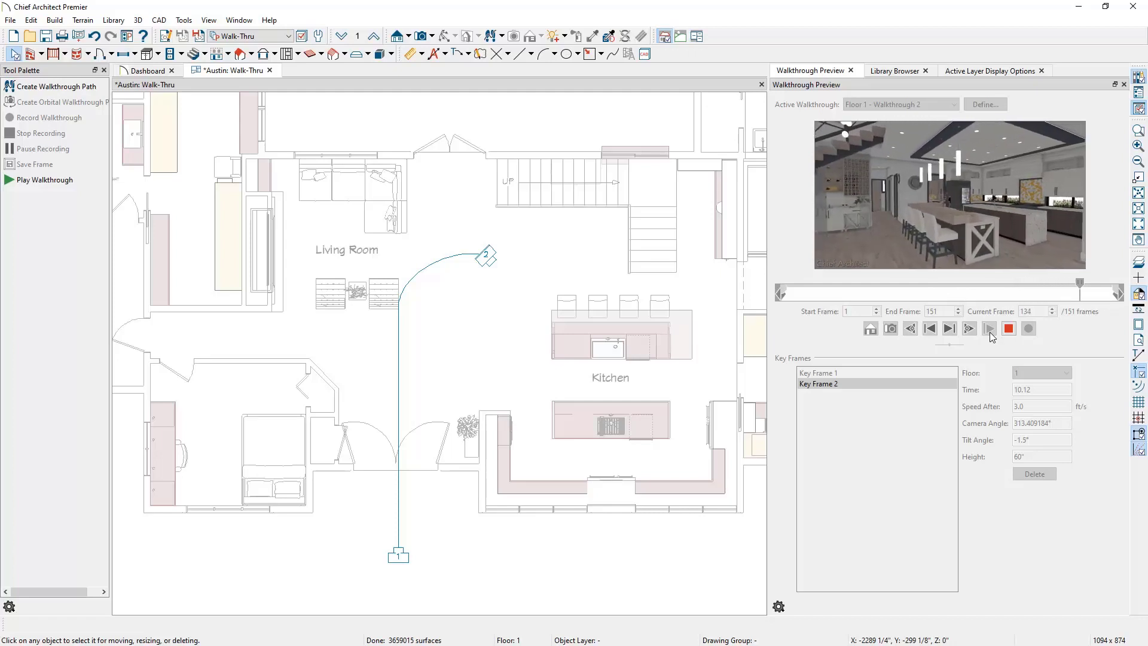
left_click(968, 329)
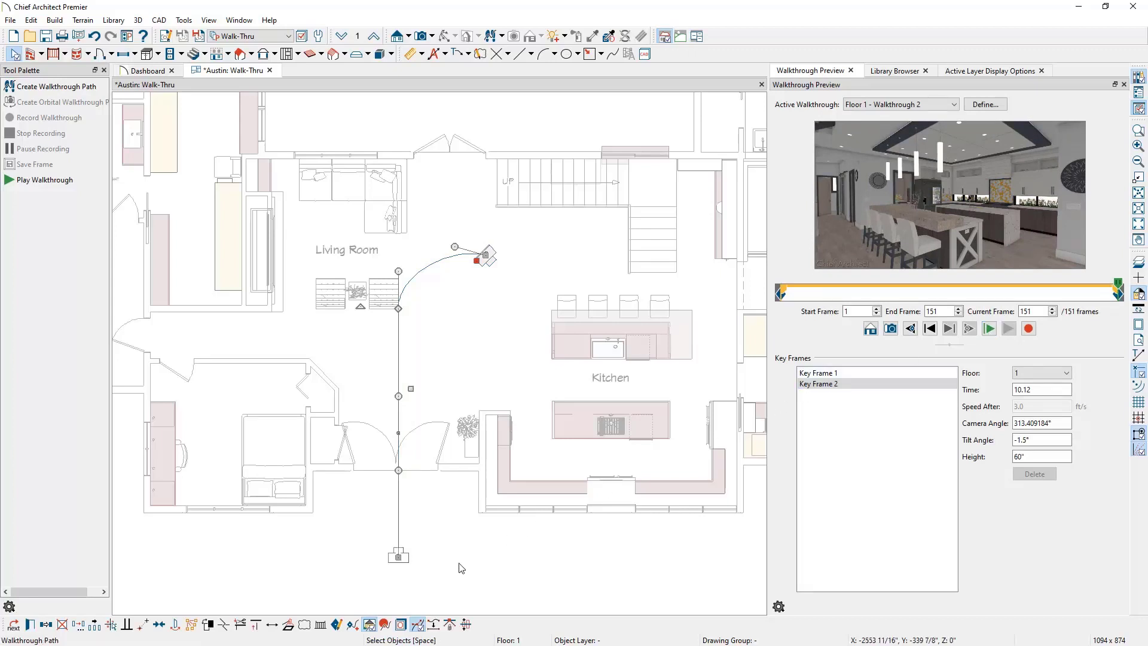
mouse_move(353, 626)
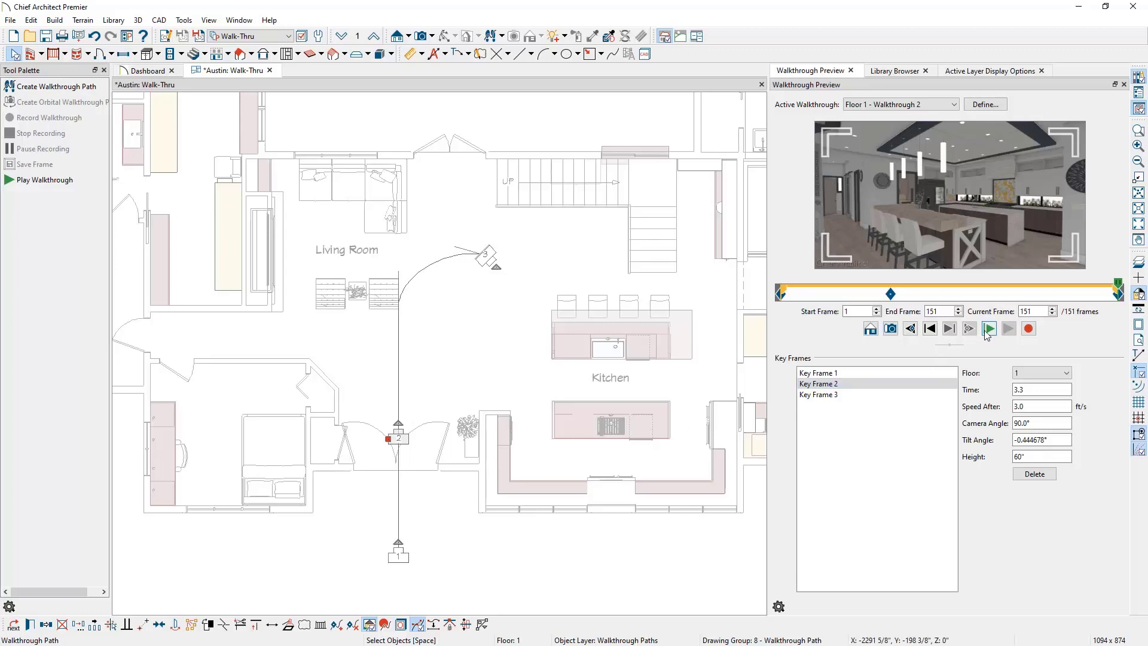
Step: Replay the preview with the new doorway key frame through to frame 151
left_click(988, 328)
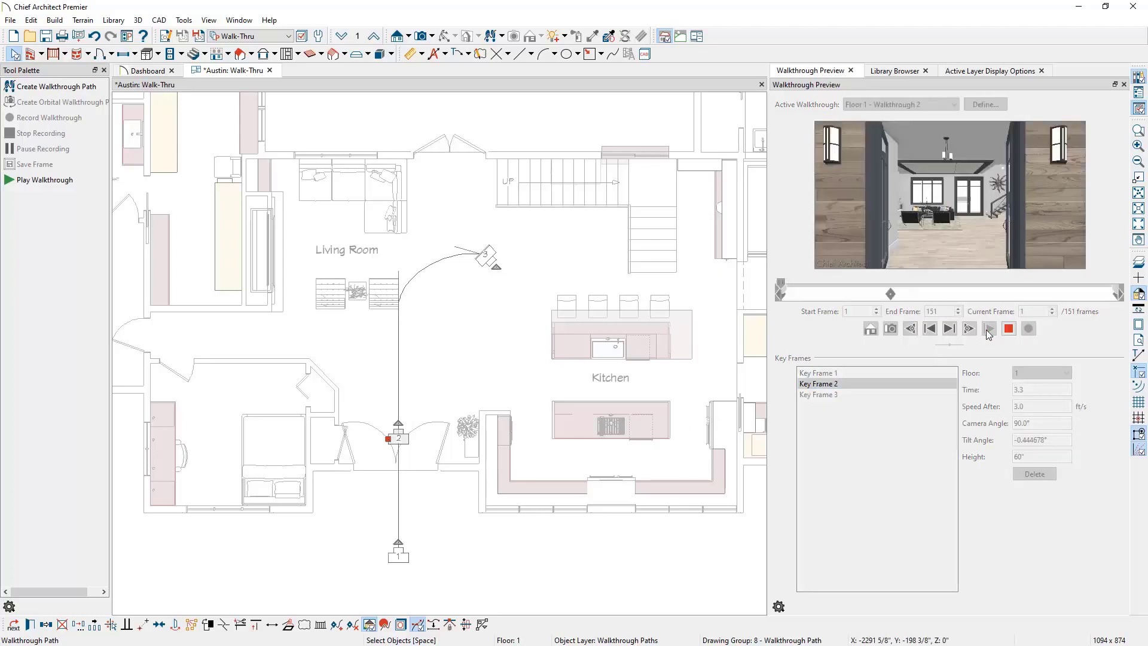
left_click(988, 329)
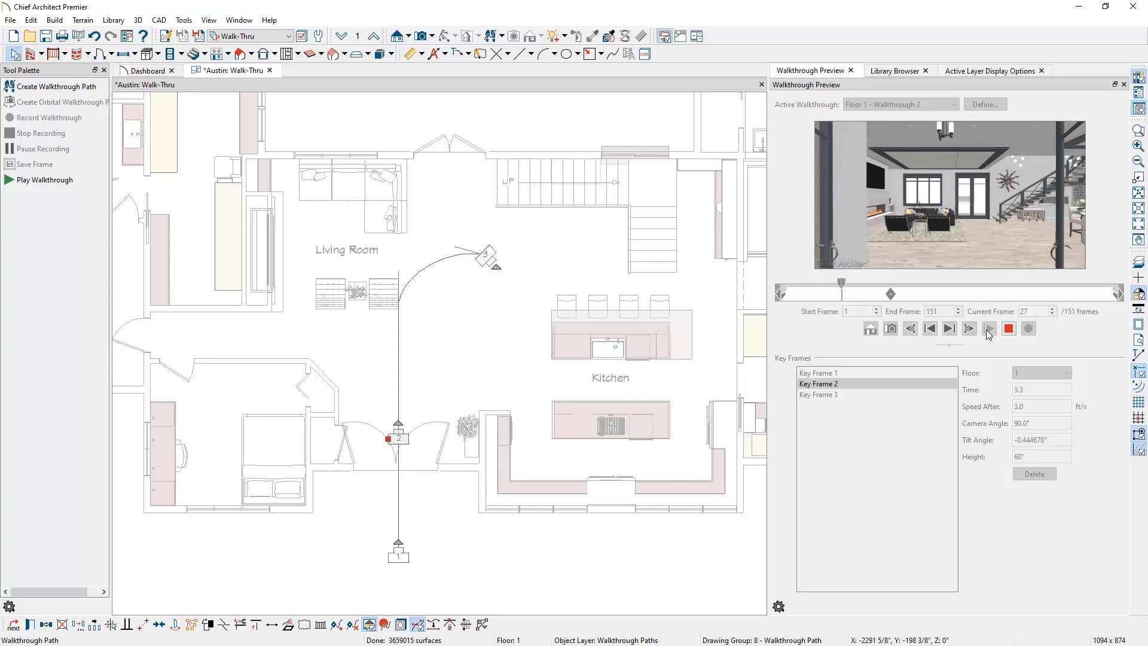
left_click(987, 328)
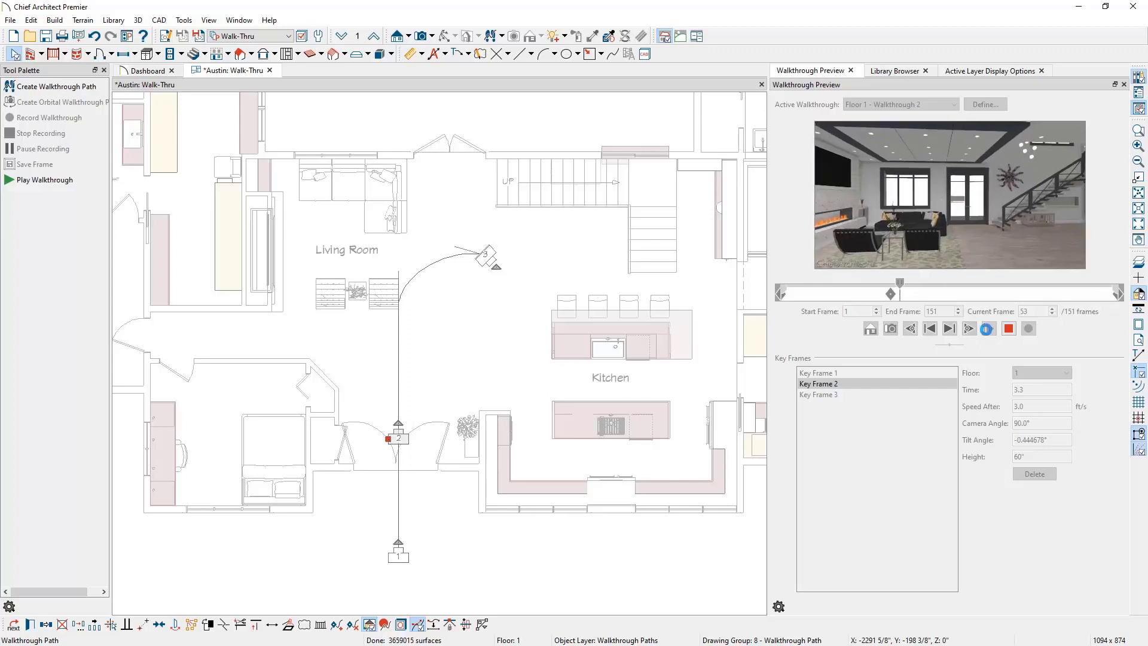
left_click(968, 329)
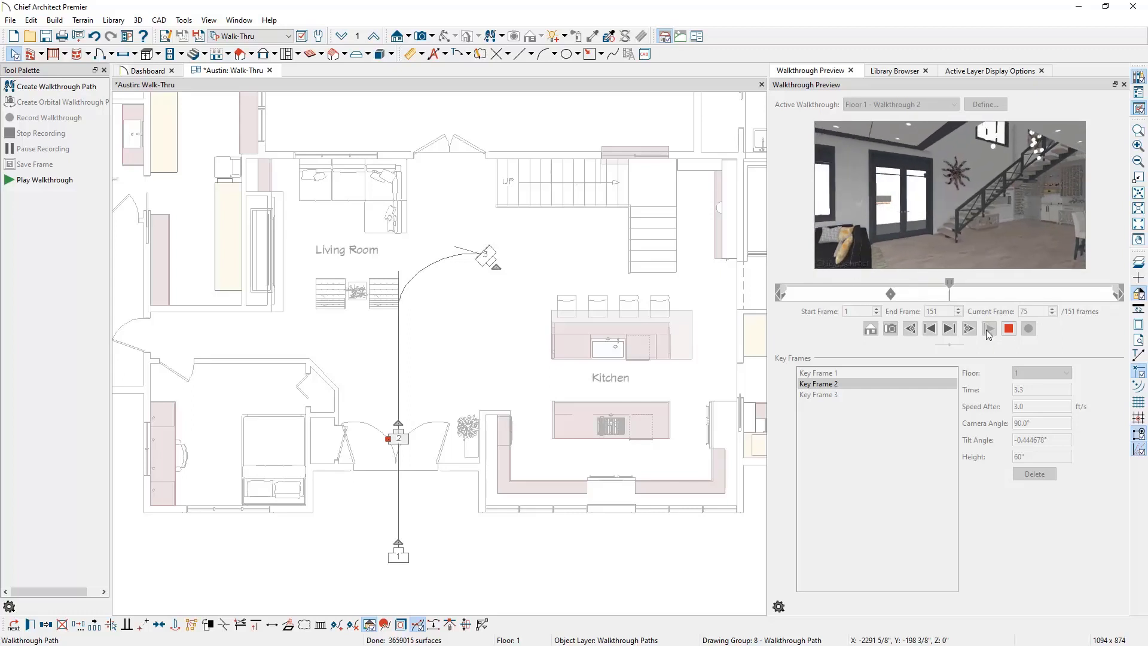
left_click(988, 328)
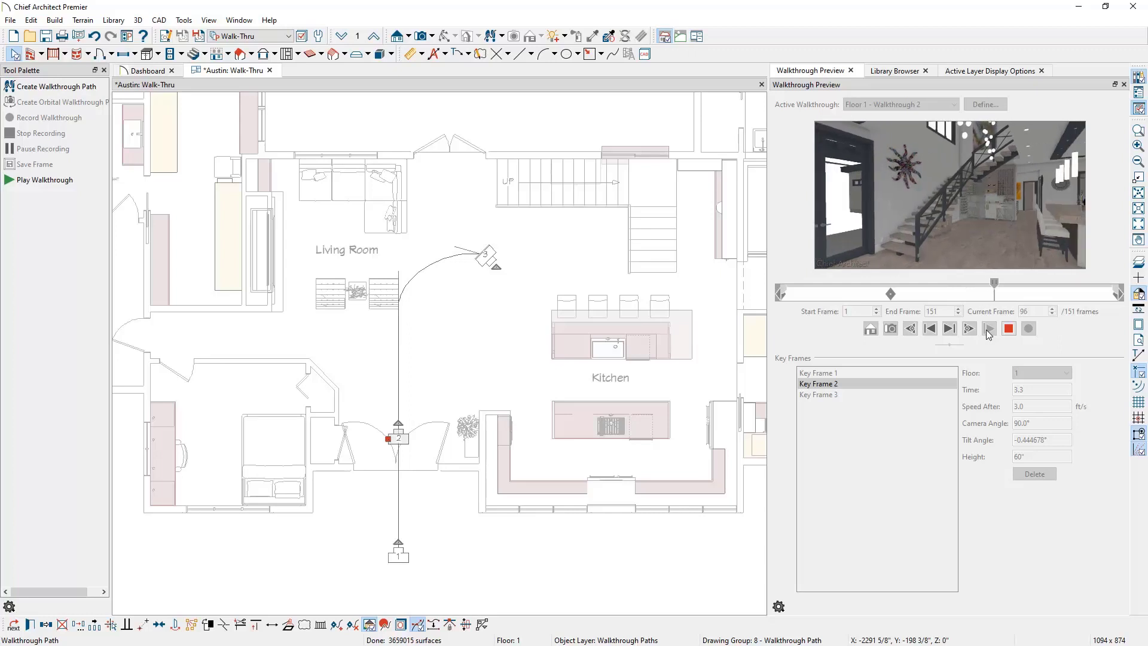
left_click(988, 328)
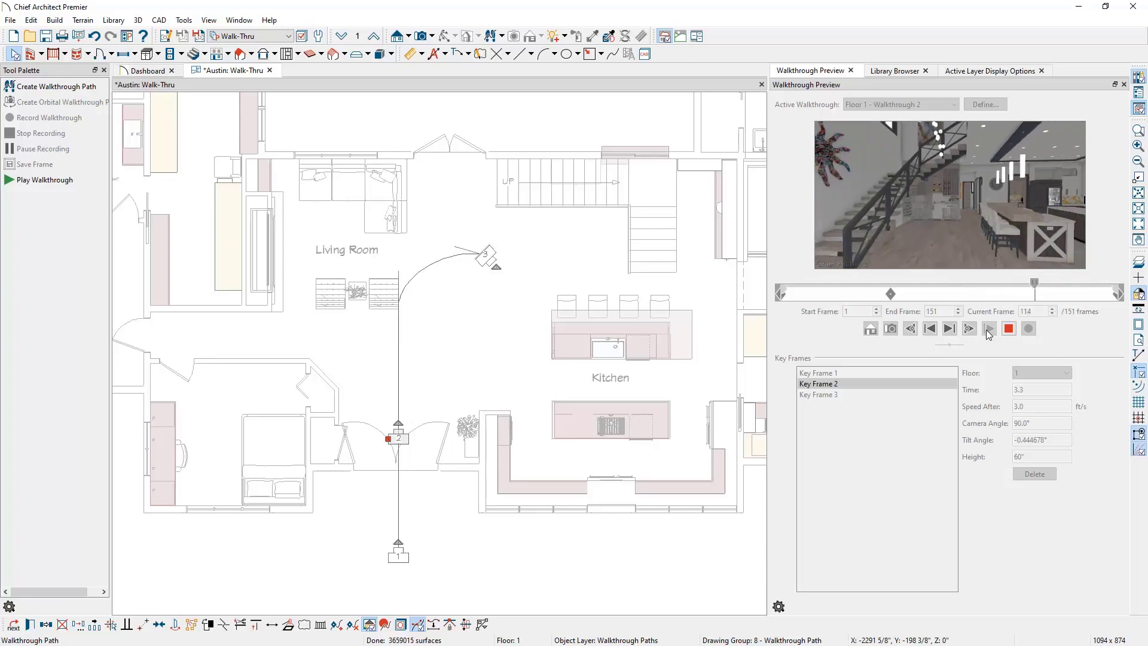
left_click(987, 328)
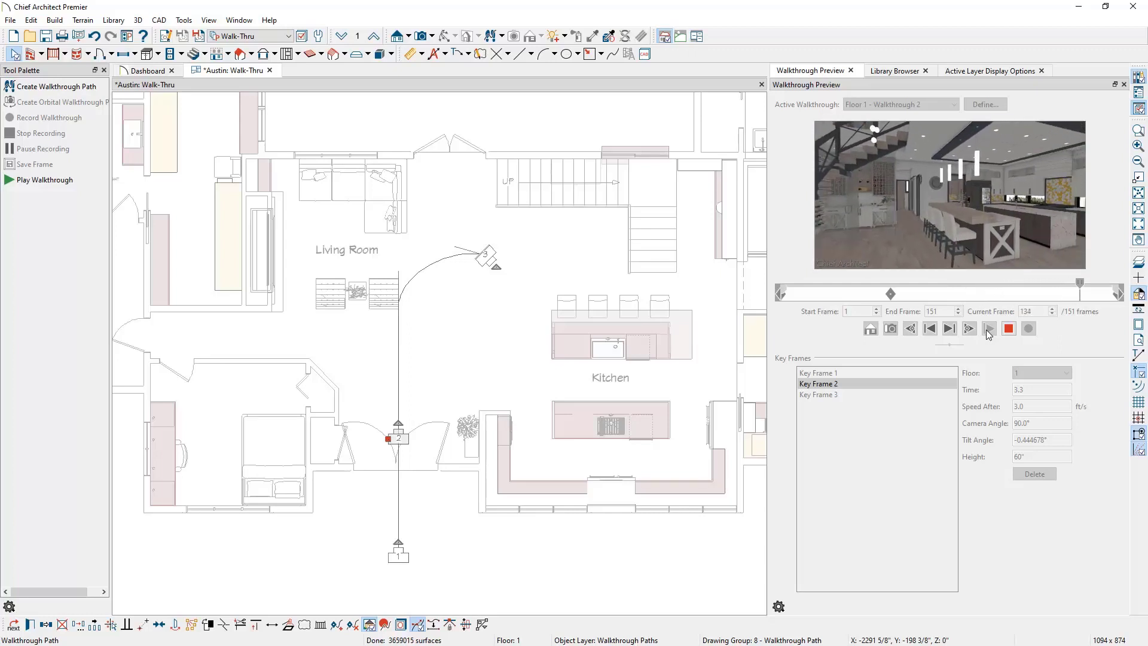
left_click(968, 328)
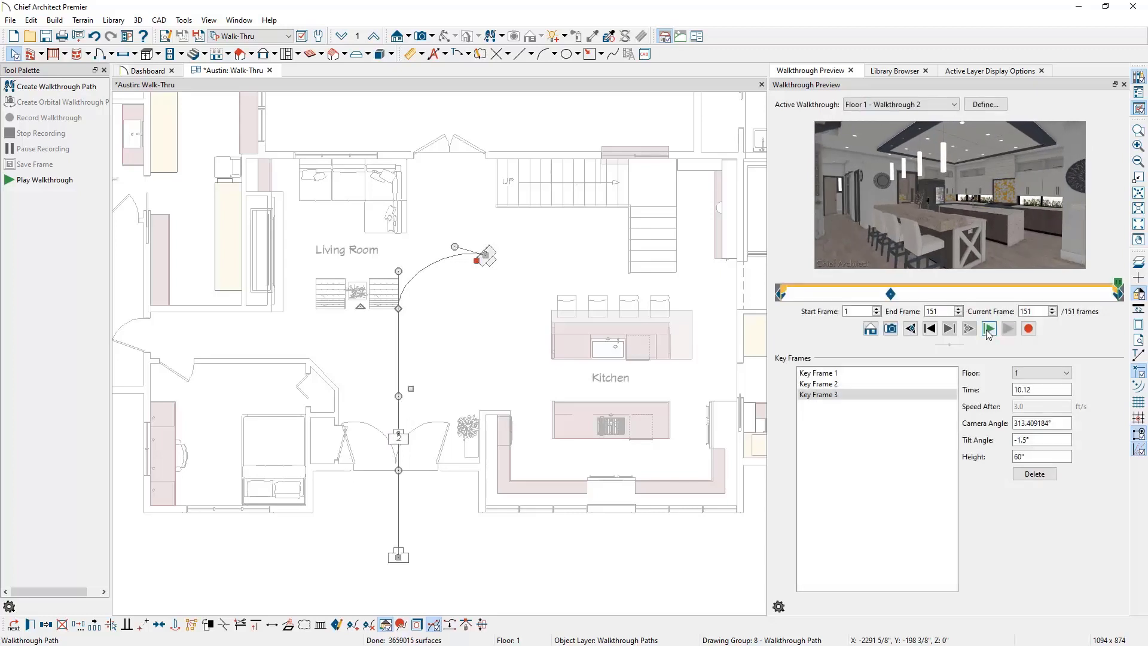
mouse_move(989, 329)
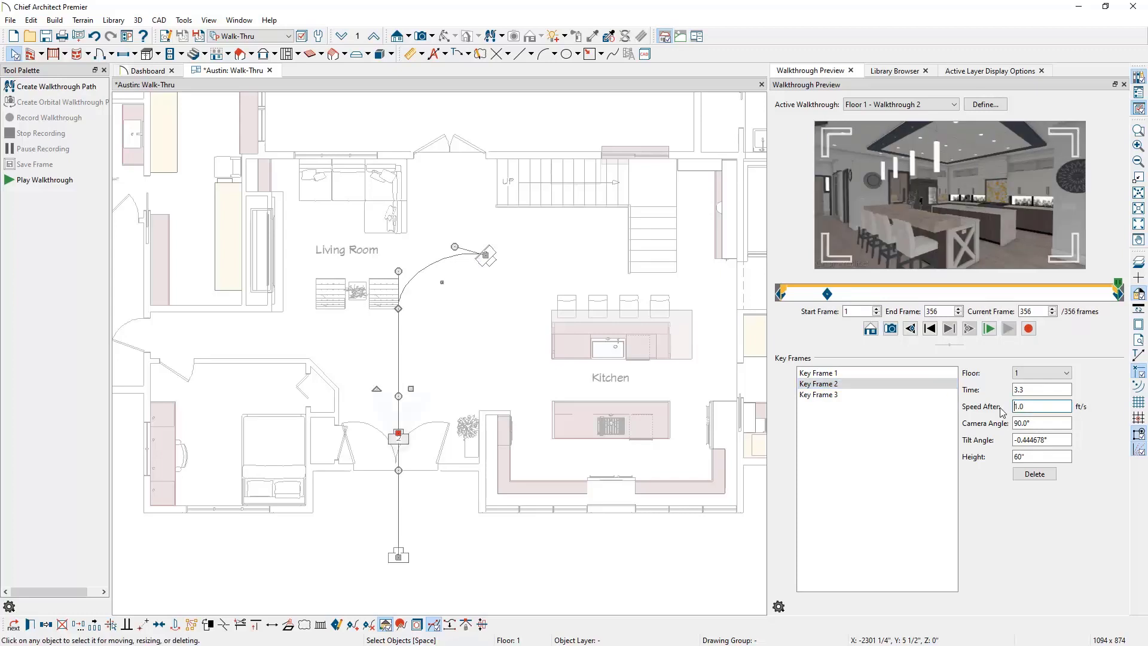
Step: Adjust Key Frame 2's Speed After and add a key frame beside the living room at 0°
left_click(398, 439)
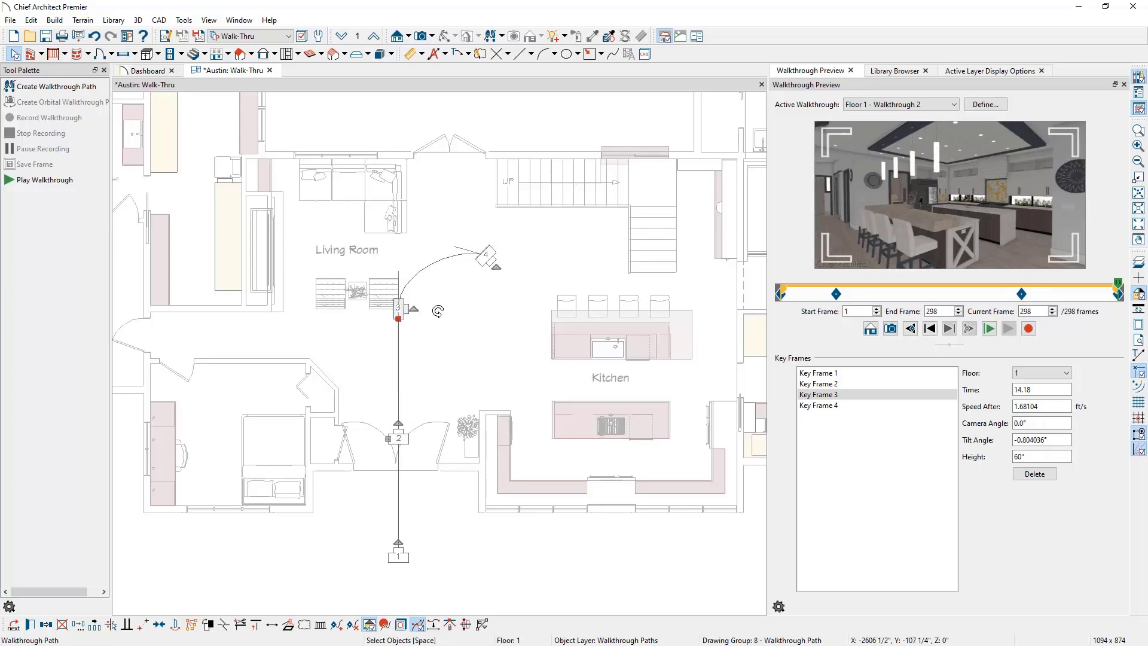
left_click(988, 328)
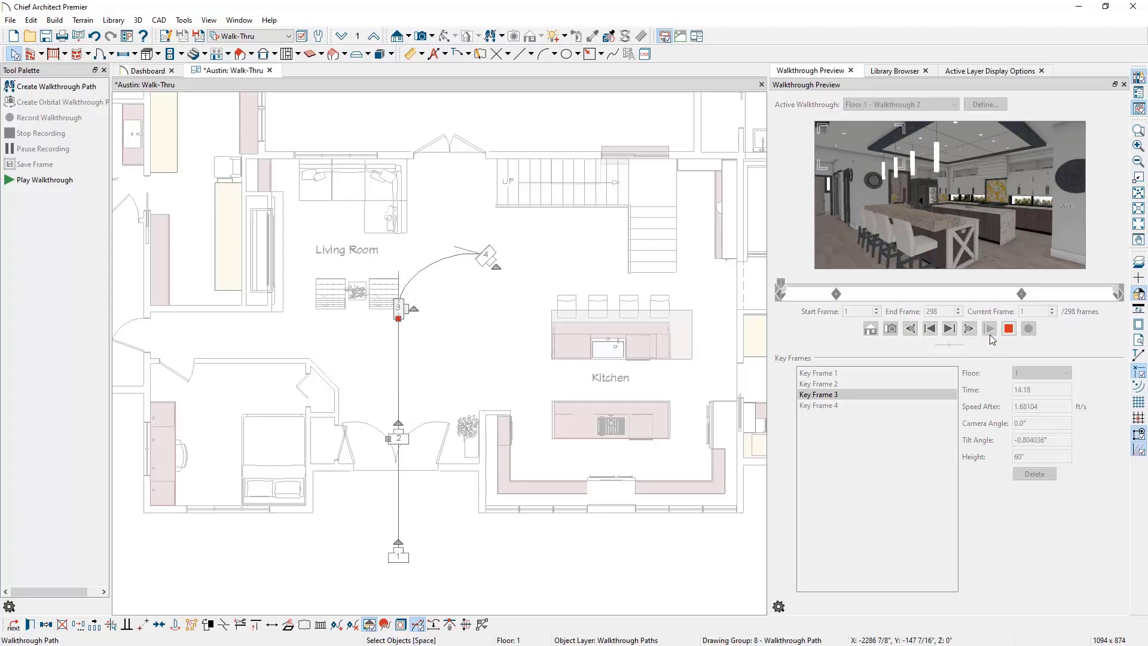
left_click(968, 329)
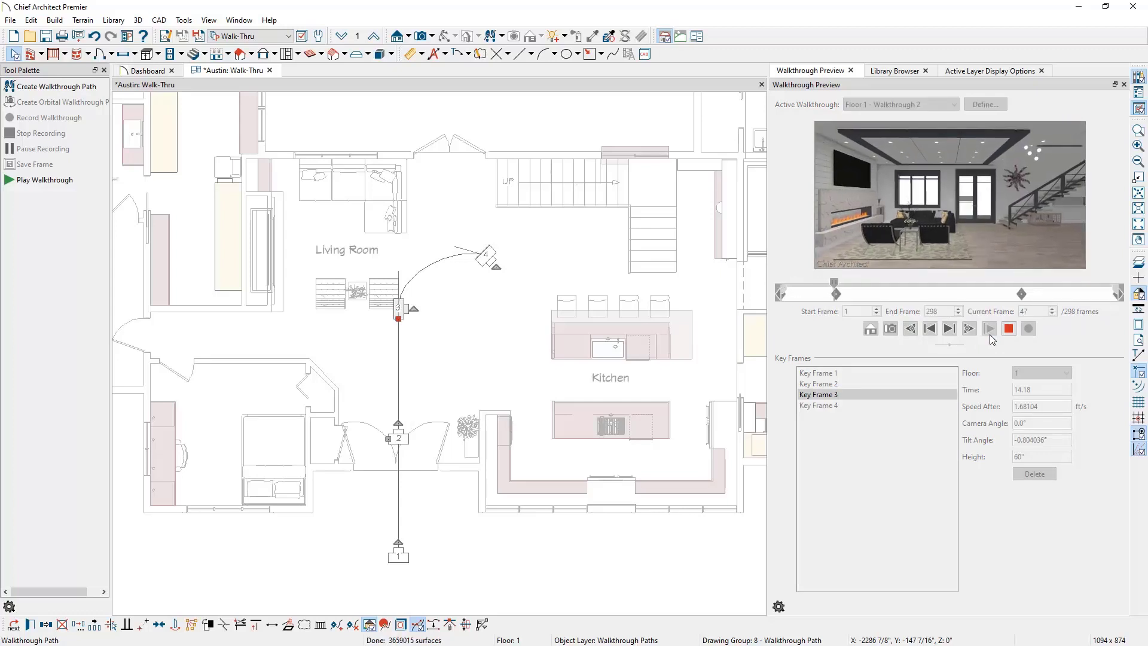
left_click(968, 328)
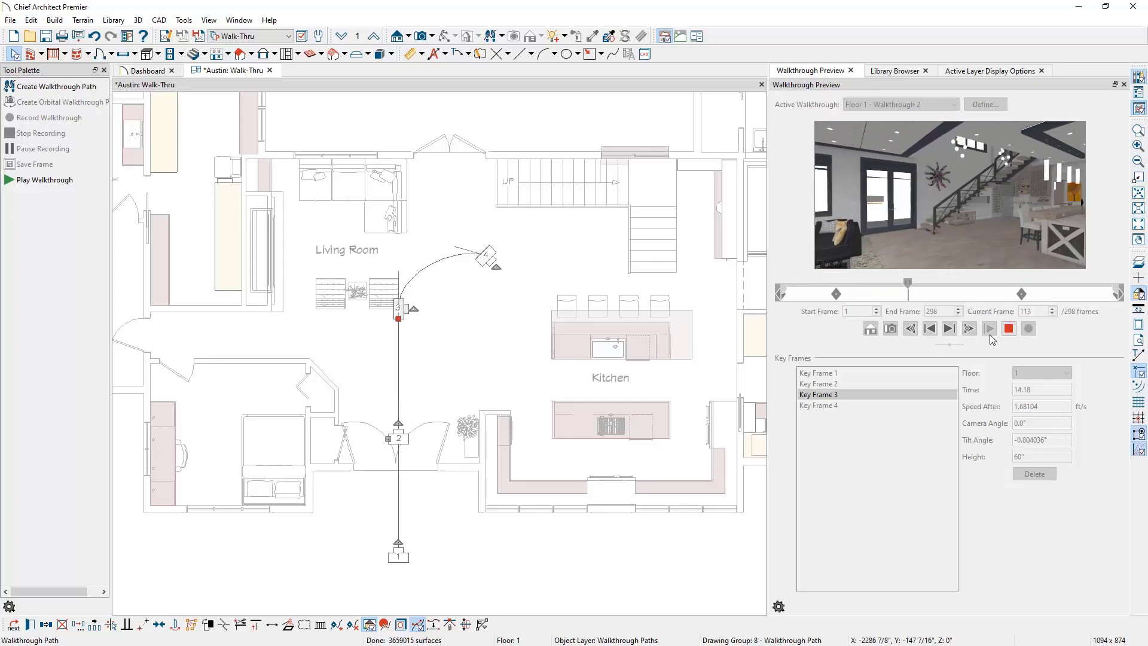
left_click(968, 328)
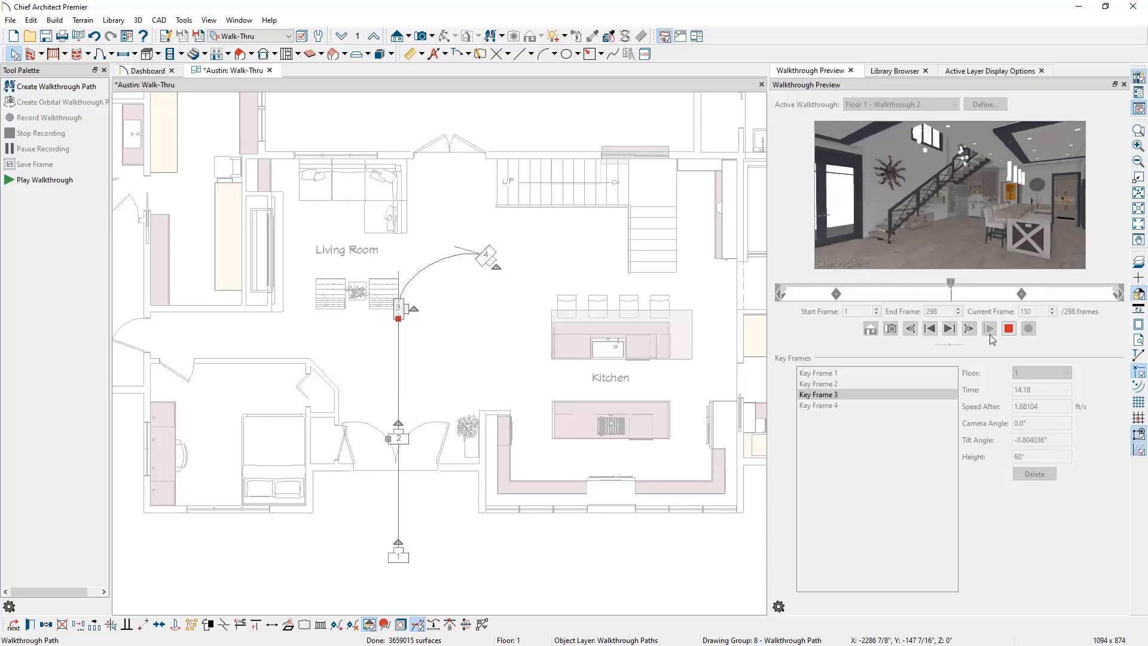
left_click(969, 327)
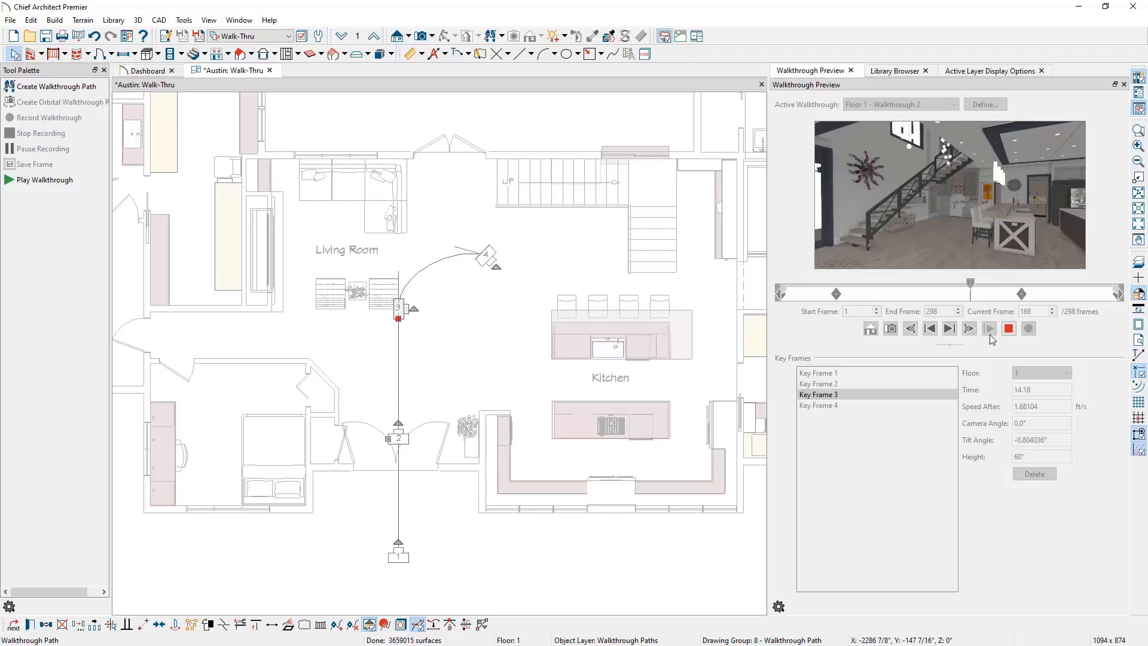
left_click(969, 327)
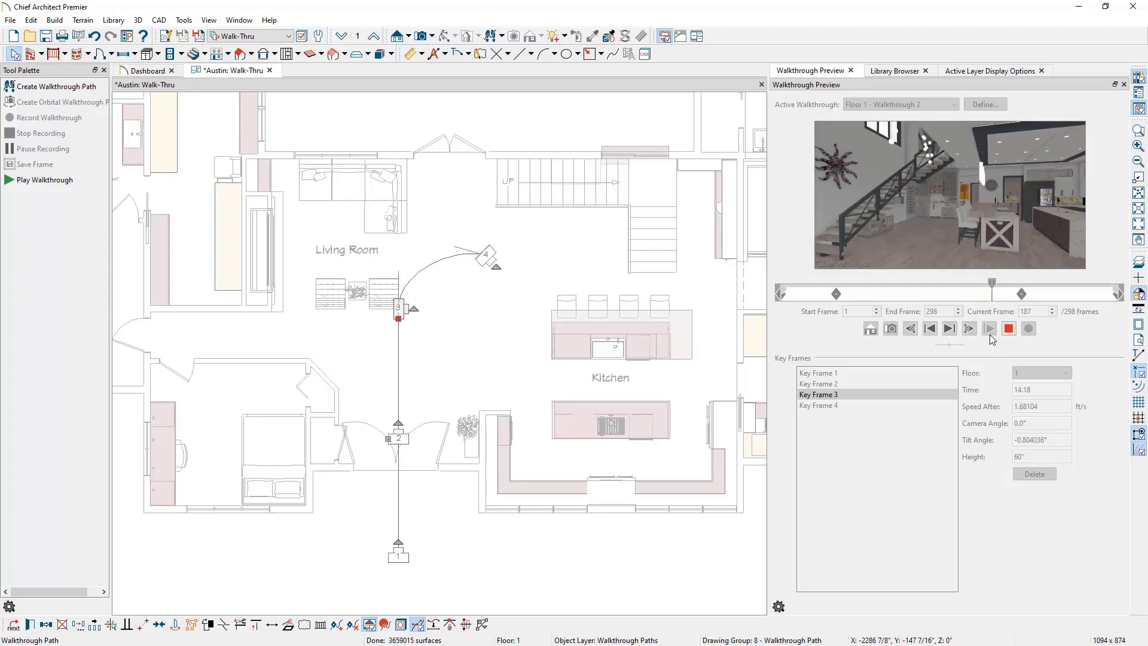
left_click(988, 328)
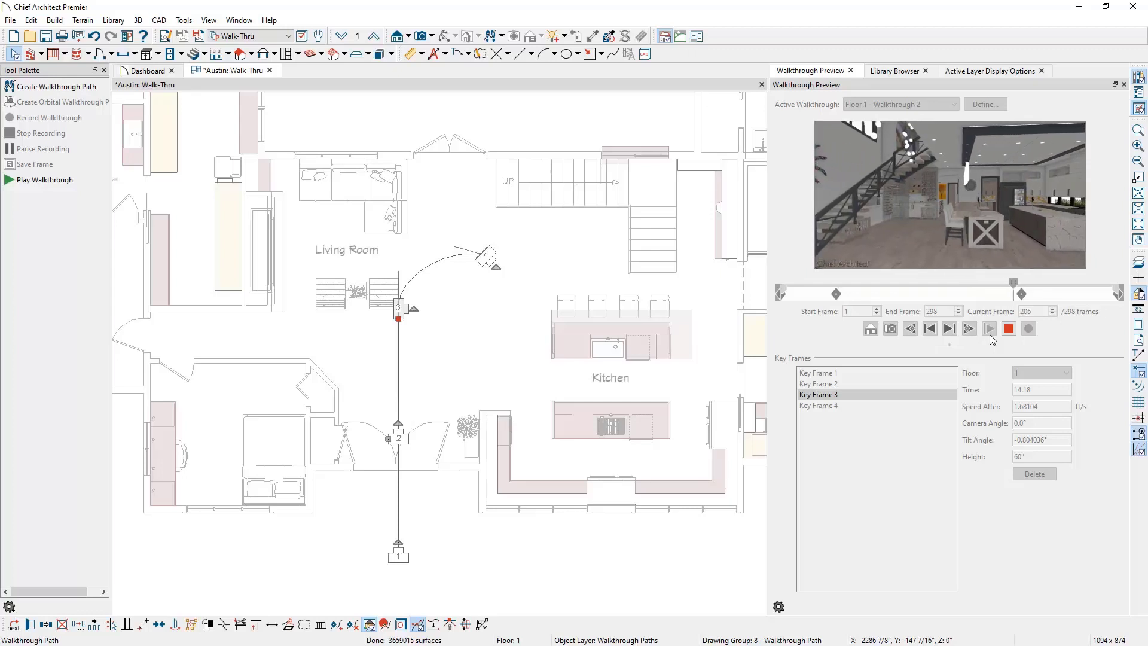
left_click(967, 328)
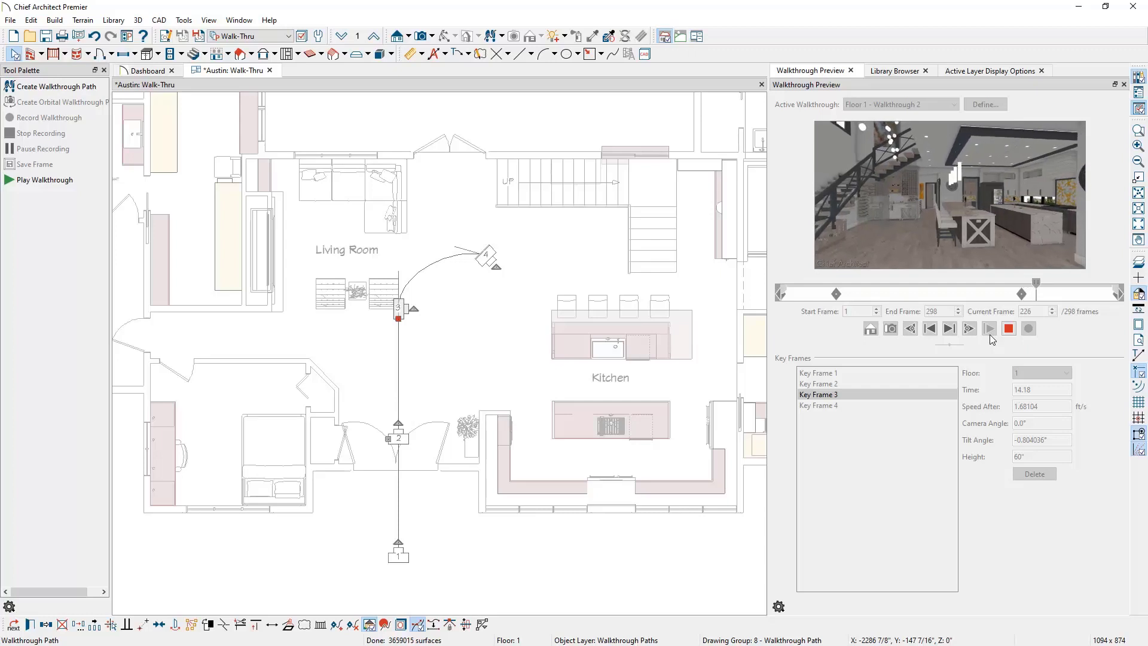
left_click(968, 328)
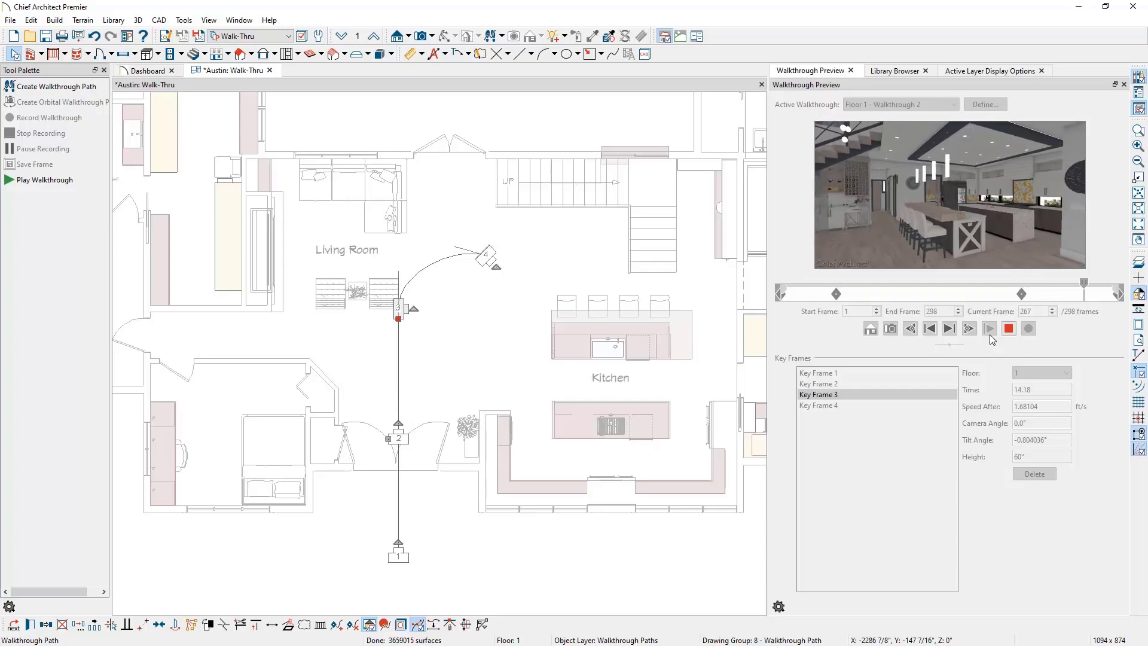
left_click(968, 328)
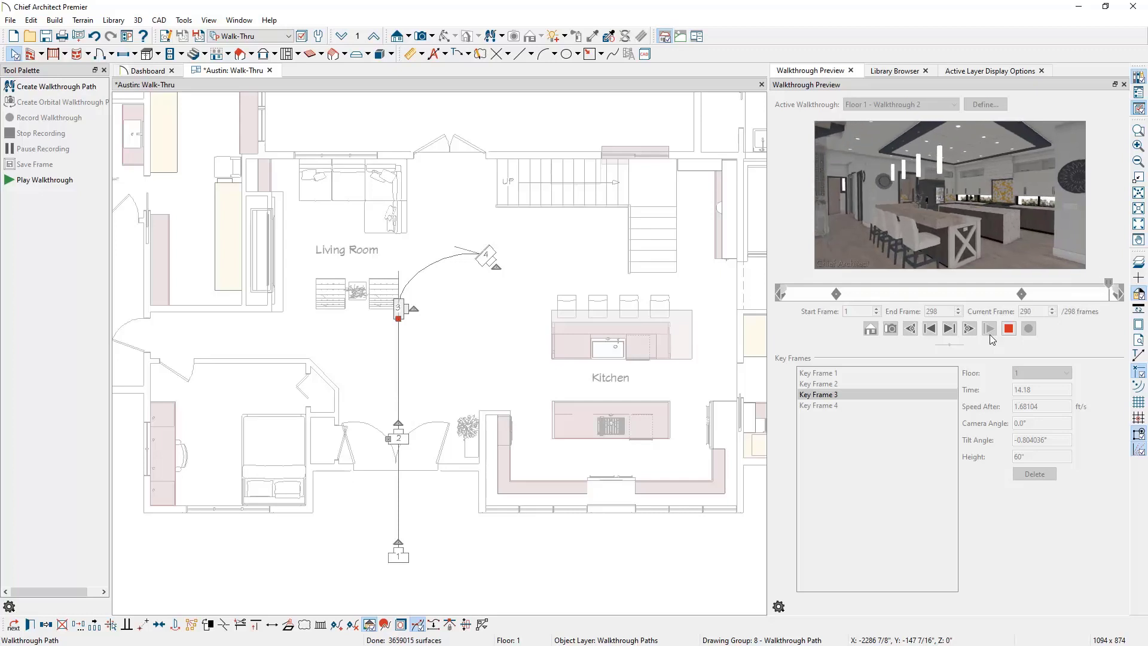
left_click(818, 405)
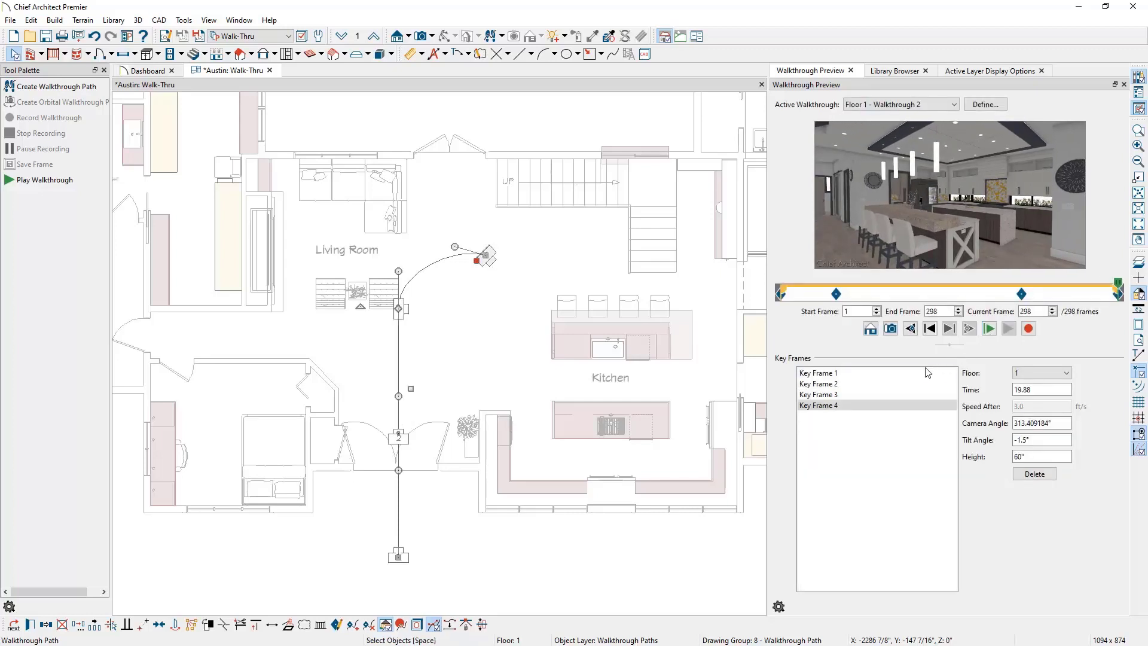
Step: Set Key Frame 3's Speed After to 2.0 ft/s and play the 309-frame preview
left_click(818, 372)
type("2")
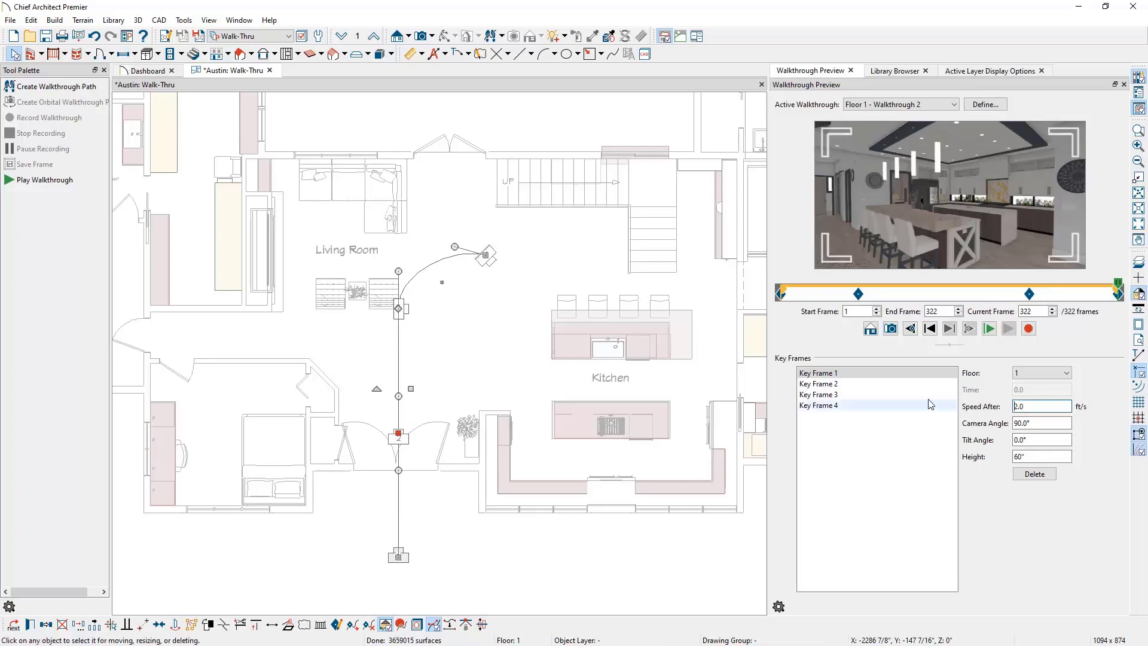
left_click(818, 394)
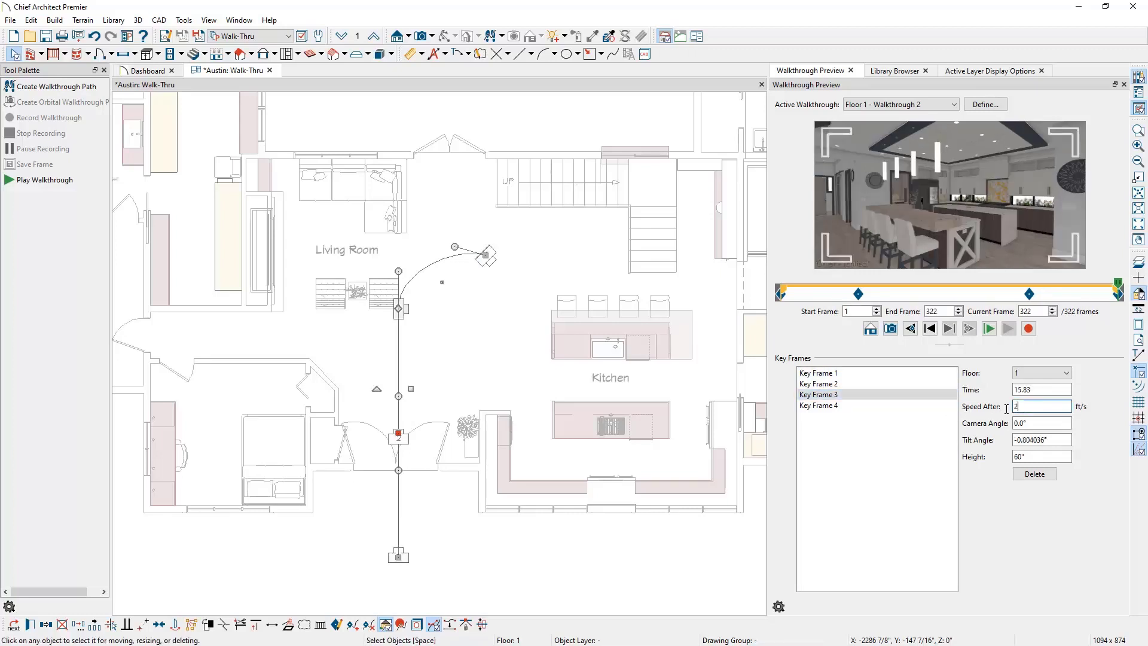
type("2.0")
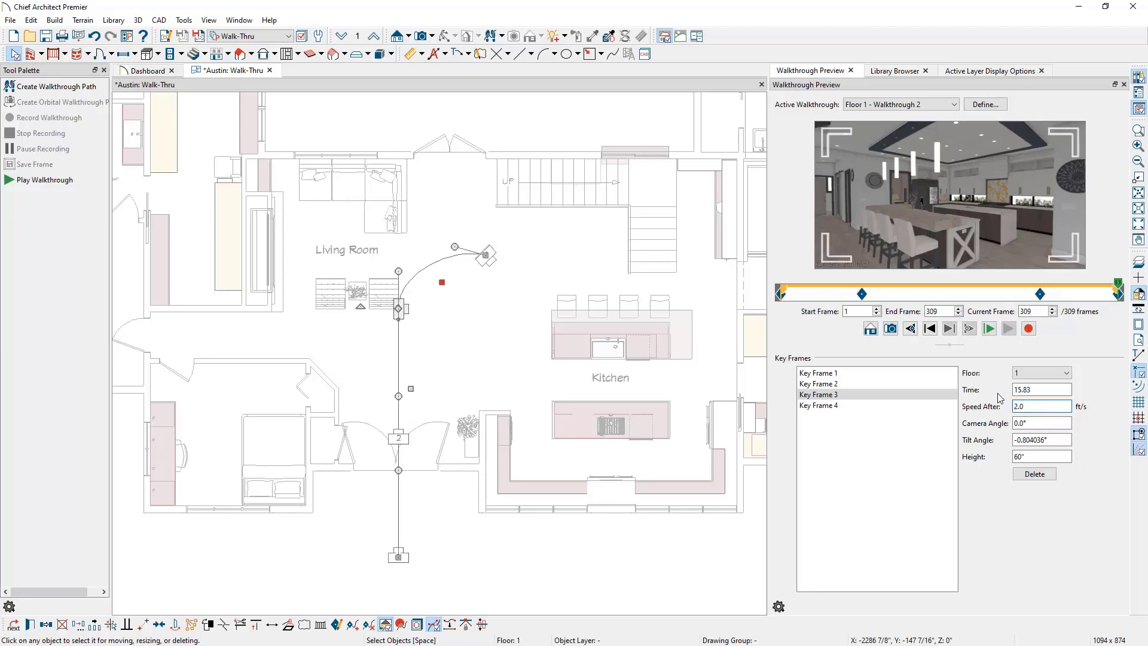
left_click(988, 328)
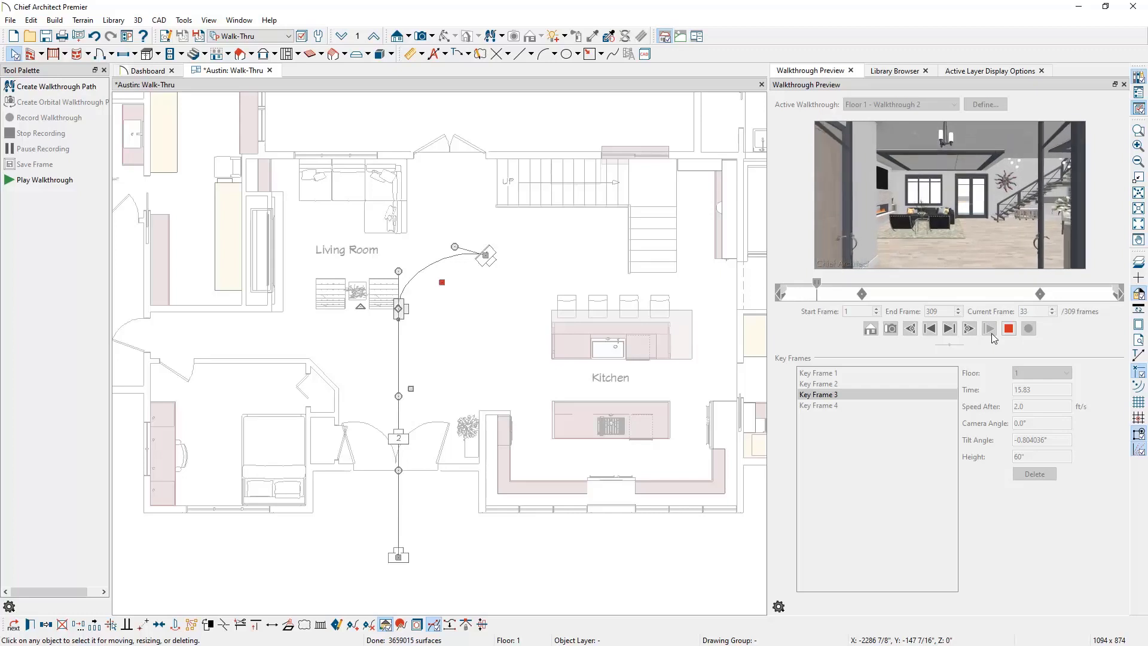
Step: Play and step the preview through to its final frame 309 on the kitchen
left_click(968, 328)
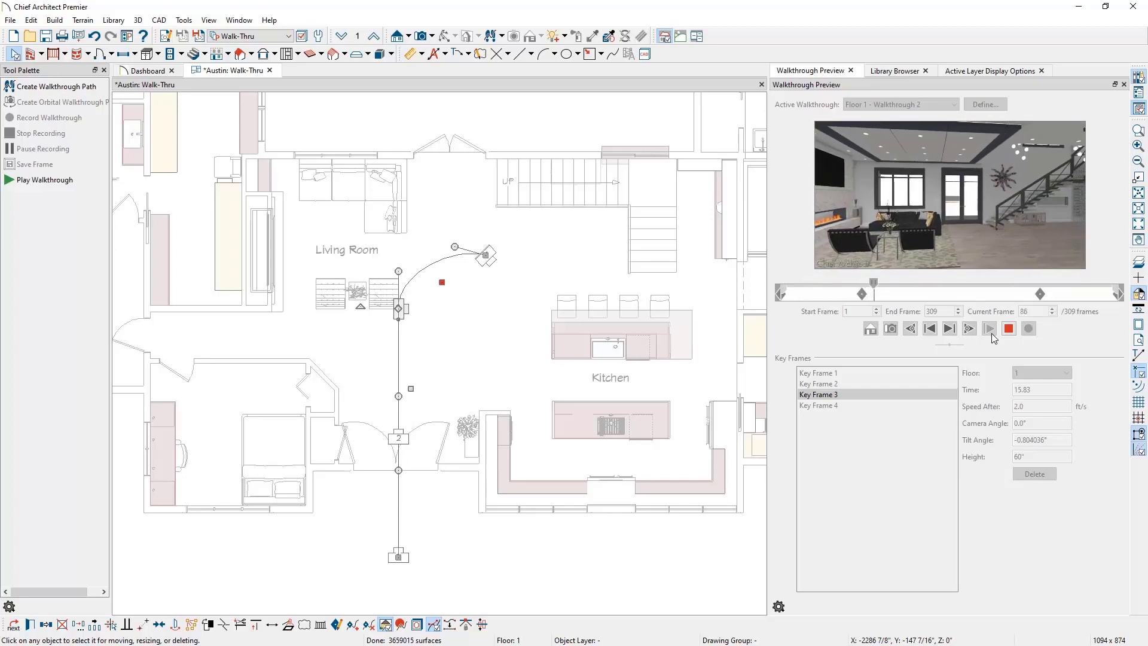
left_click(989, 329)
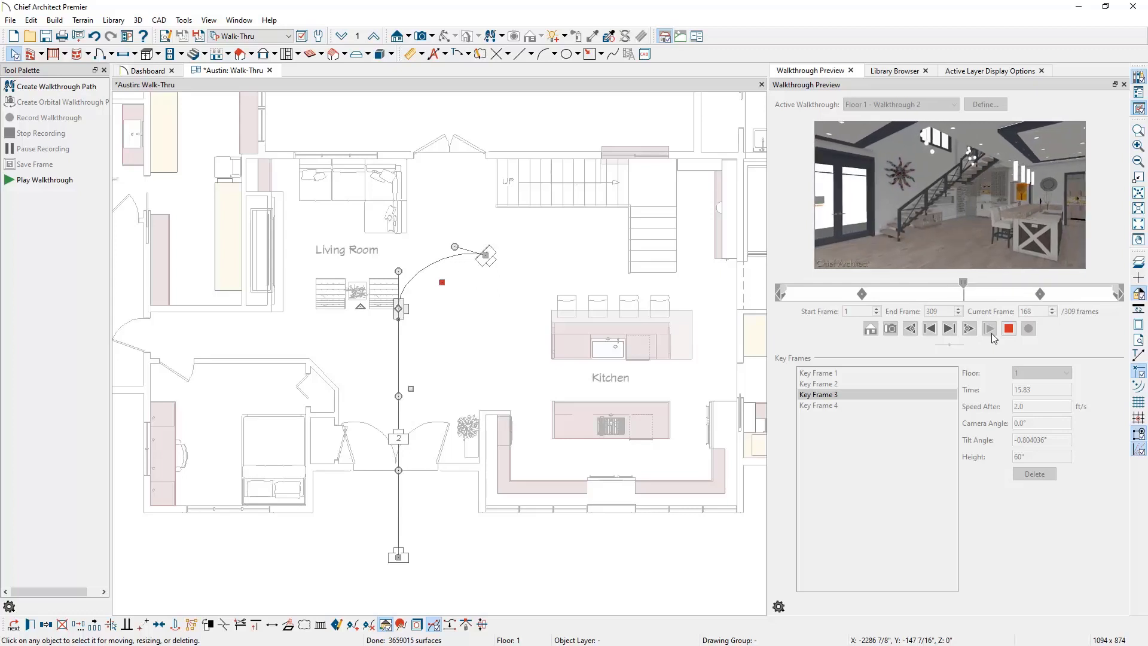
left_click(969, 328)
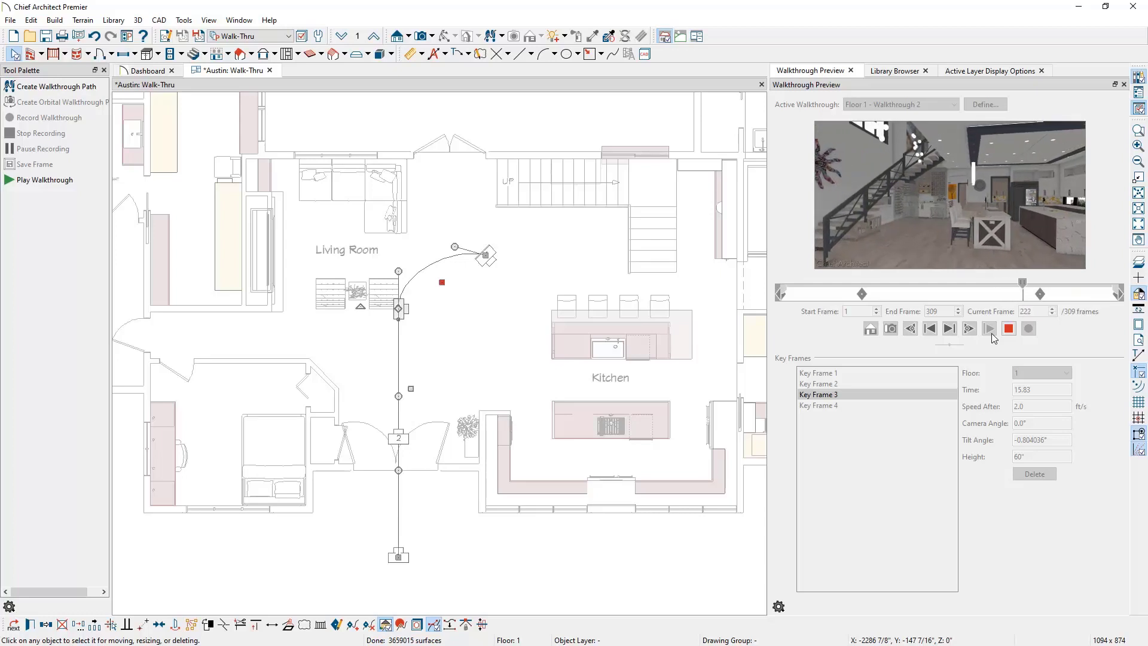
left_click(968, 328)
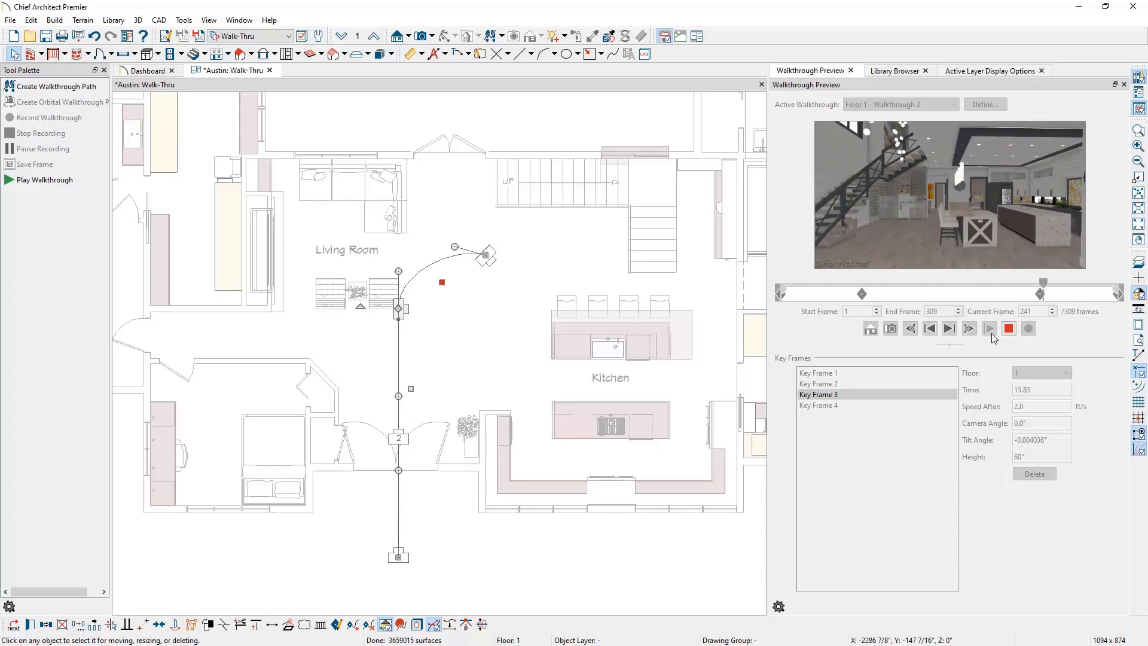
left_click(969, 328)
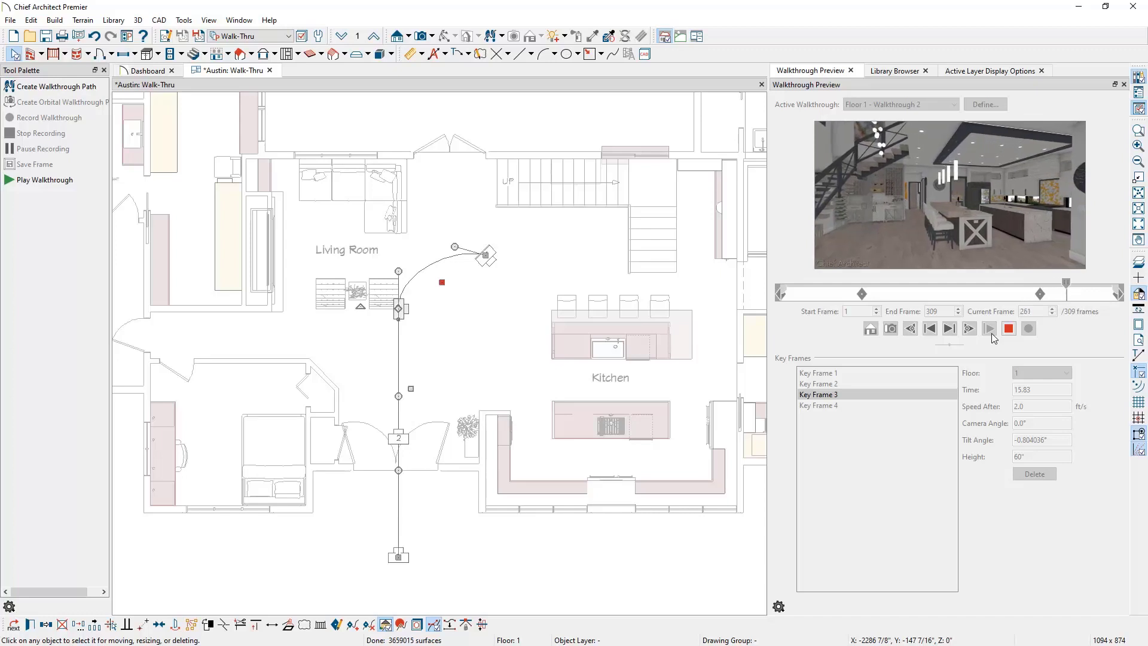
left_click(969, 328)
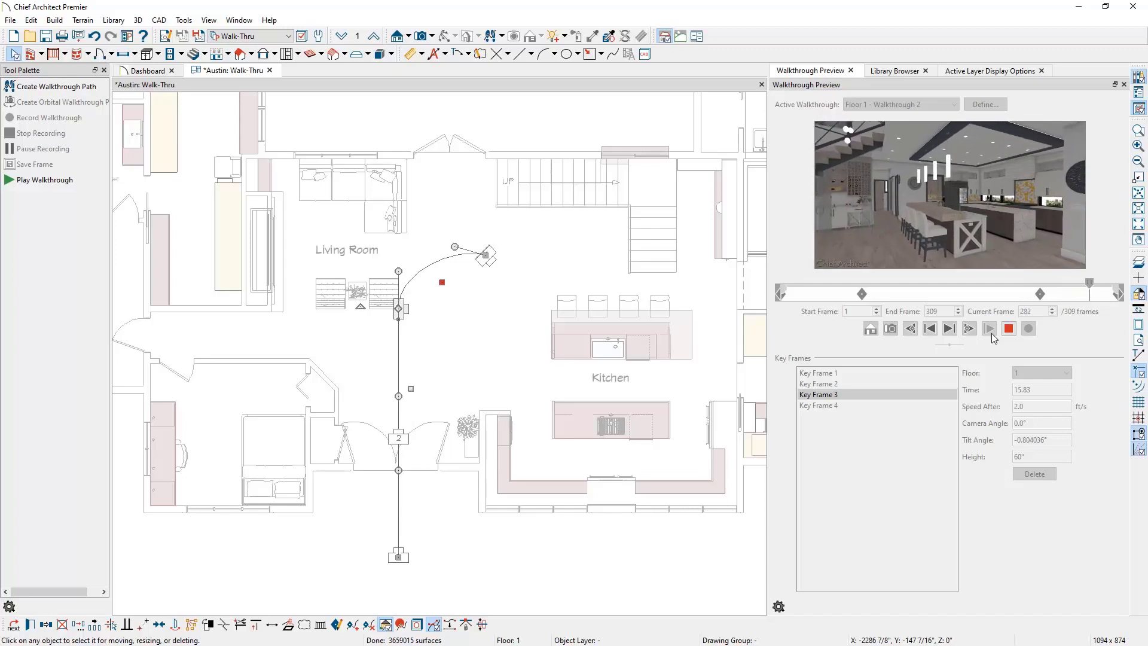
left_click(968, 327)
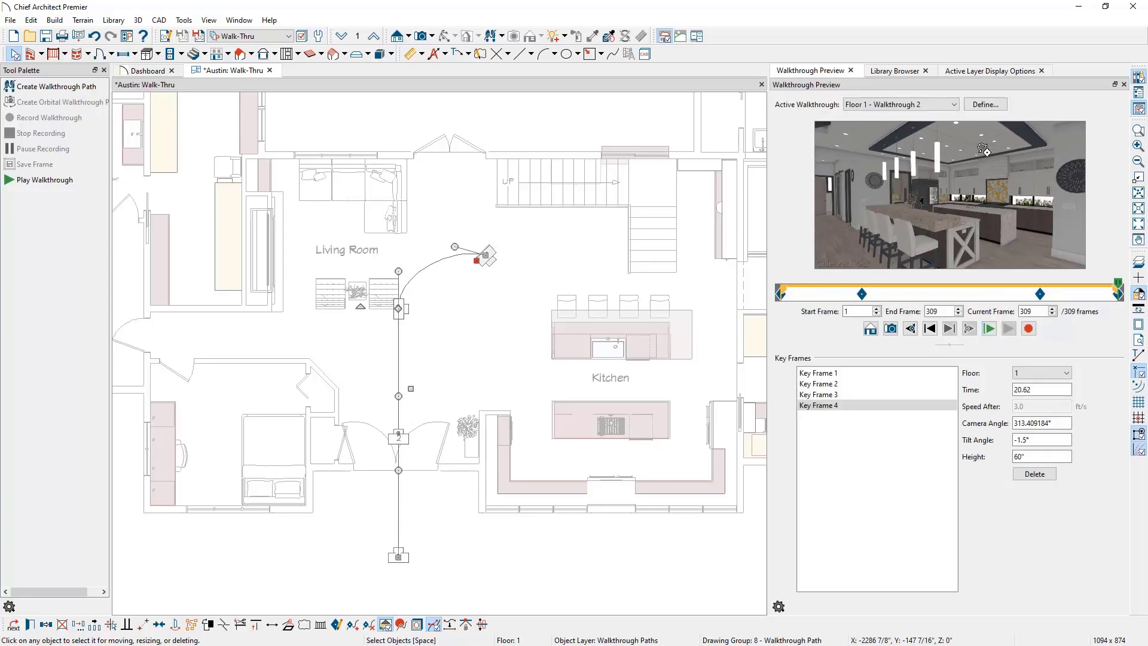
Step: Set the walkthrough path to 1920x1080 resolution at 30 frames per second
left_click(985, 104)
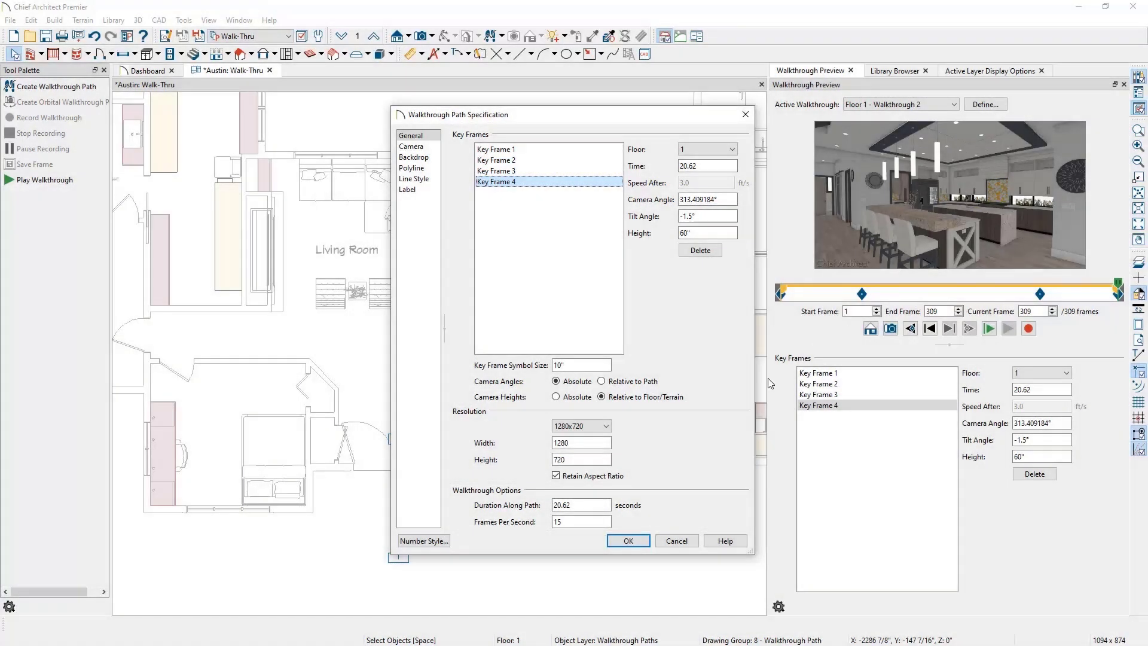
left_click(610, 425)
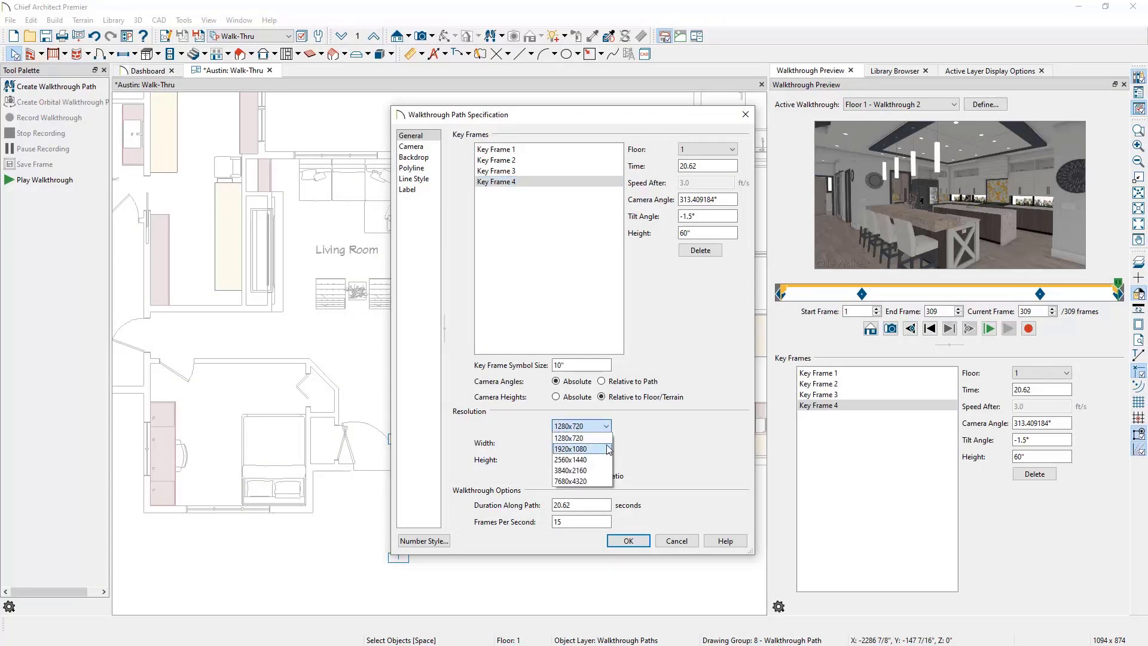
left_click(570, 449)
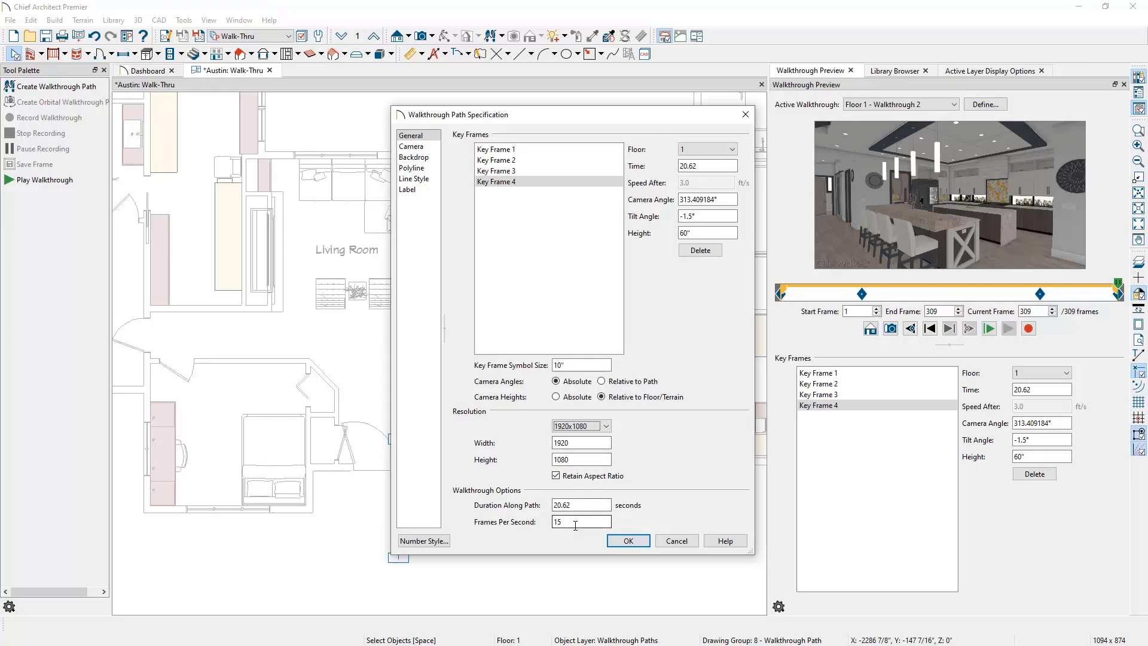
type("30")
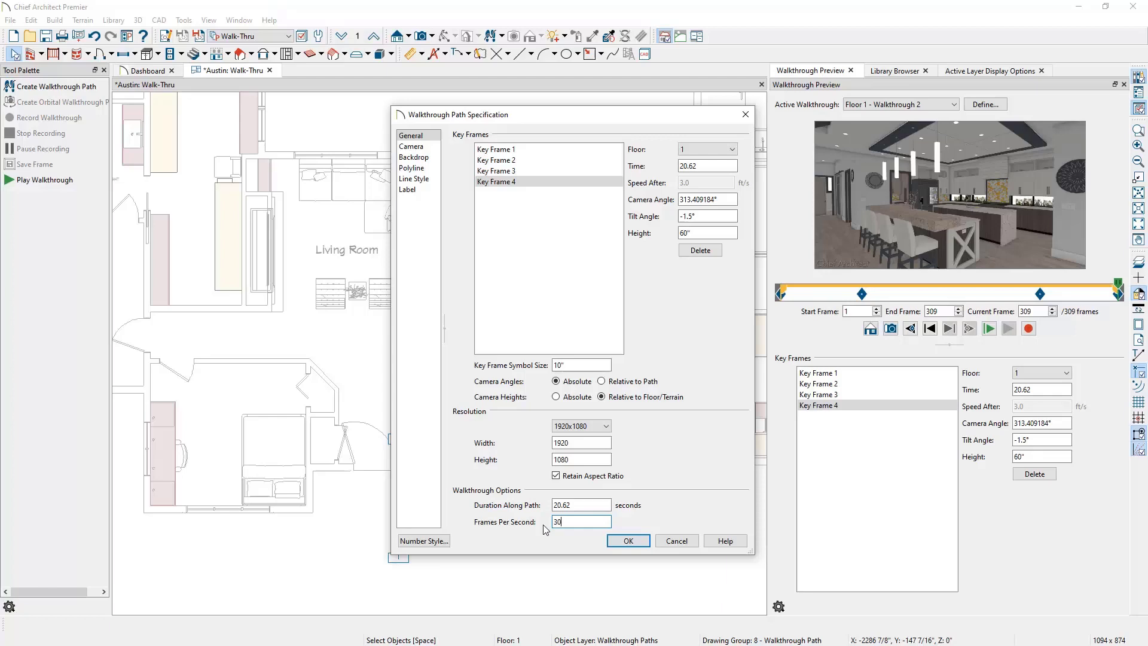
left_click(626, 541)
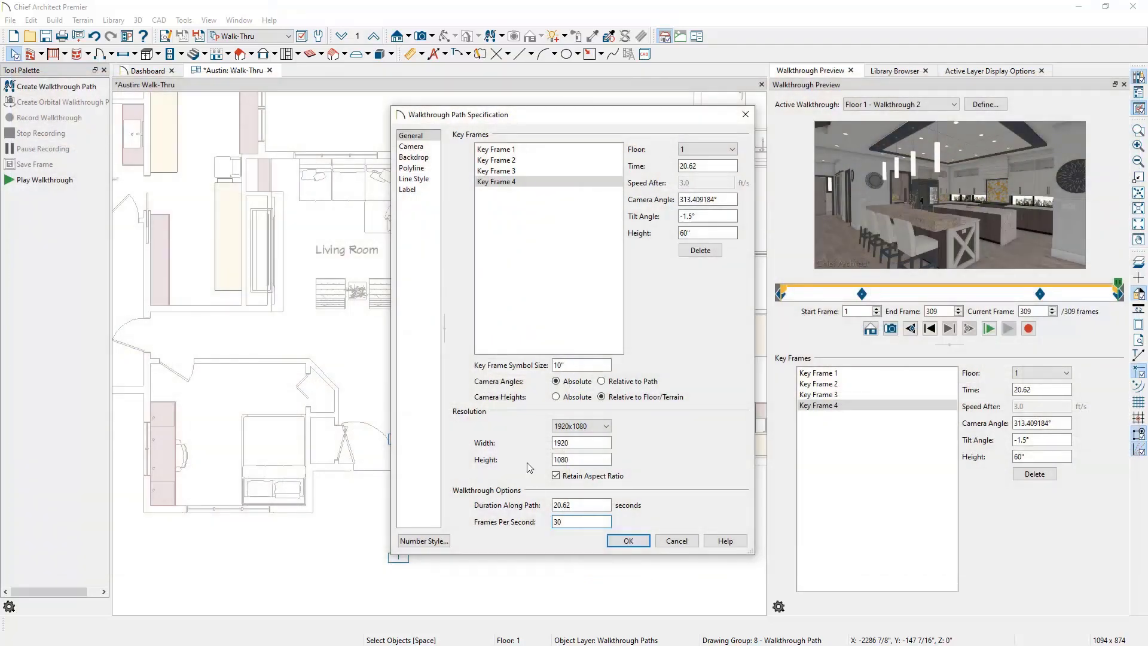
left_click(411, 146)
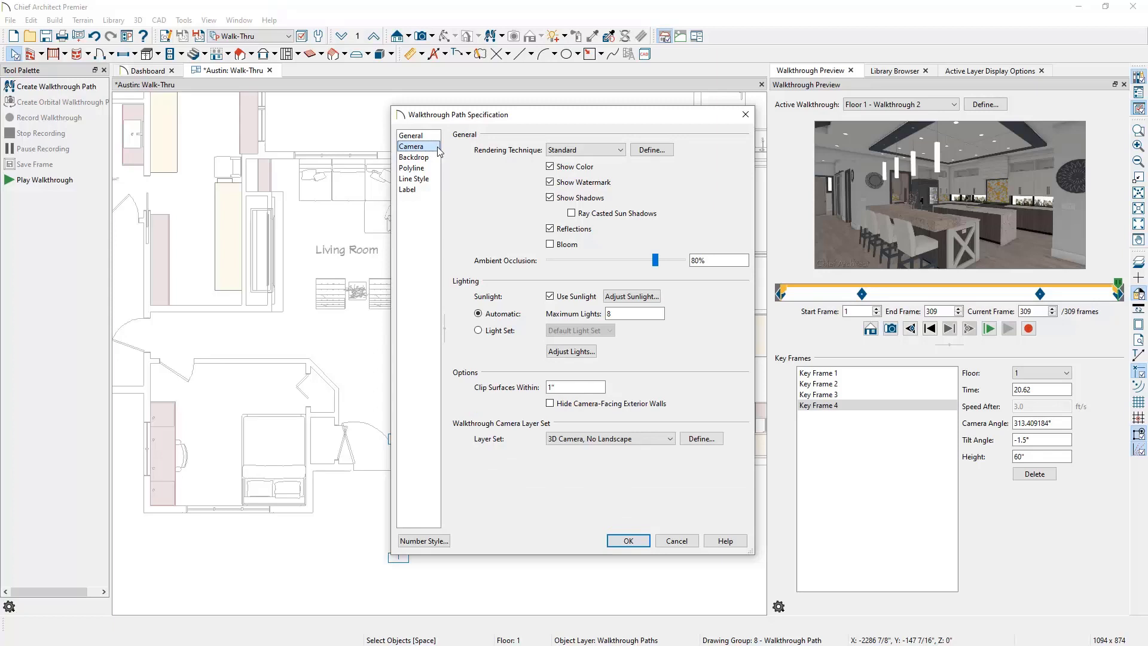
Step: Keep Standard rendering and switch the walkthrough sunlight to a generic sun
left_click(619, 149)
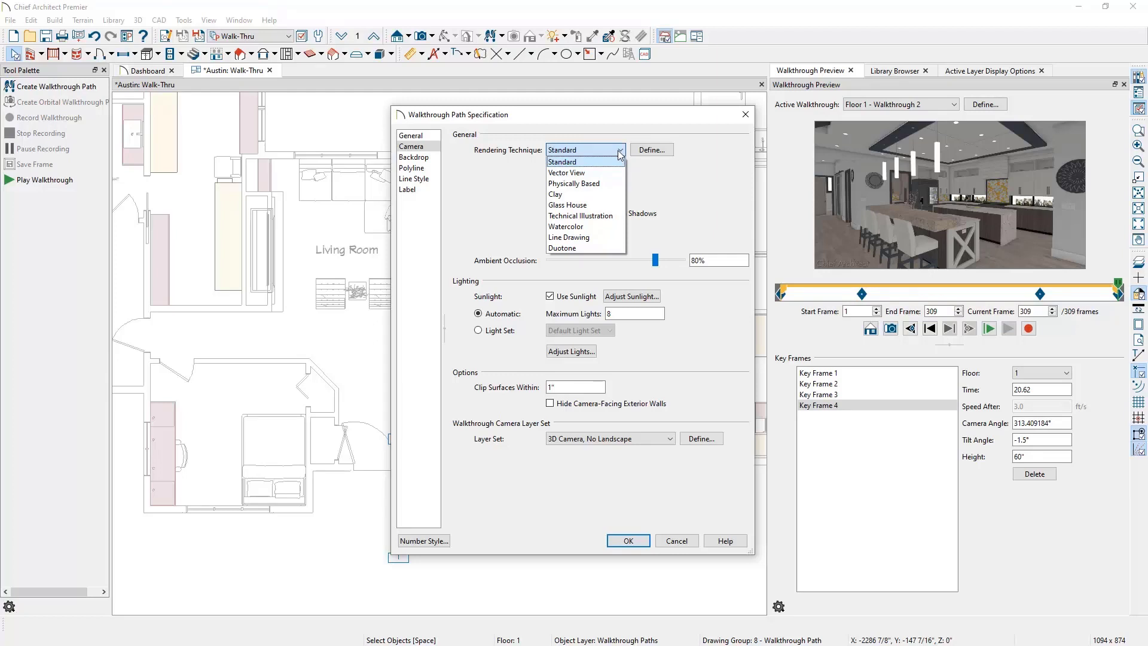
left_click(562, 160)
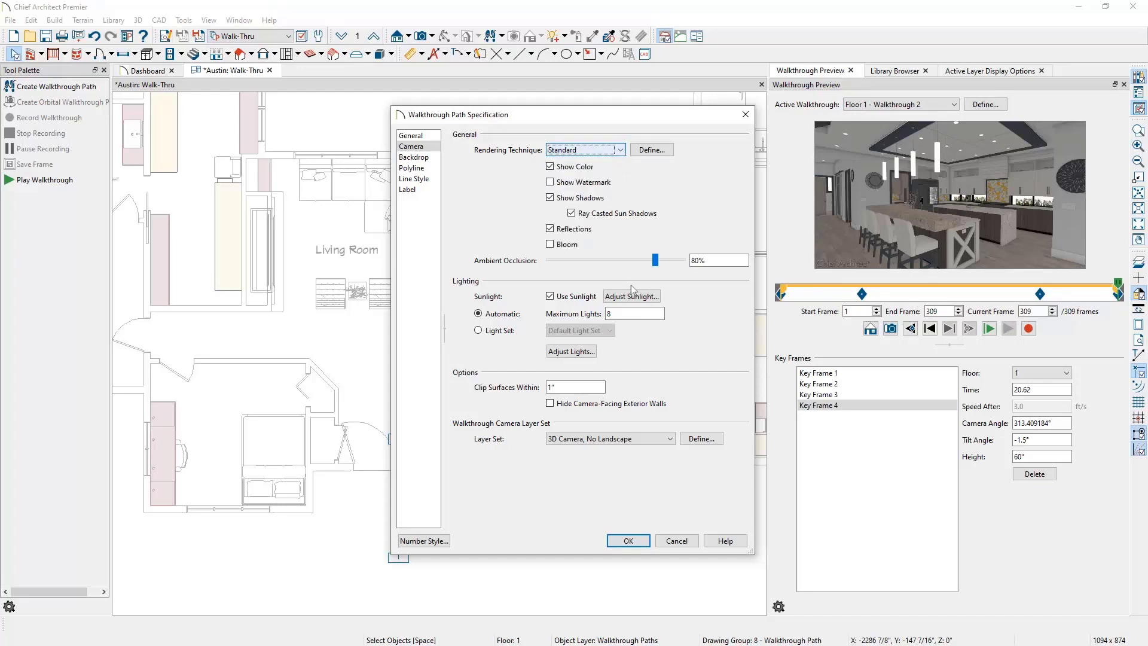
left_click(631, 296)
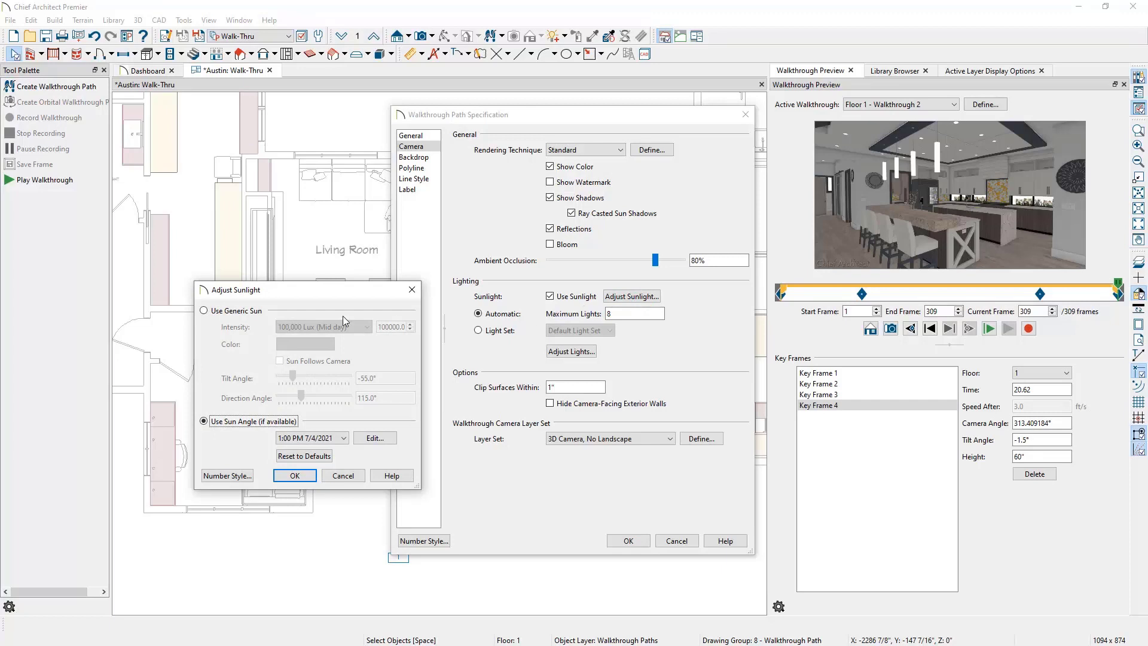
left_click(204, 310)
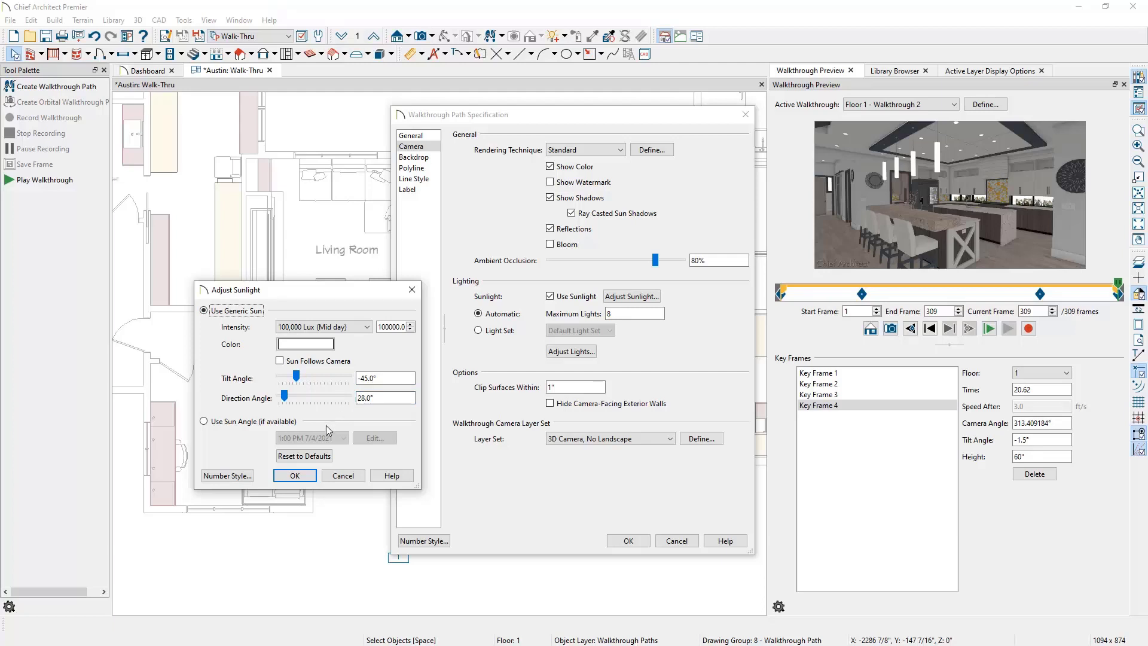
left_click(293, 475)
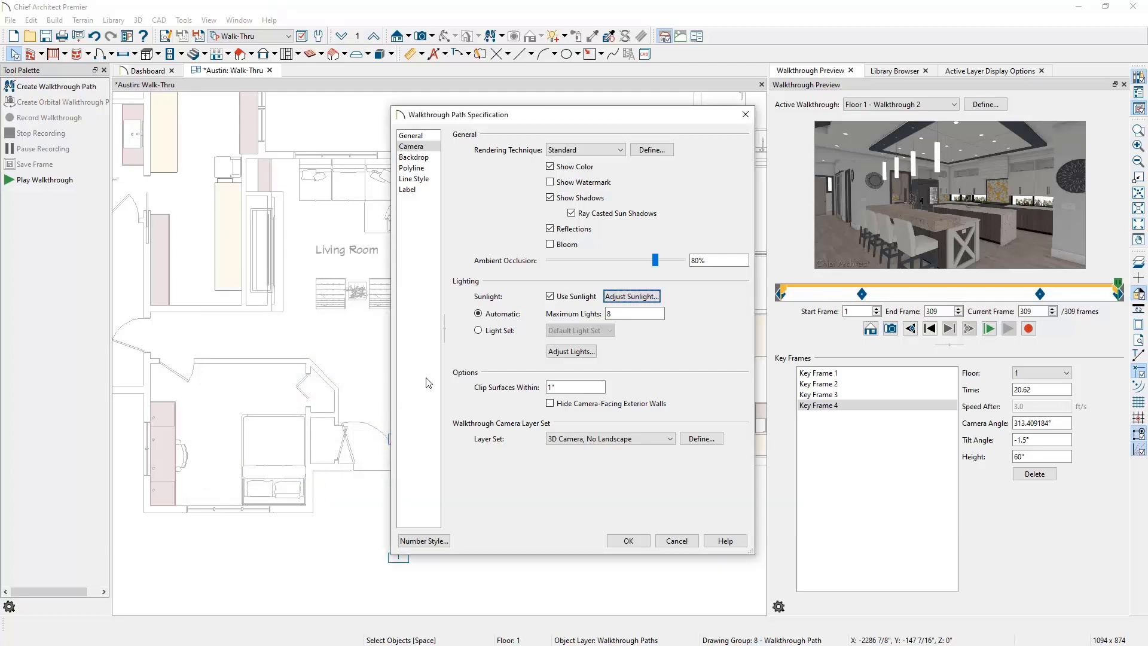
Step: Use the Kitchen / Living light set and the 3D Camera View layer set
left_click(479, 330)
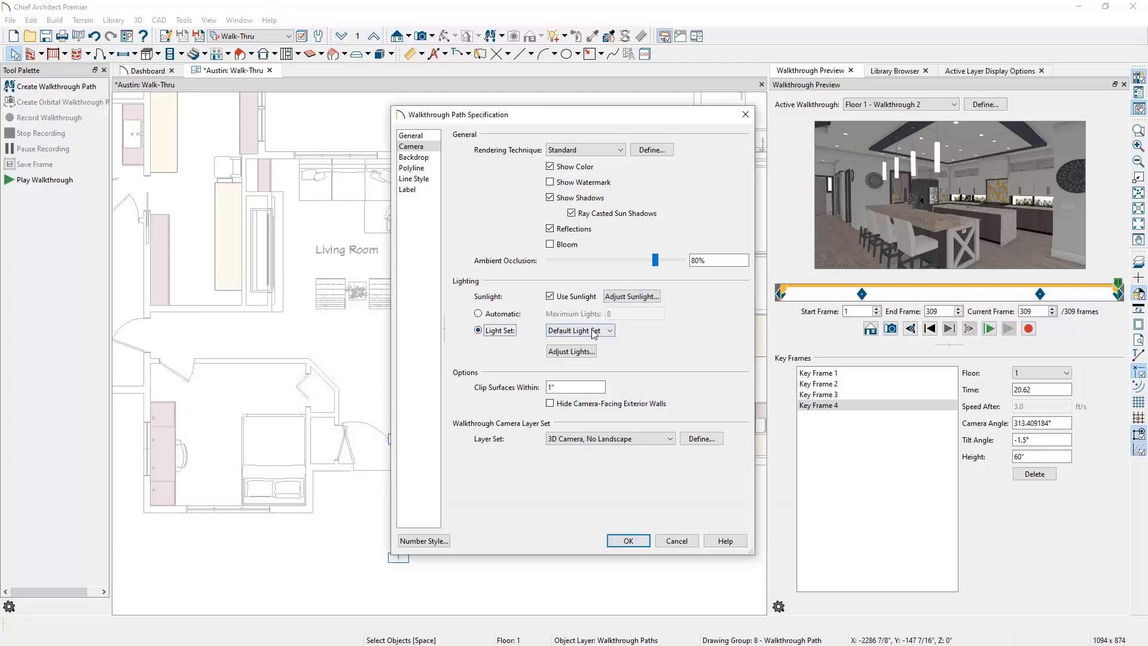
left_click(611, 330)
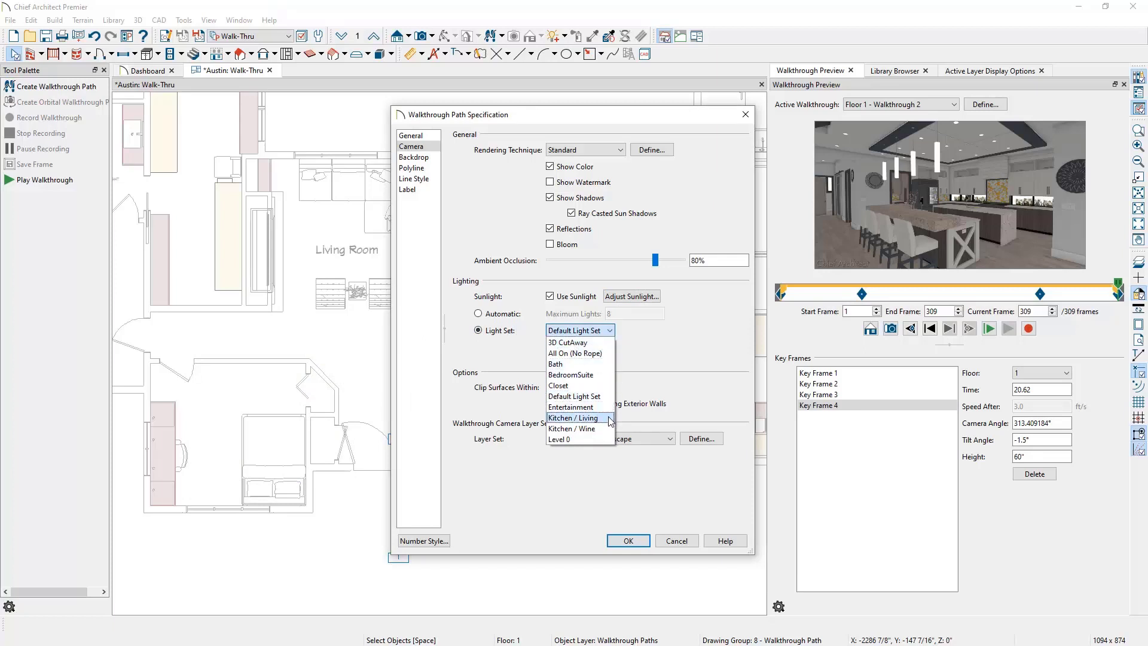
left_click(573, 418)
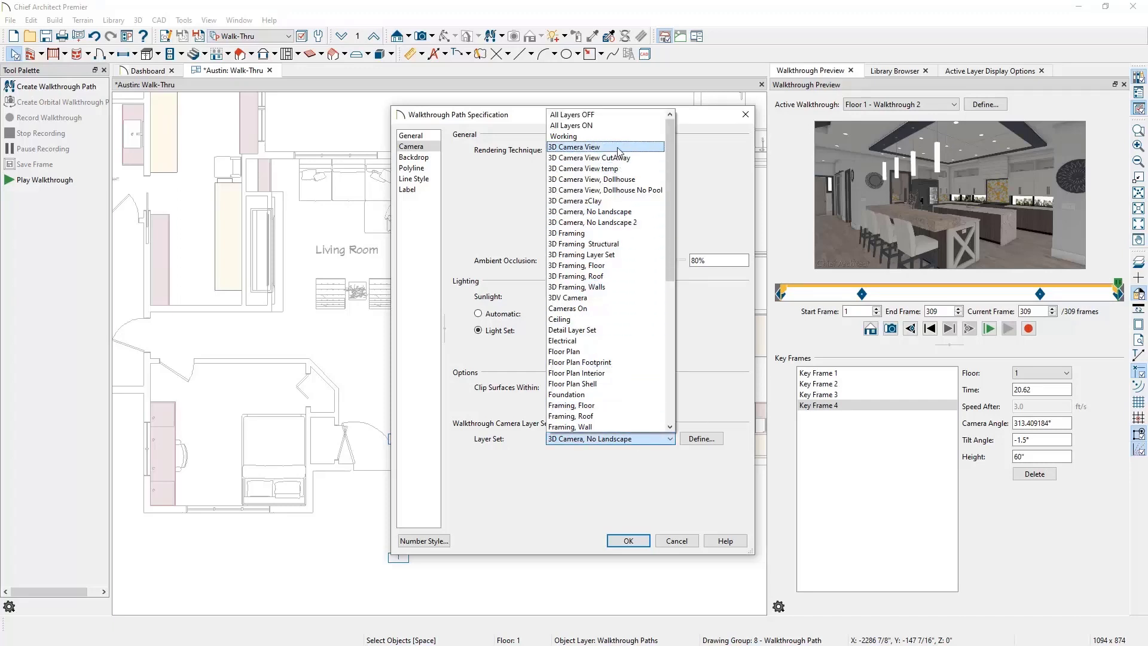
left_click(575, 146)
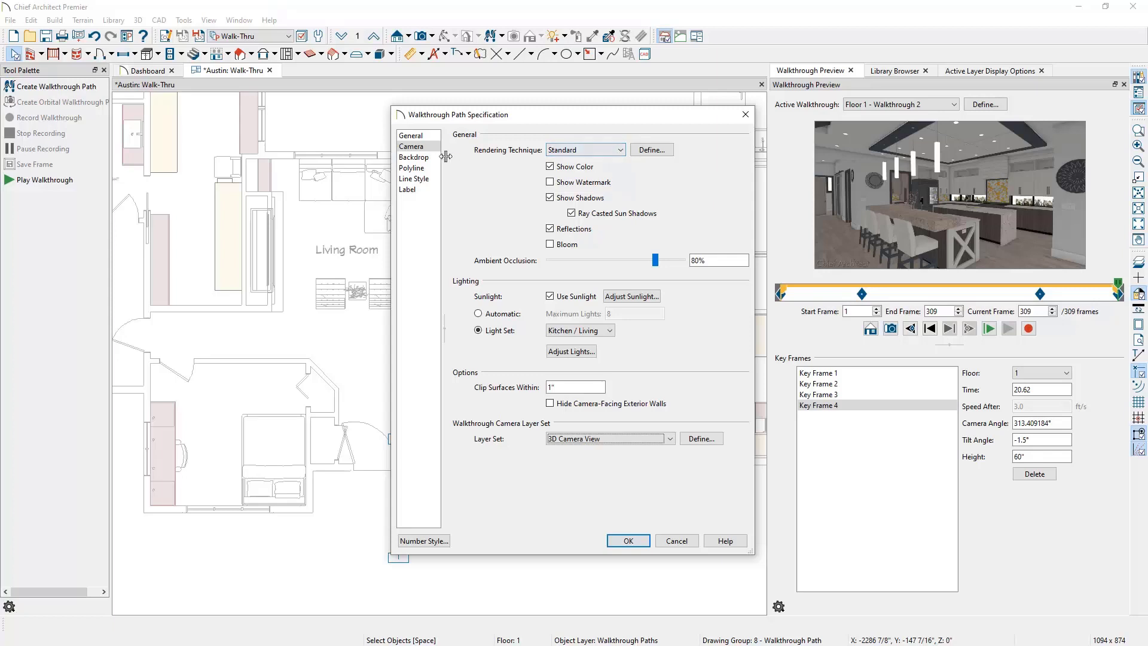
Step: Set the walkthrough backdrop to Wikiversity Panorama 360 from User Catalog > My Objects > Backdrops
left_click(413, 157)
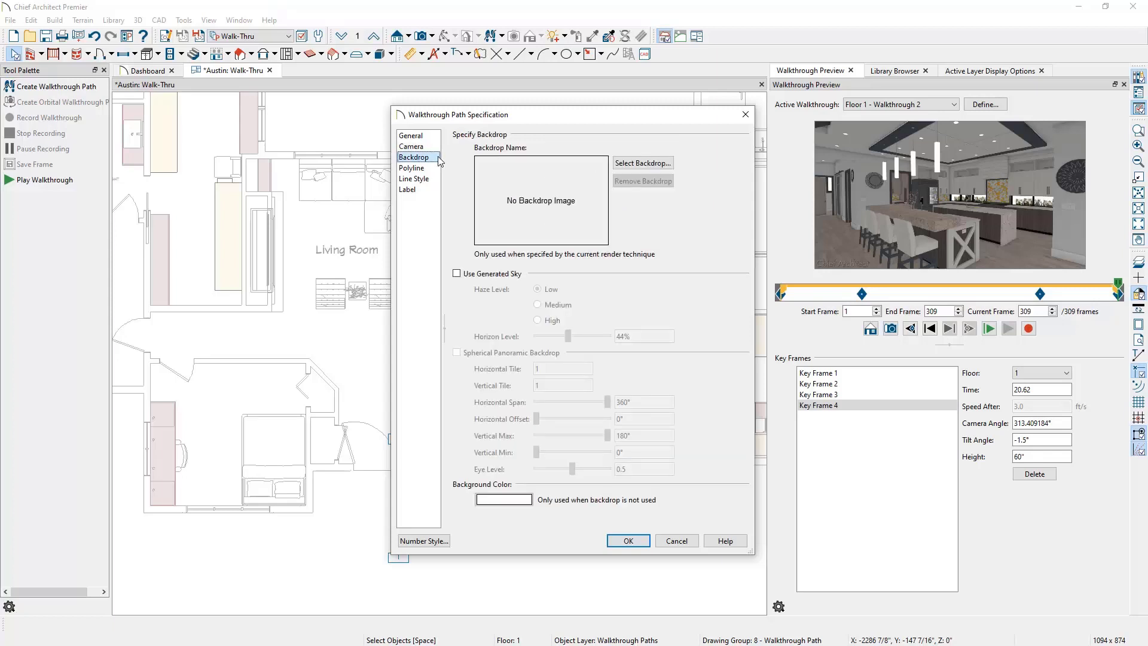
left_click(641, 163)
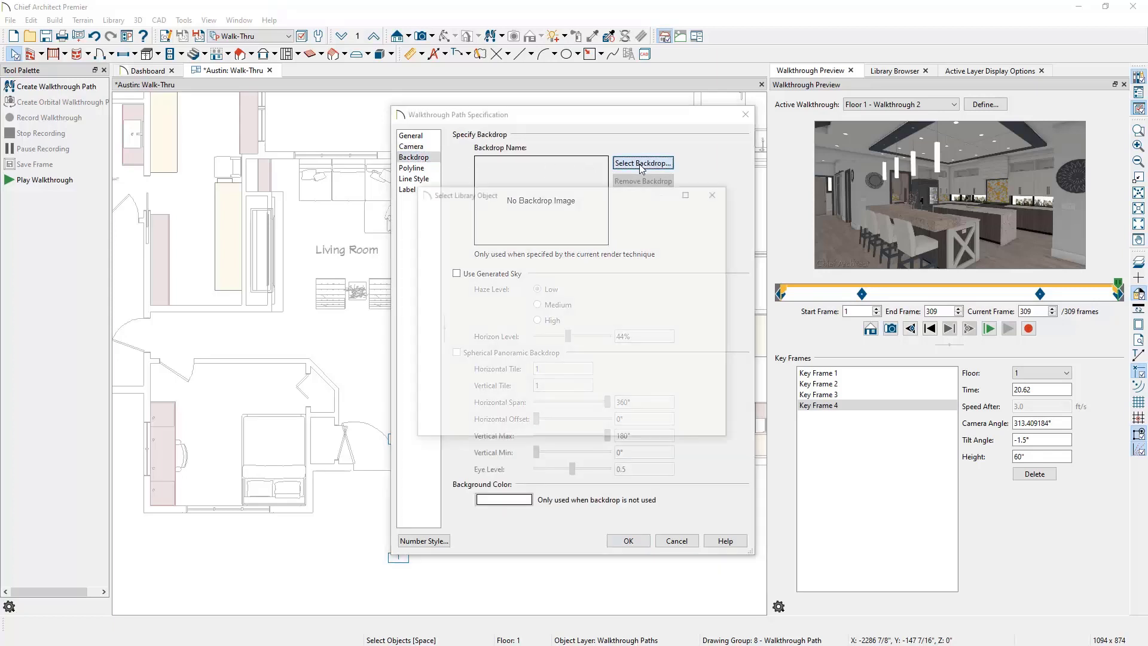
left_click(642, 163)
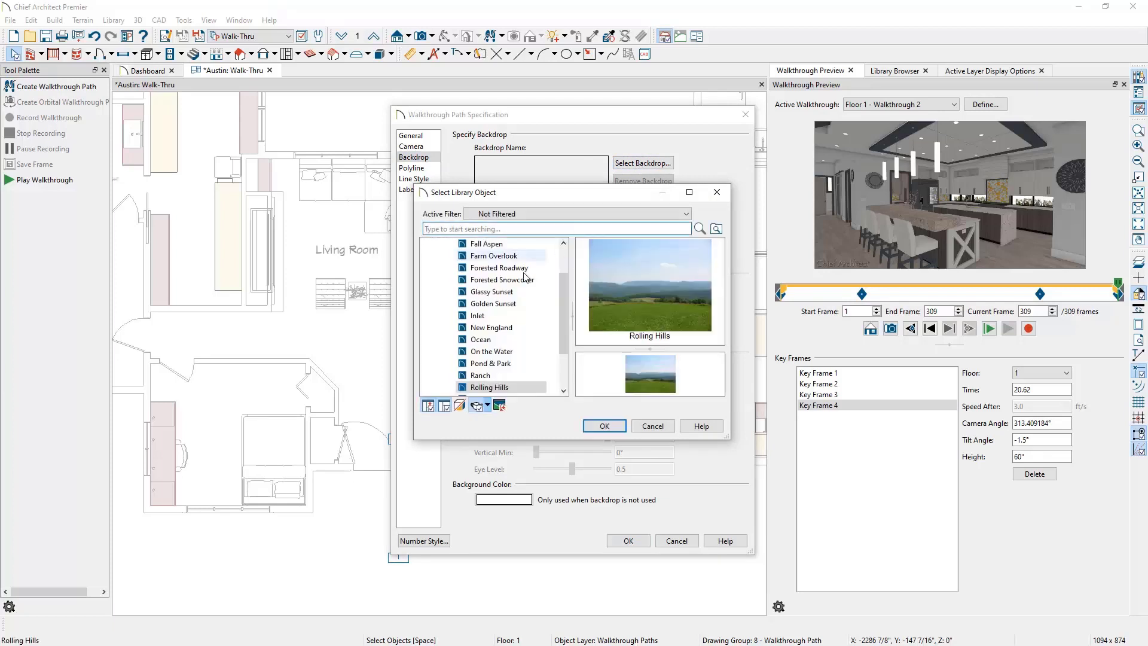
left_click(437, 255)
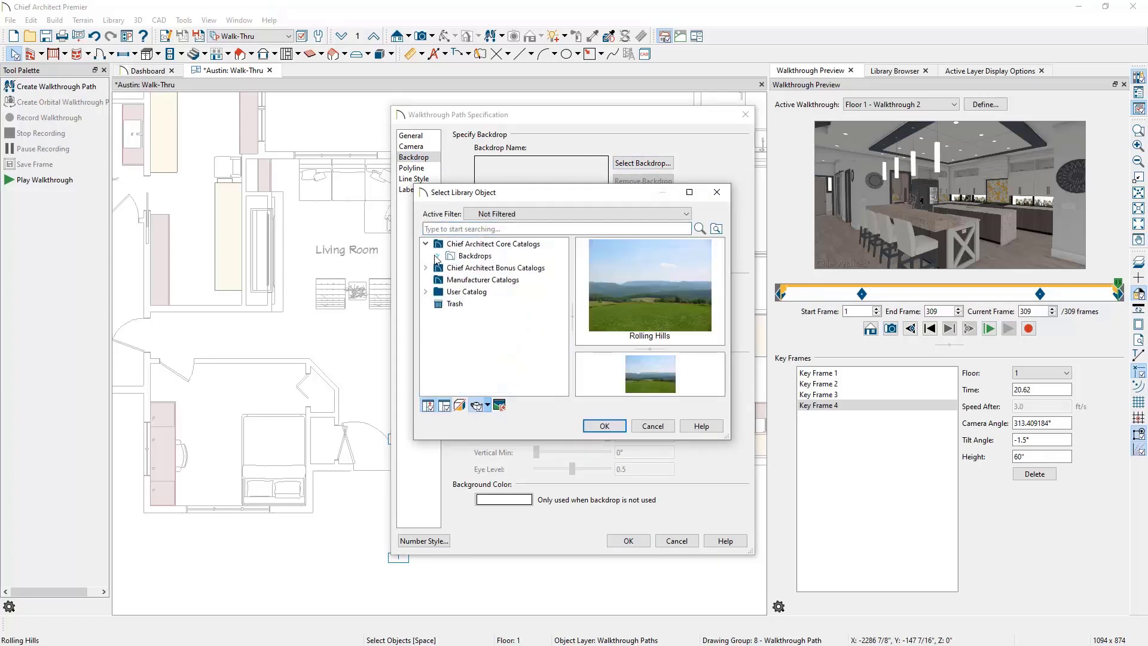
left_click(425, 291)
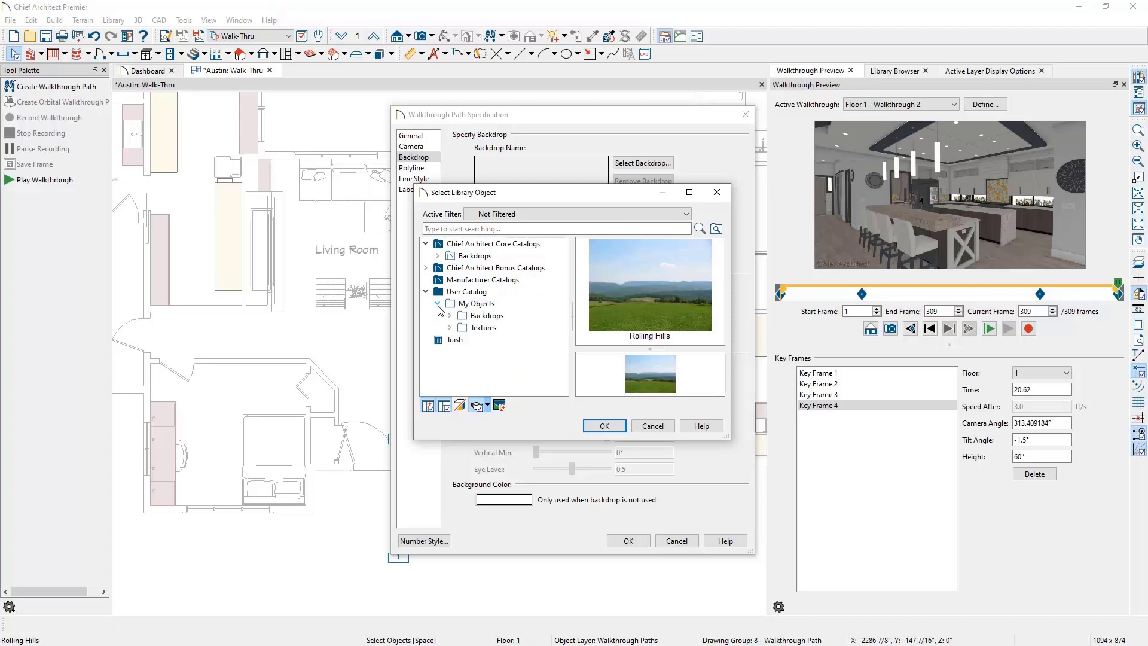
left_click(450, 316)
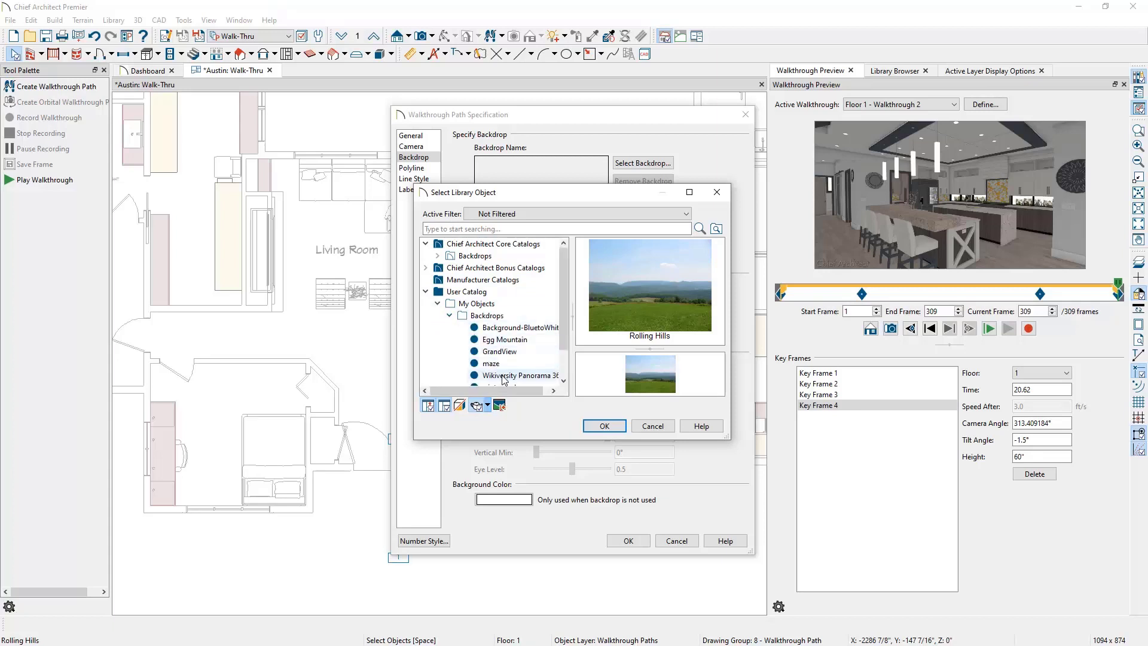
left_click(518, 375)
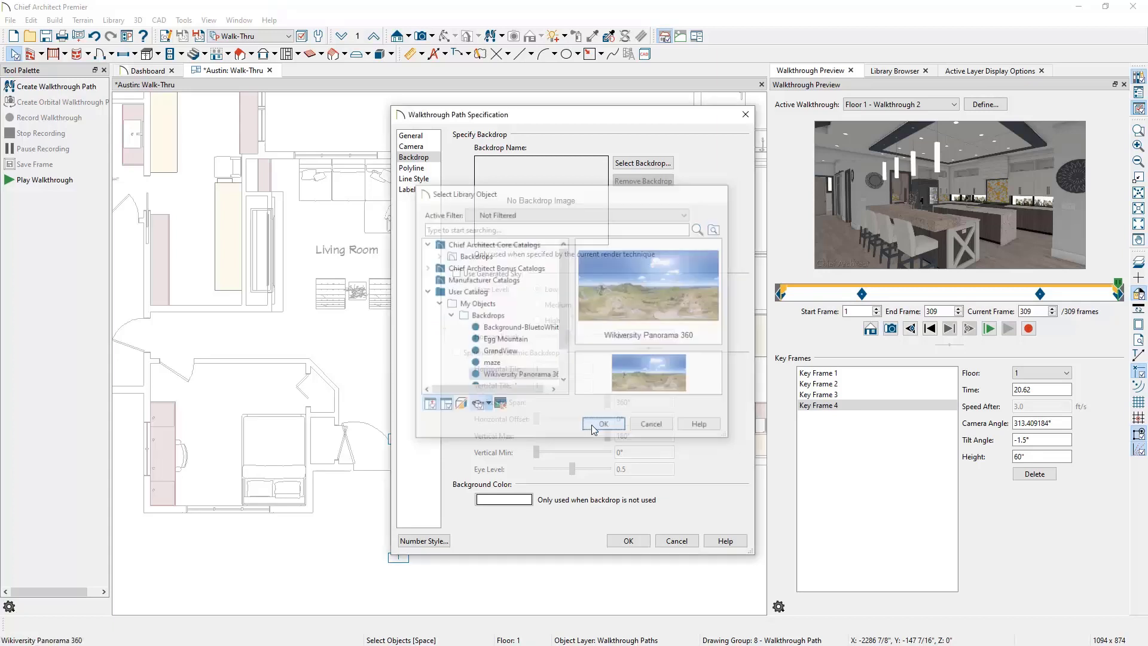
left_click(603, 424)
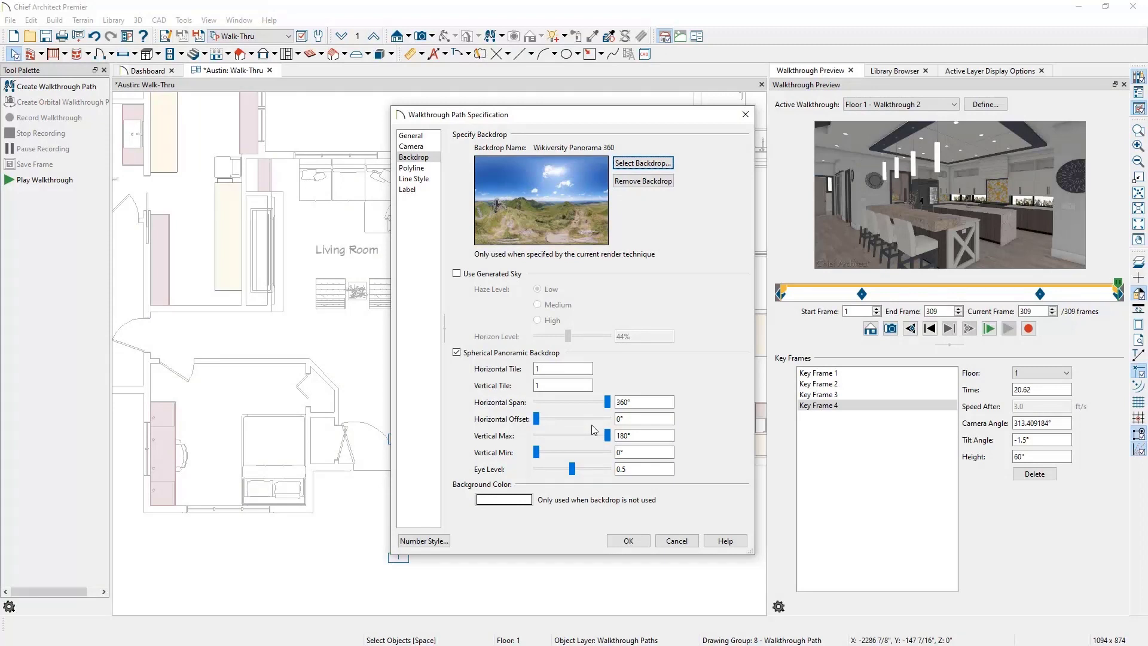
mouse_move(606, 526)
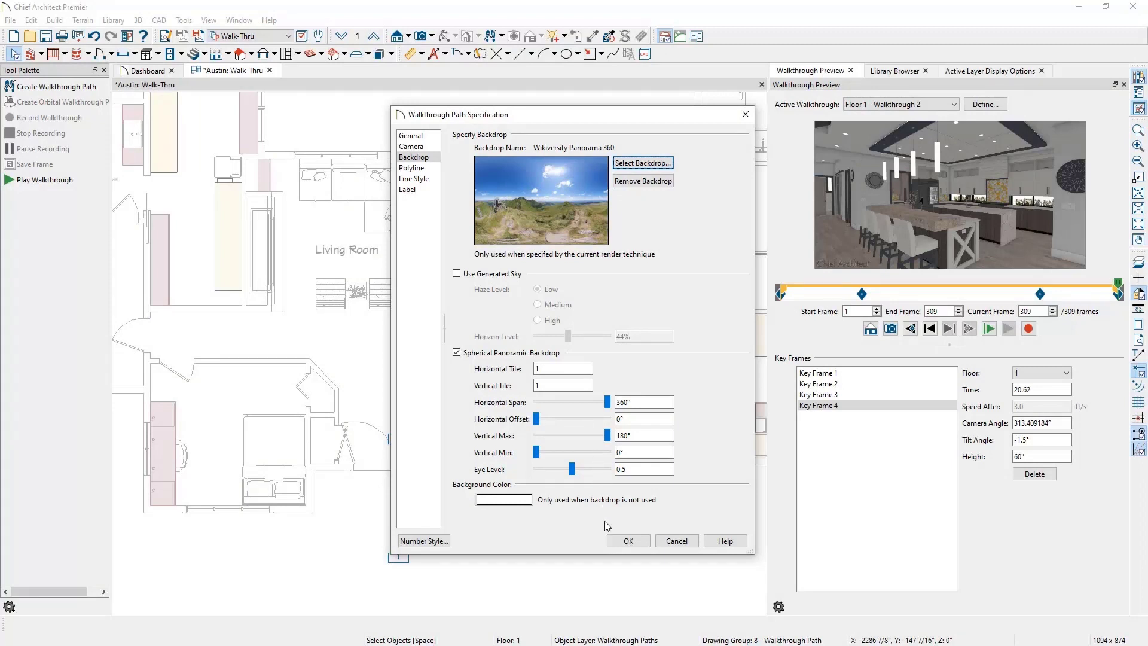
Step: Apply the path settings, set the walkthrough start frame to 200, and bring up recording options
left_click(627, 541)
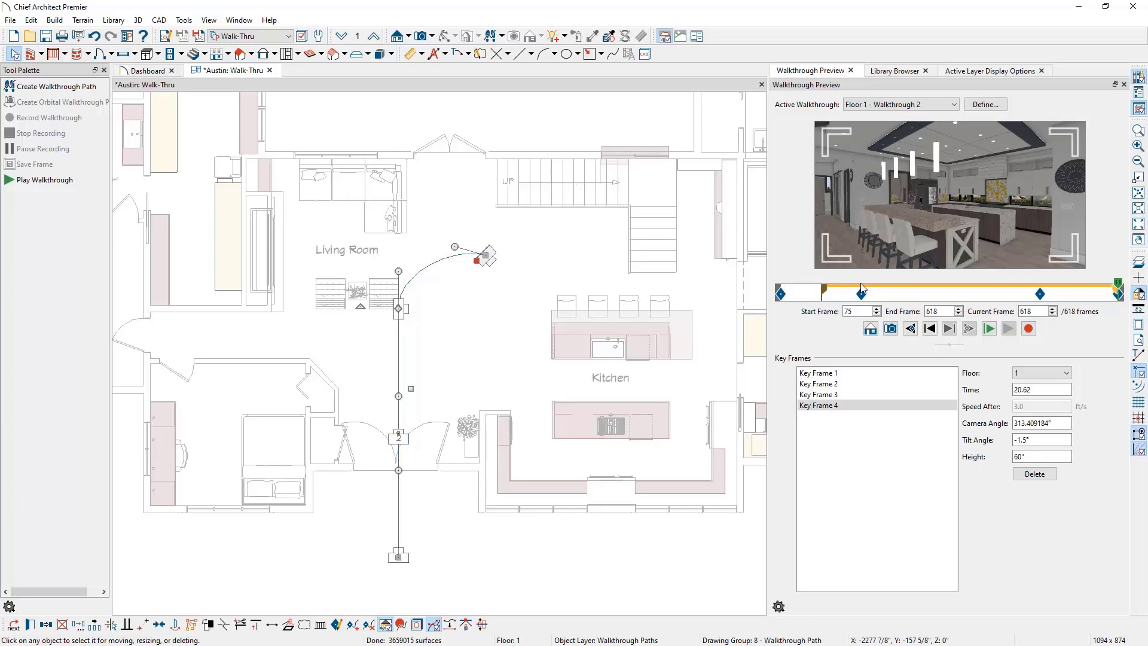
triple_click(857, 311)
type("200")
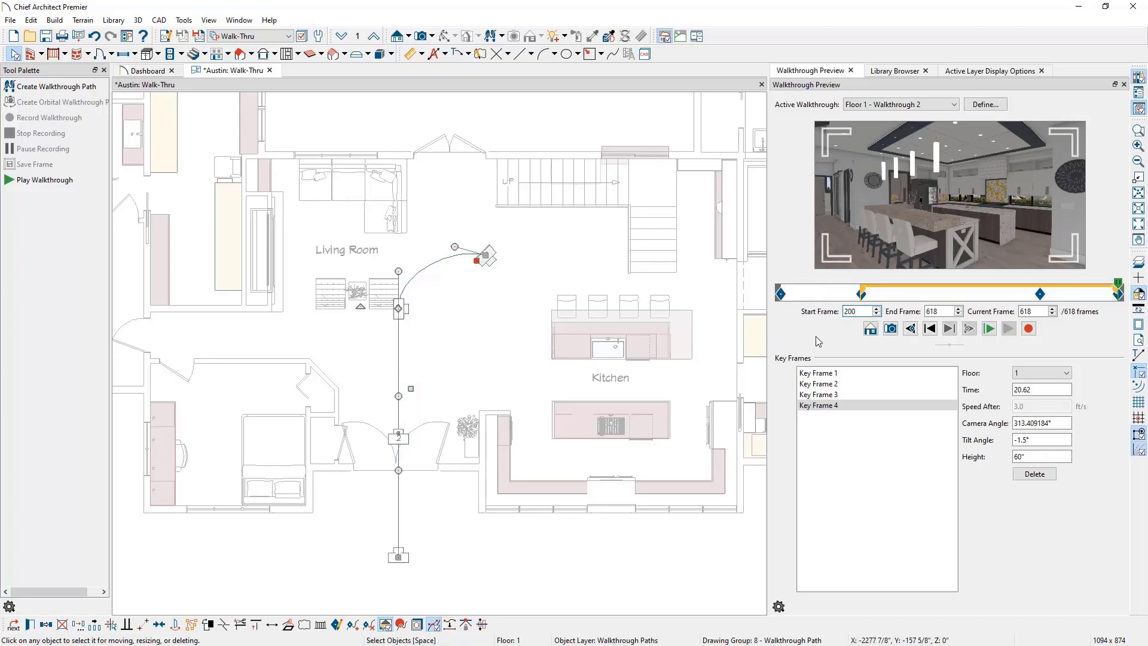
triple_click(939, 311)
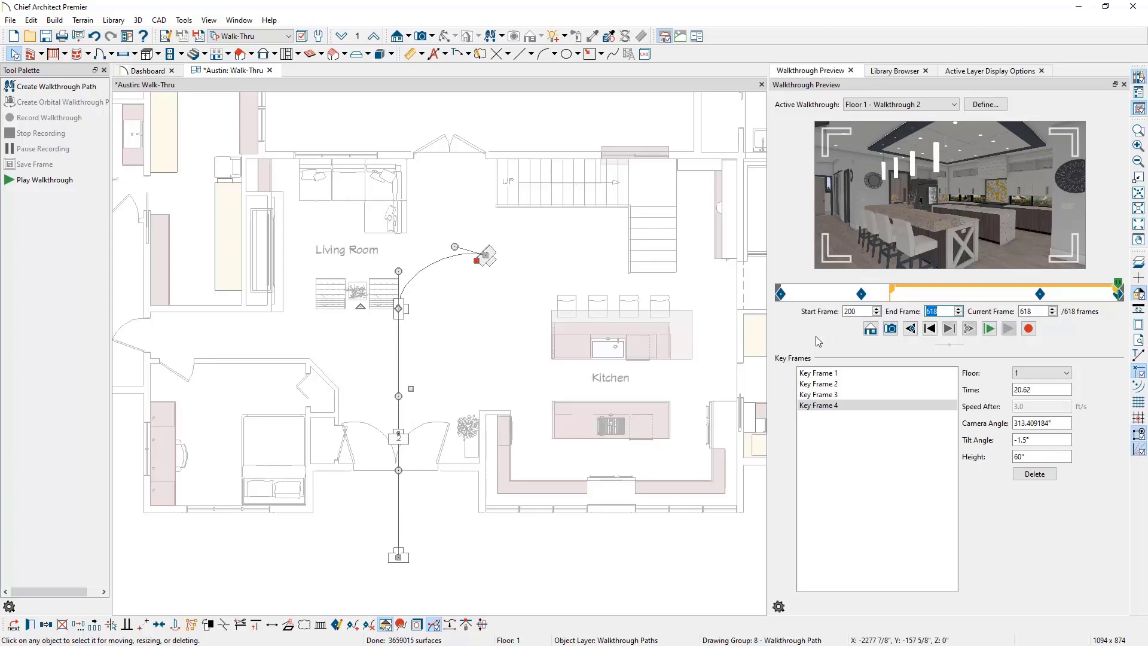
left_click(1028, 329)
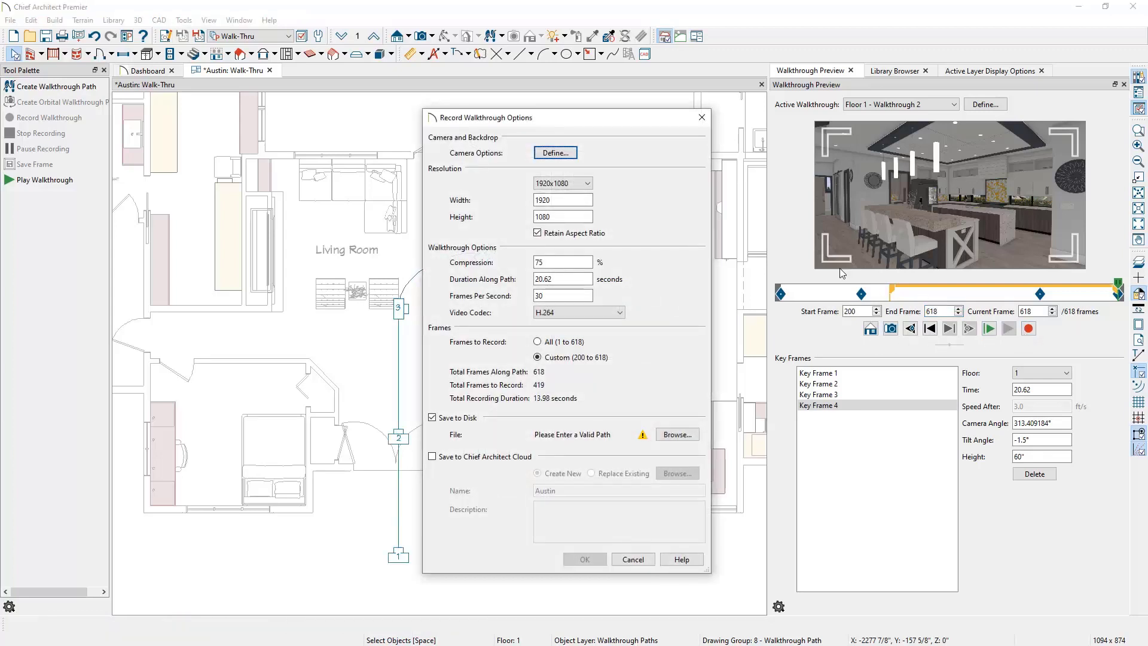
Step: Set recording compression to 25% and record all 618 frames, then browse for a save location
left_click(554, 152)
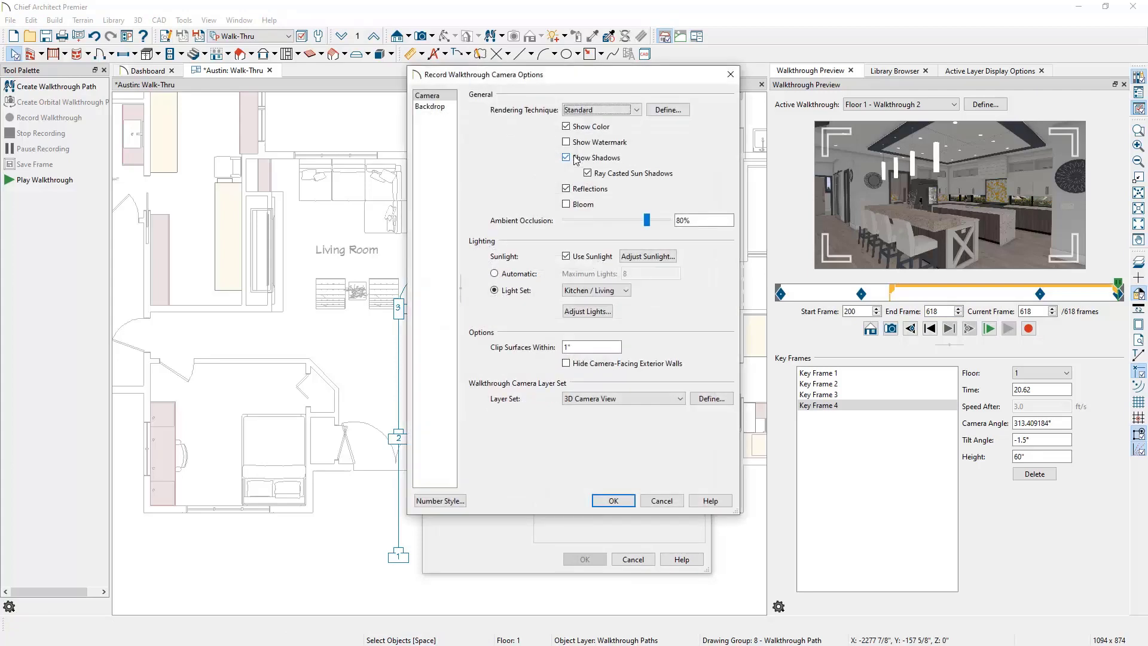
left_click(613, 499)
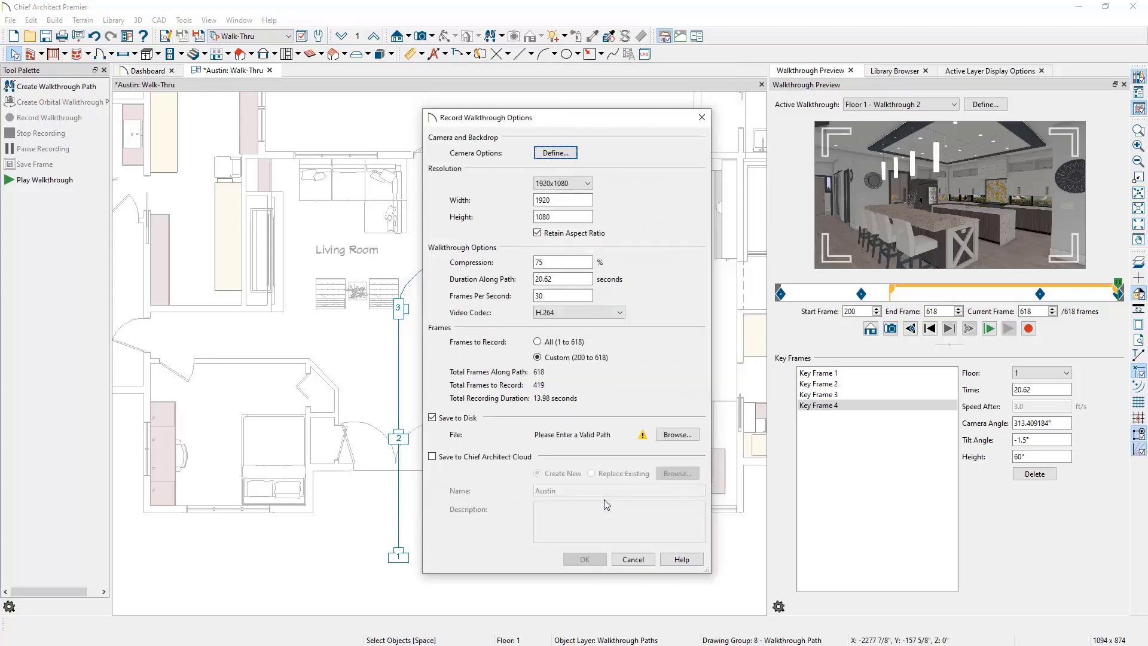
left_click(562, 262)
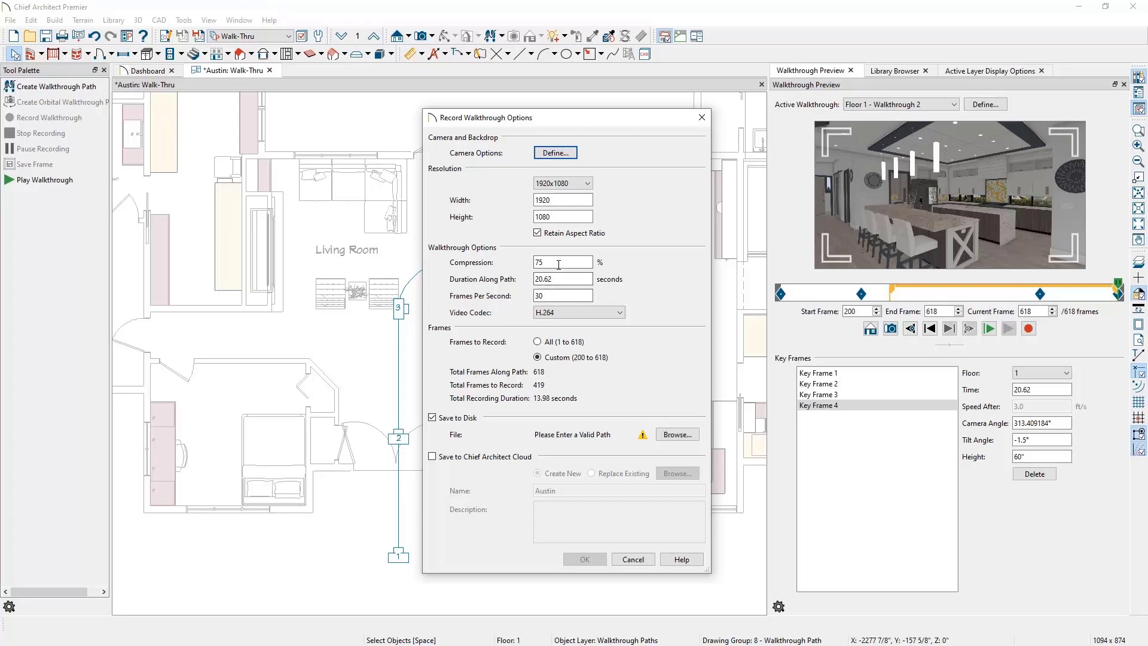
triple_click(562, 261)
type("25")
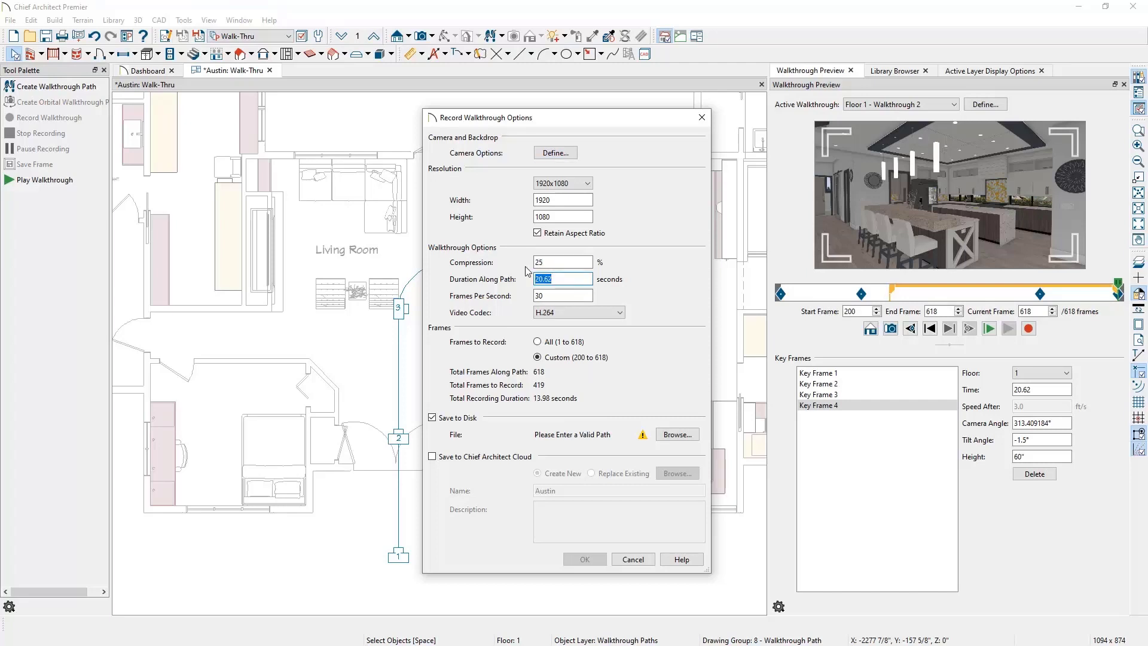
left_click(538, 341)
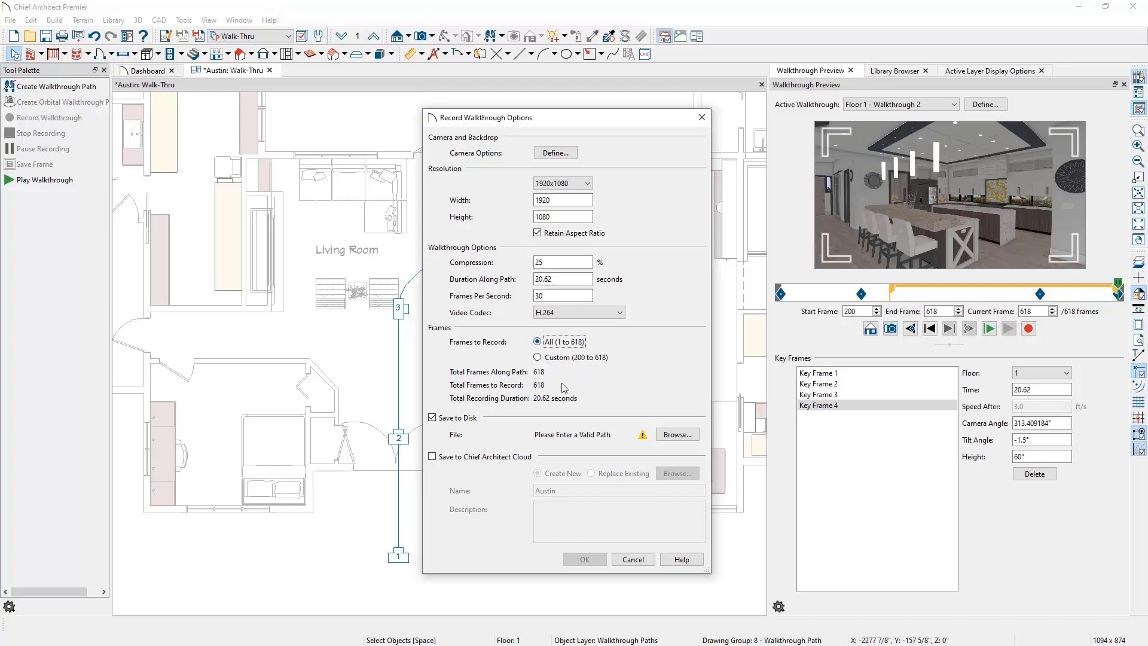
left_click(675, 434)
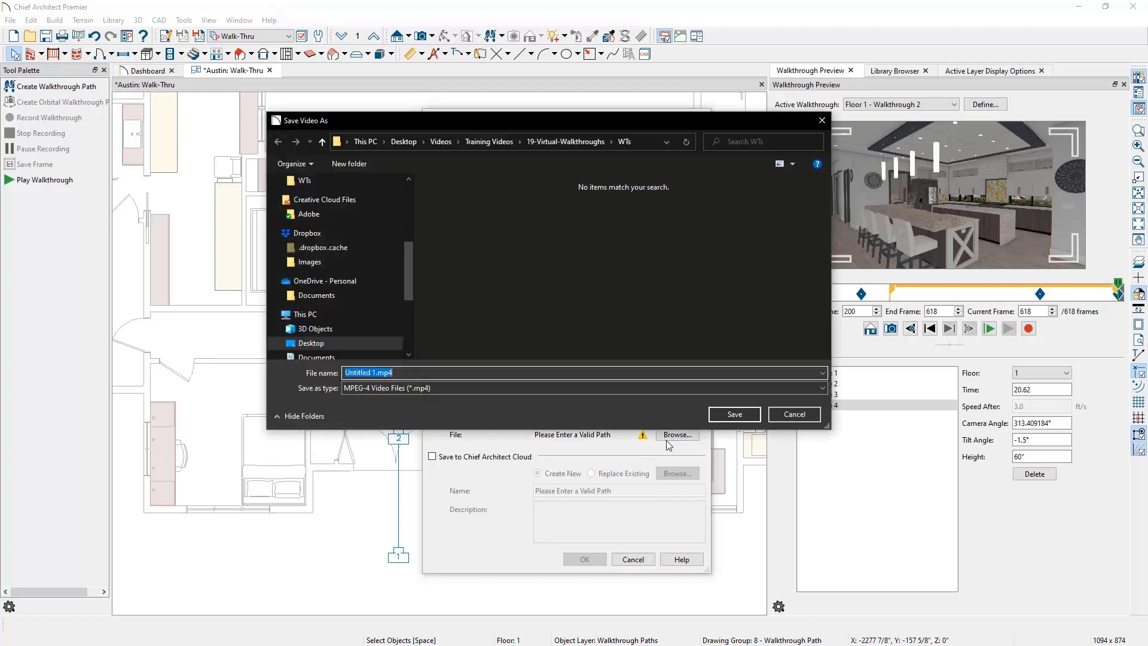
Step: Save the video file as AustinEntryWalkthrough.mp4
type("AustinEntryWalkthrough")
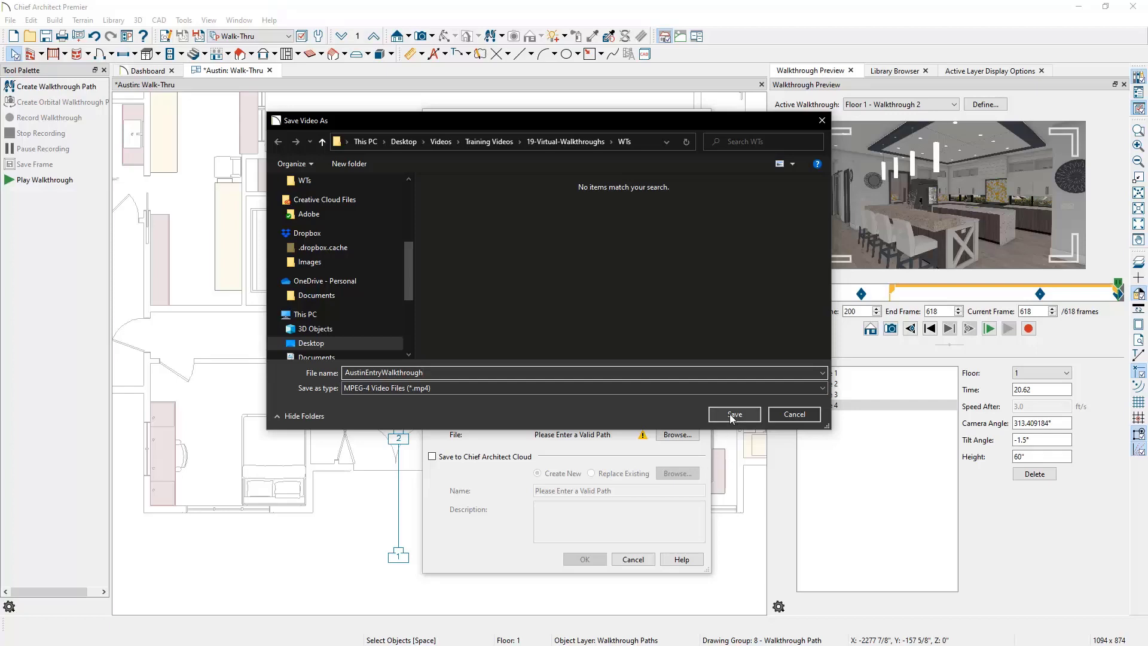
left_click(733, 414)
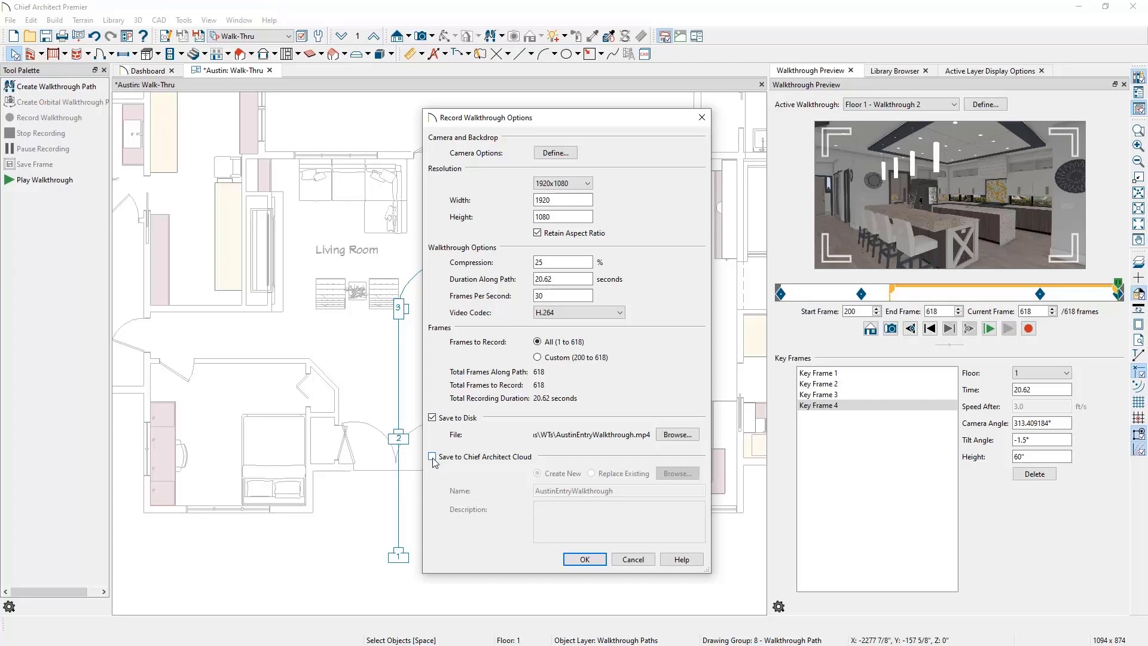
Step: Export the walkthrough, also saving it to the cloud as new 'Austin Entry Walkthrough'
left_click(431, 456)
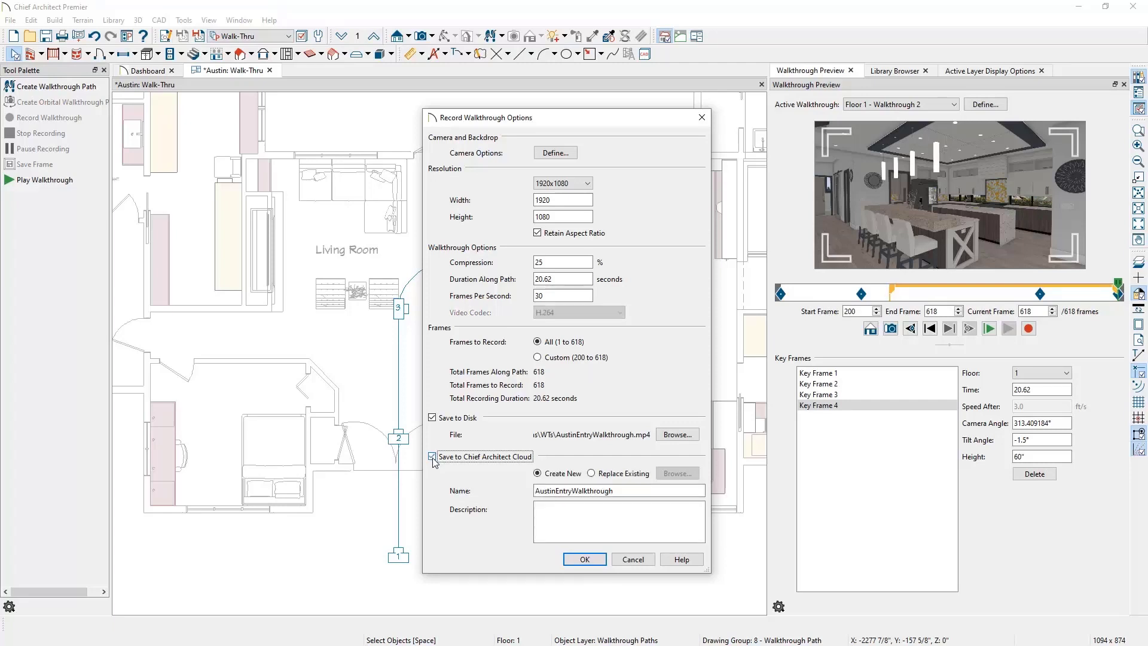
left_click(591, 473)
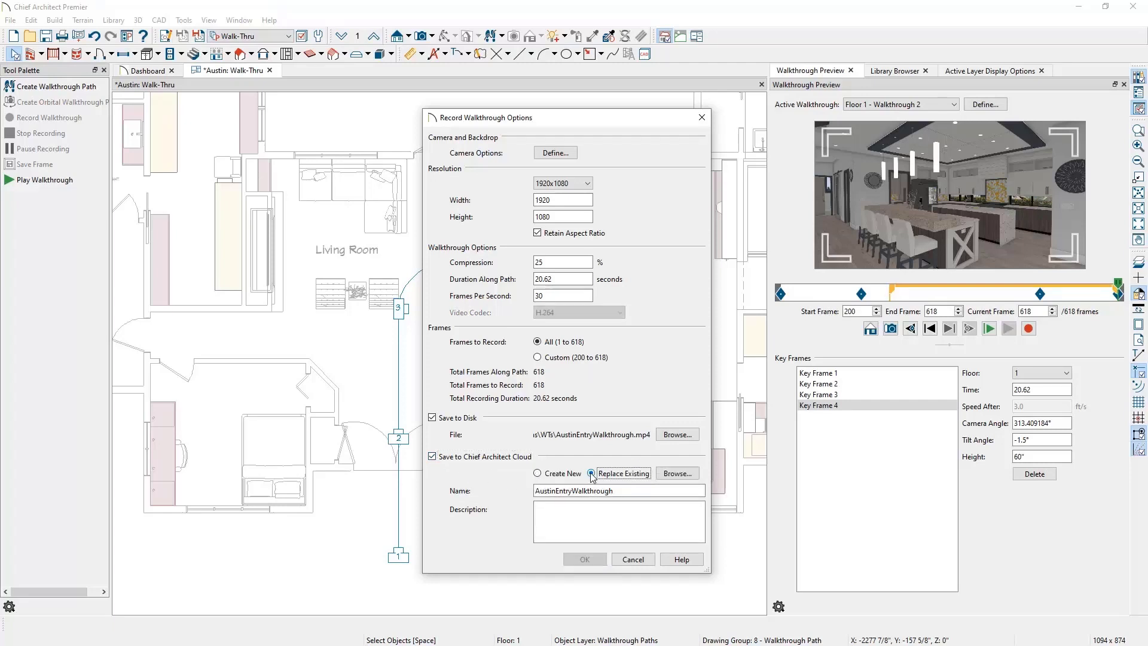
left_click(538, 473)
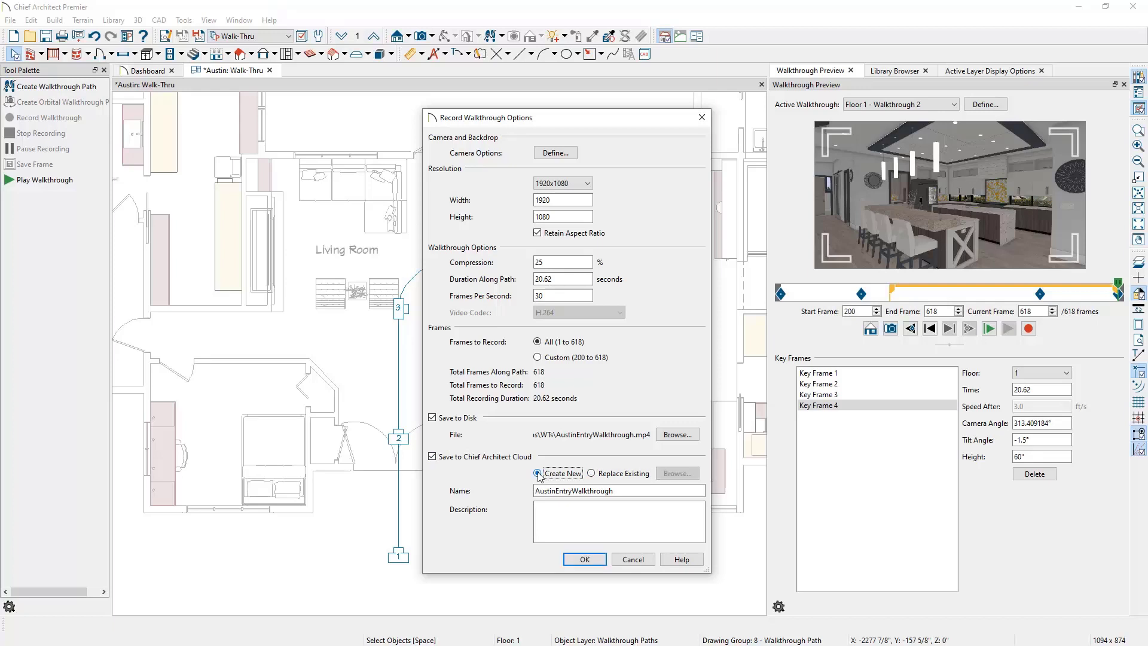
left_click(618, 490)
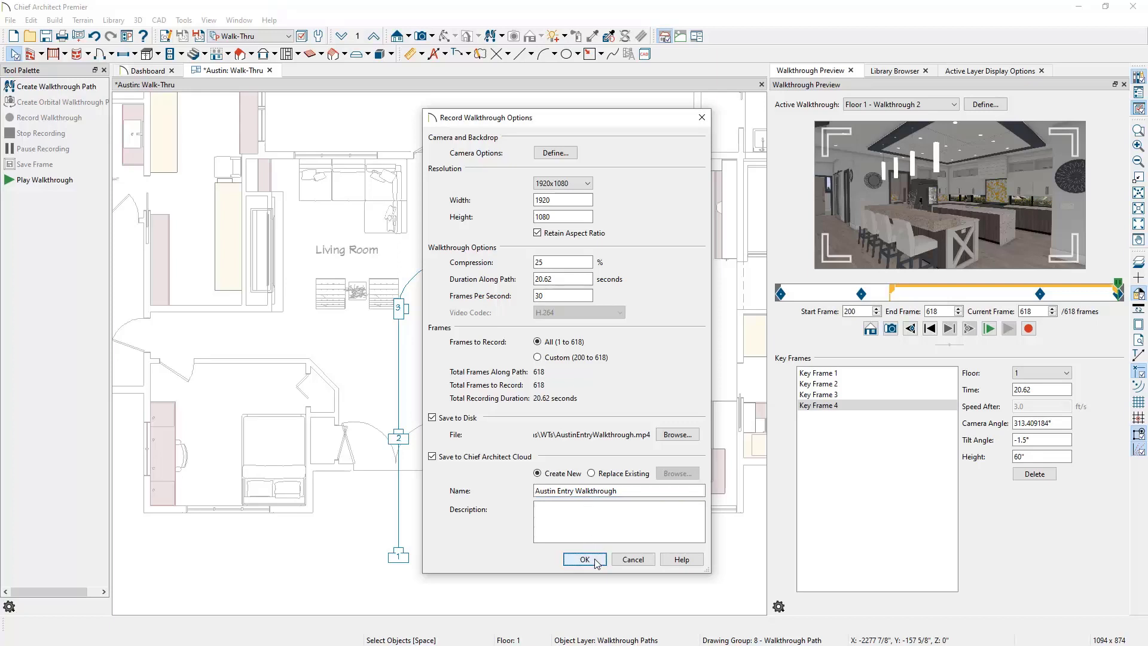
left_click(584, 558)
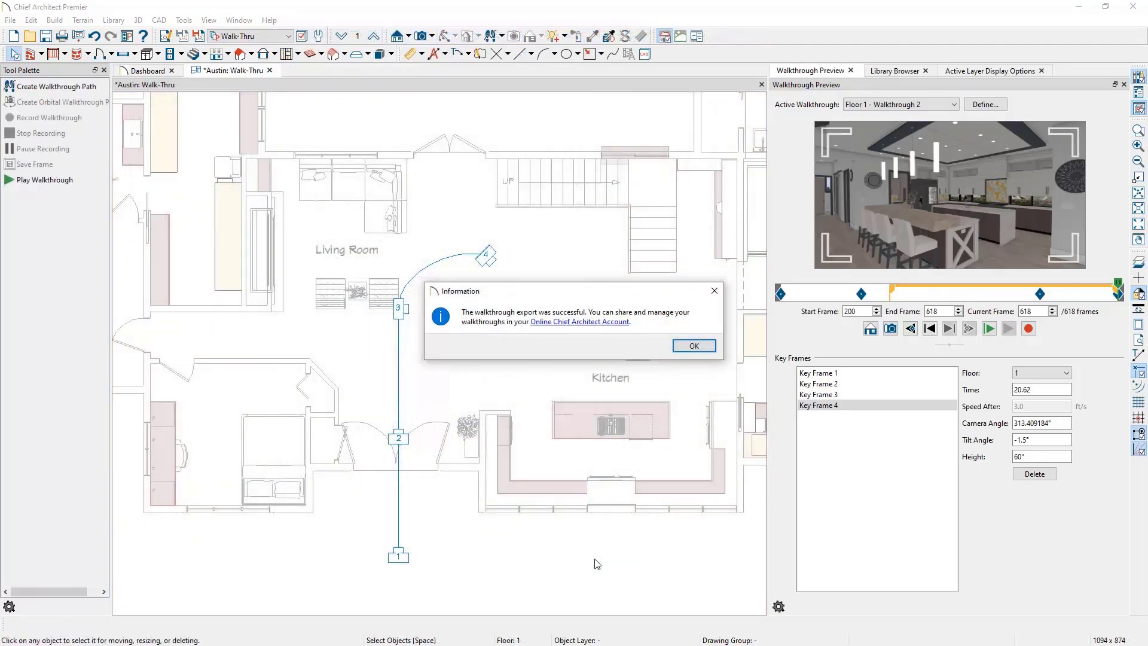
mouse_move(573, 373)
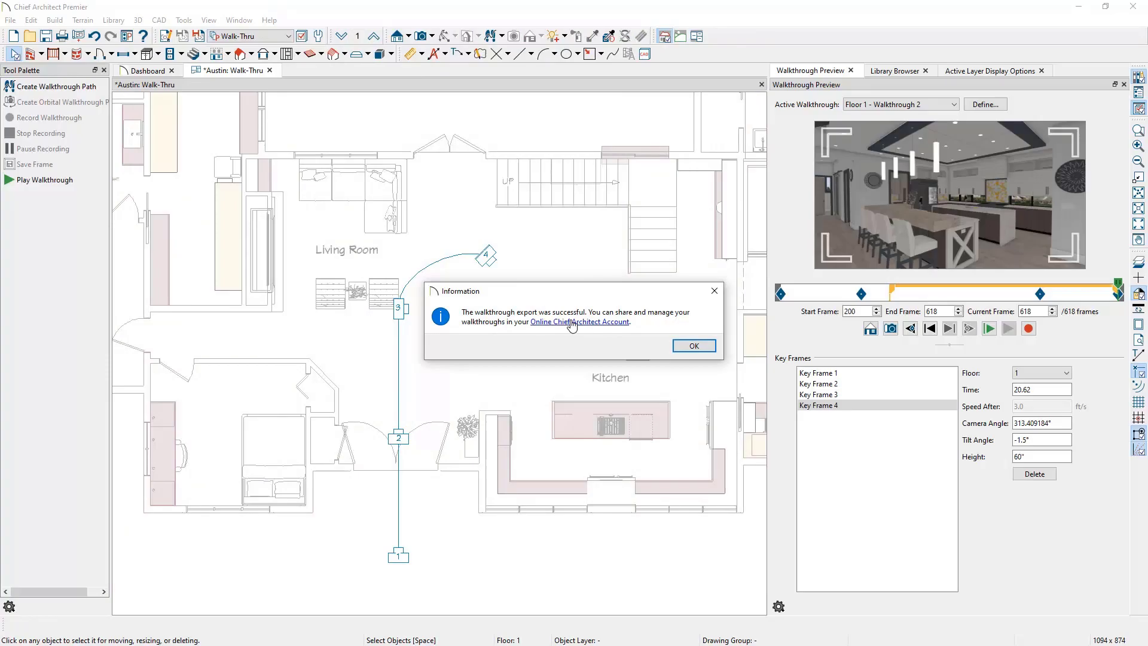
left_click(580, 322)
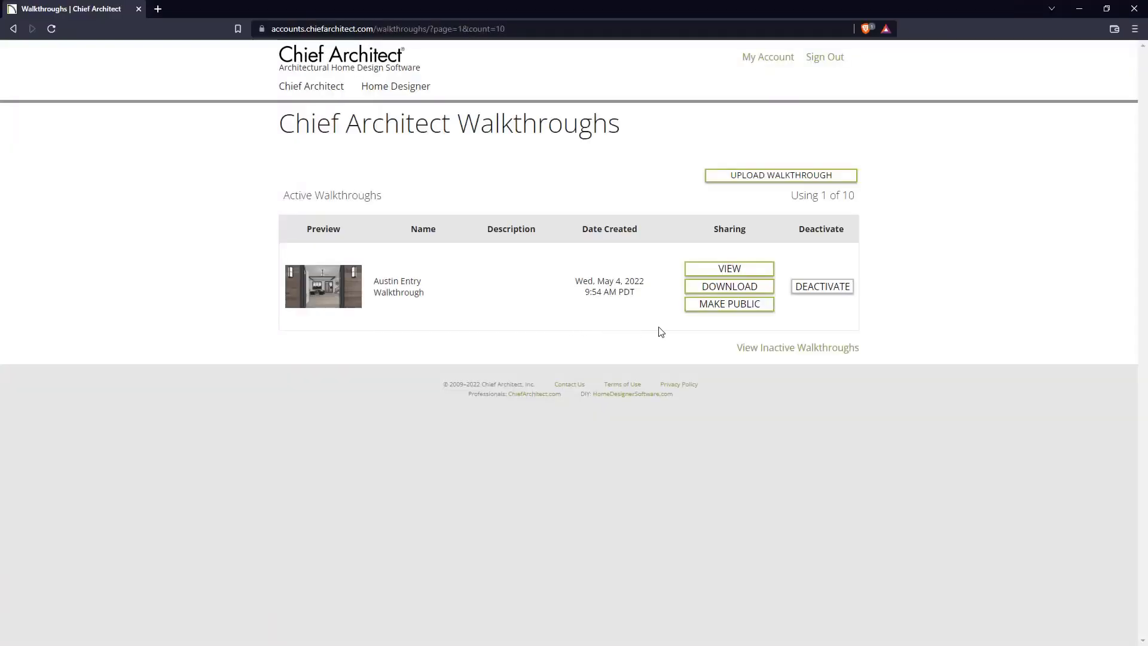
Step: Make Austin Entry Walkthrough public and display its website embed code
left_click(728, 303)
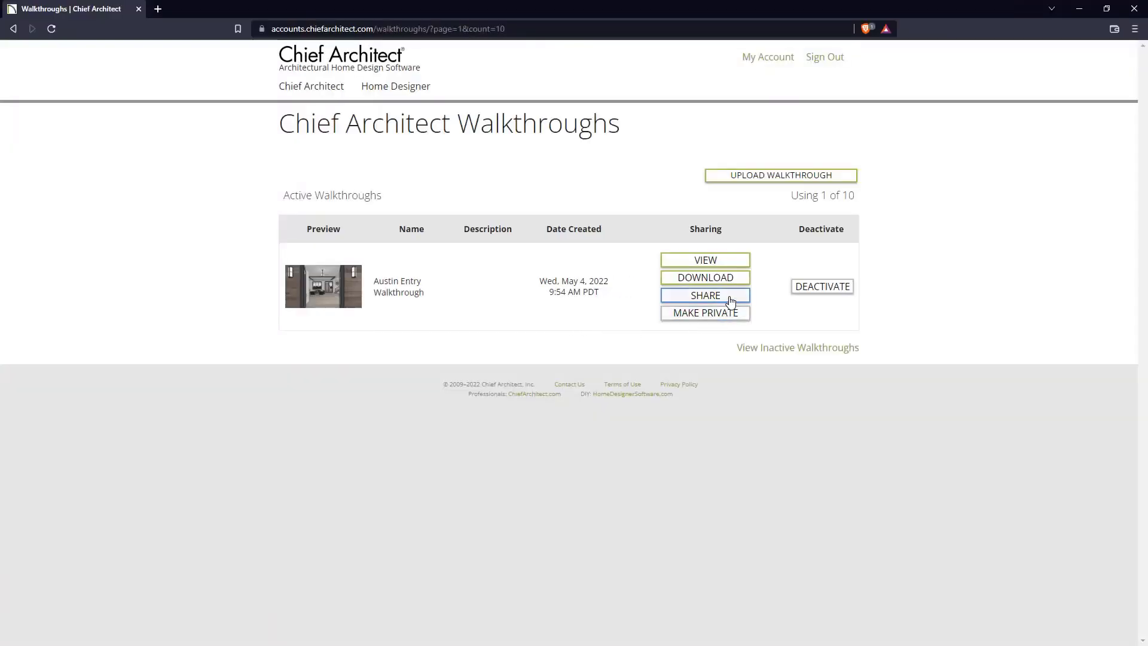
left_click(704, 295)
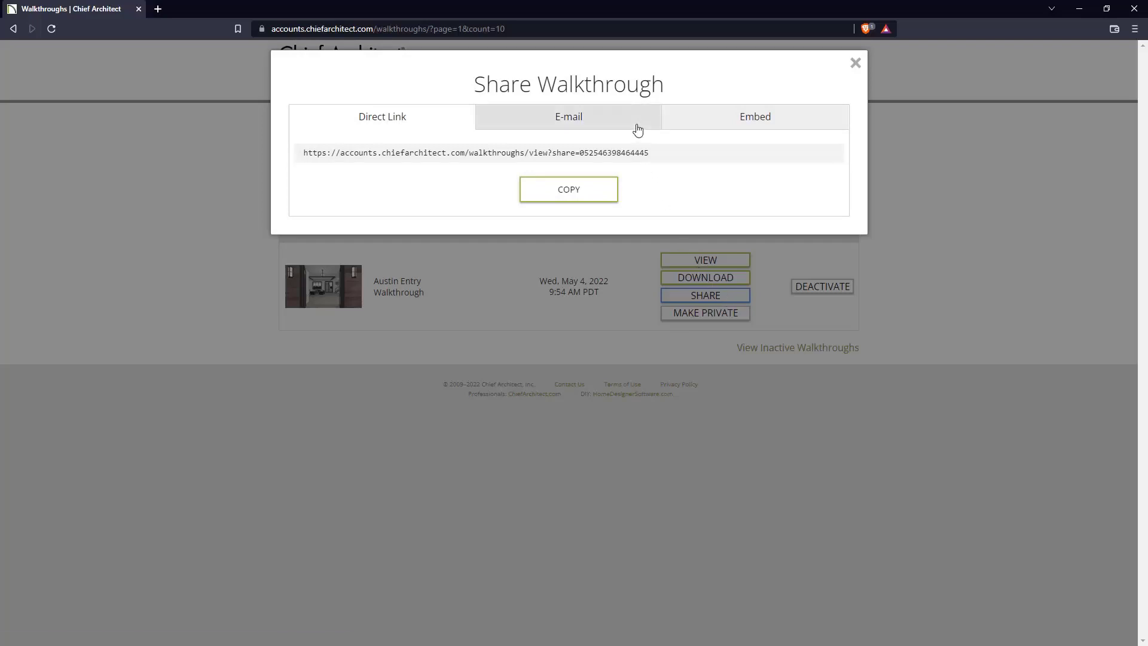
left_click(754, 117)
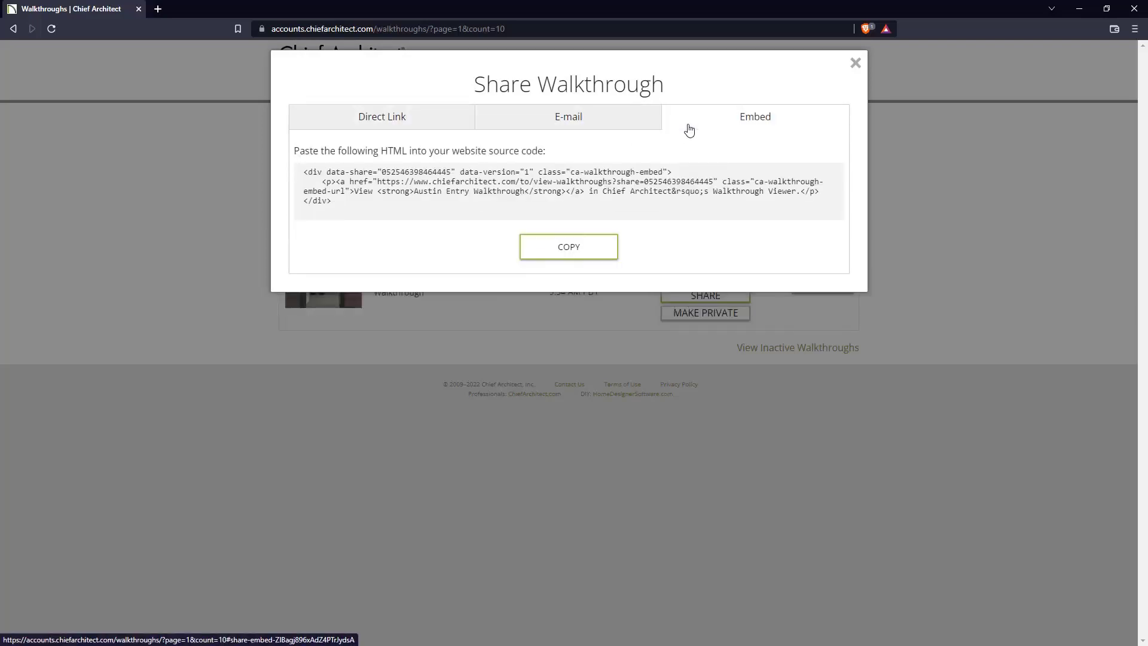